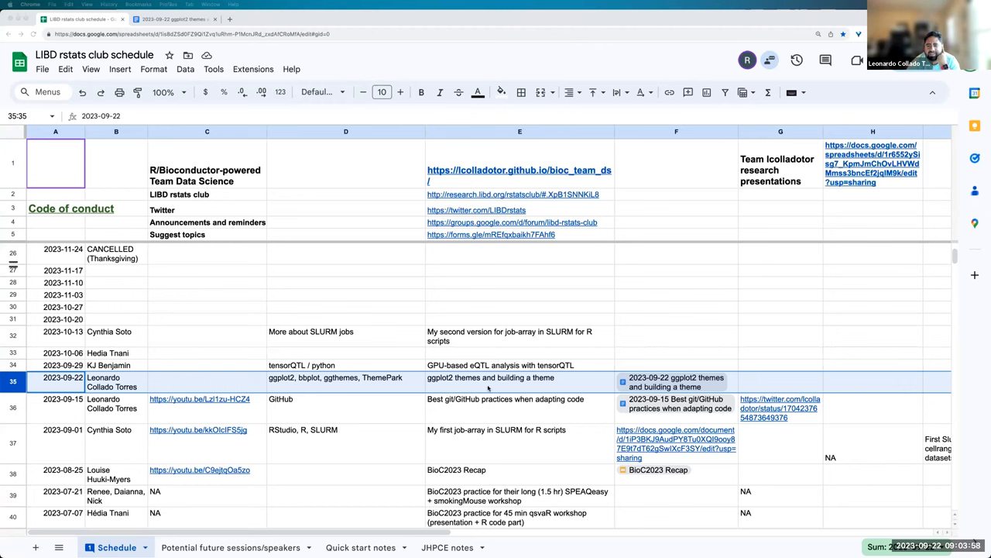
mouse_move(461, 387)
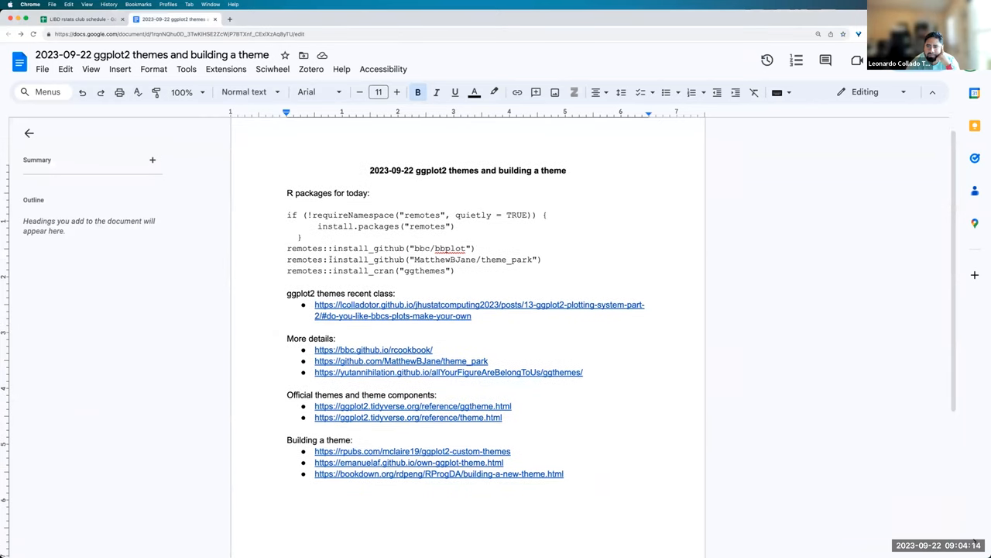
- Scroll the session notes past the bbplot, theme_park and ggthemes install commands toward the reference links
scroll("down", 3)
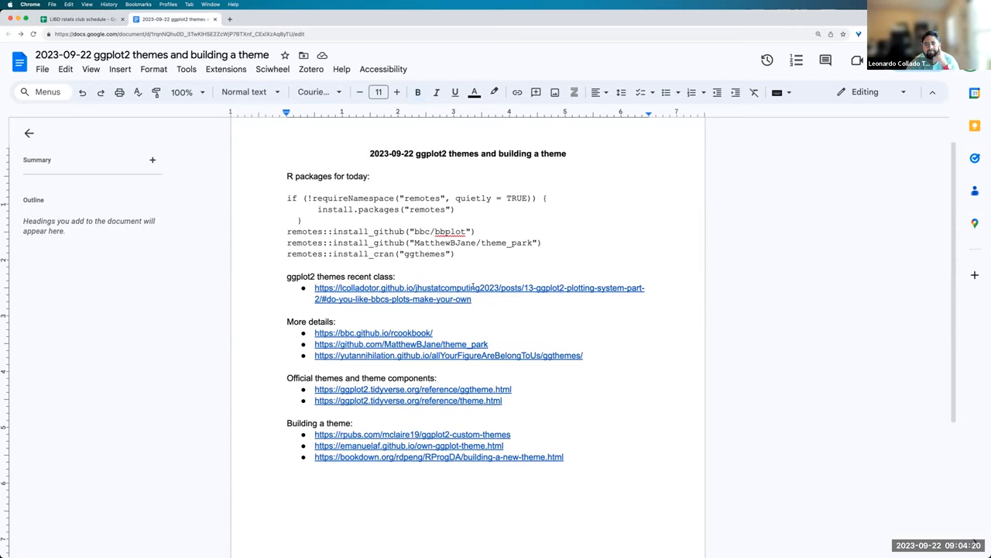
mouse_move(142, 345)
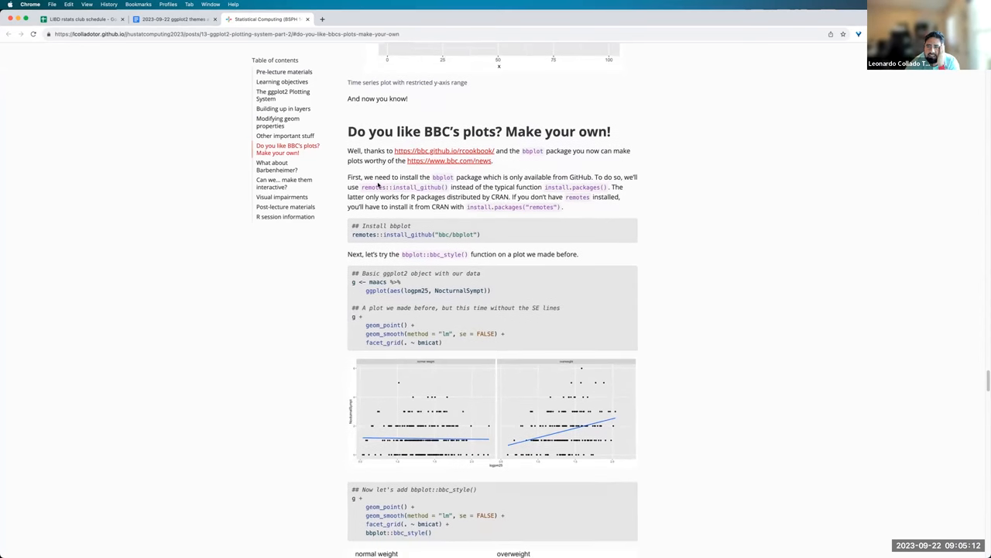
- From the 'Do you like BBC's plots?' section, open the linked bbc.com/news homepage
scroll("down", 3)
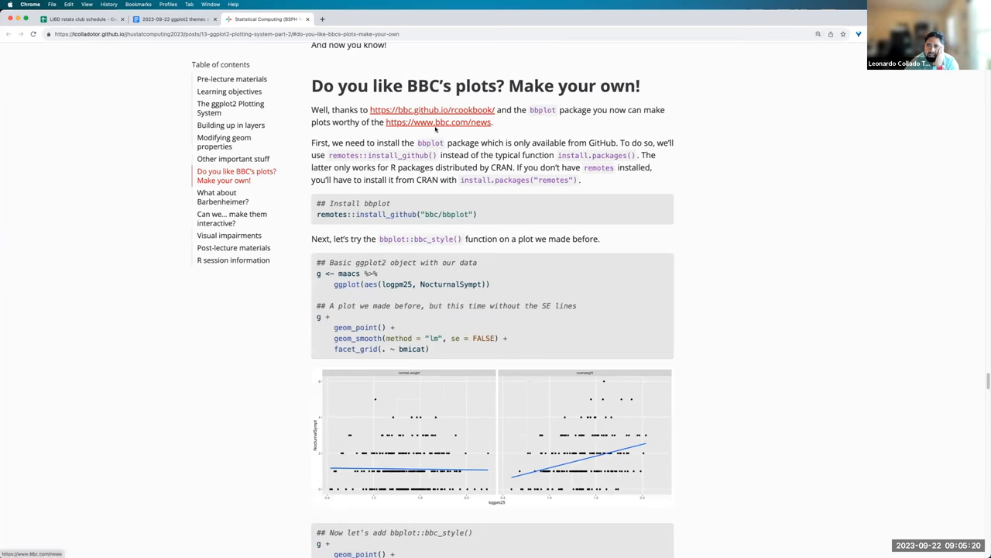
double_click(456, 214)
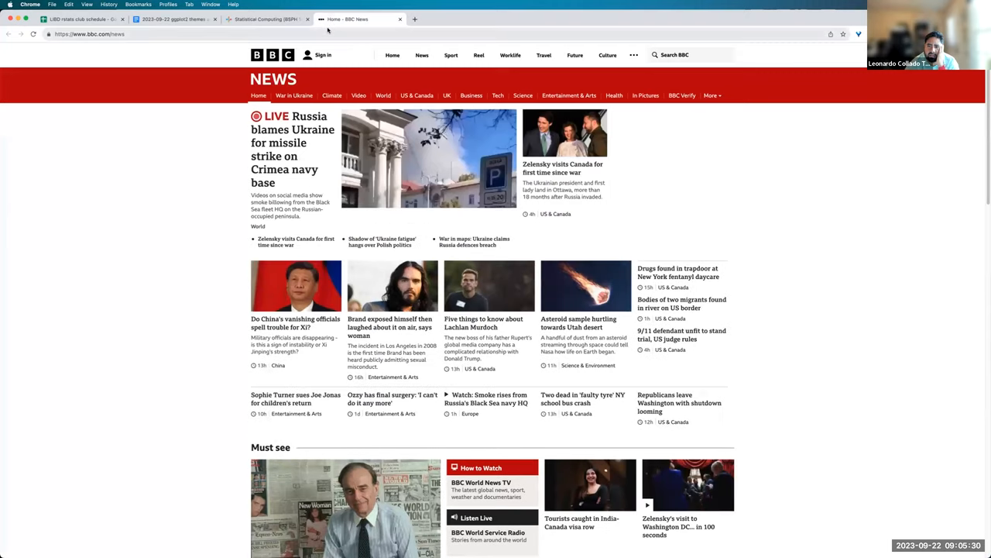
- Close BBC News, then open and browse the bbc.github.io/rcookbook R graphics cookbook from the course page
scroll("down", 3)
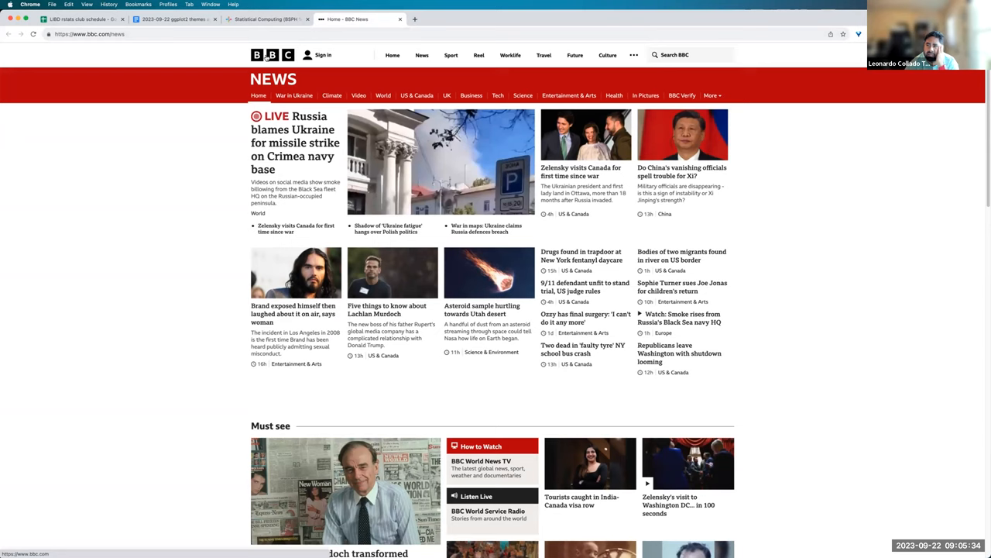
left_click(263, 18)
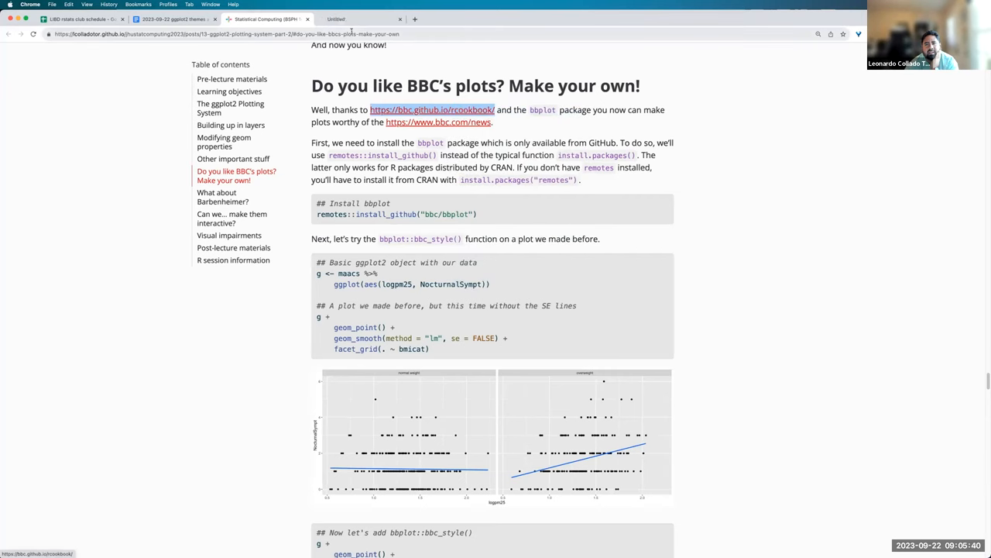
left_click(431, 108)
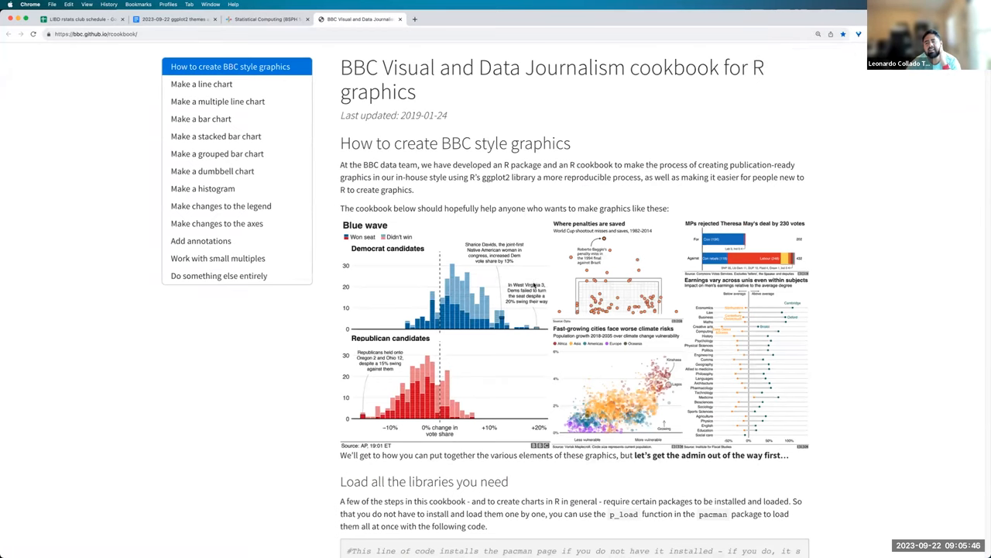
scroll("down", 3)
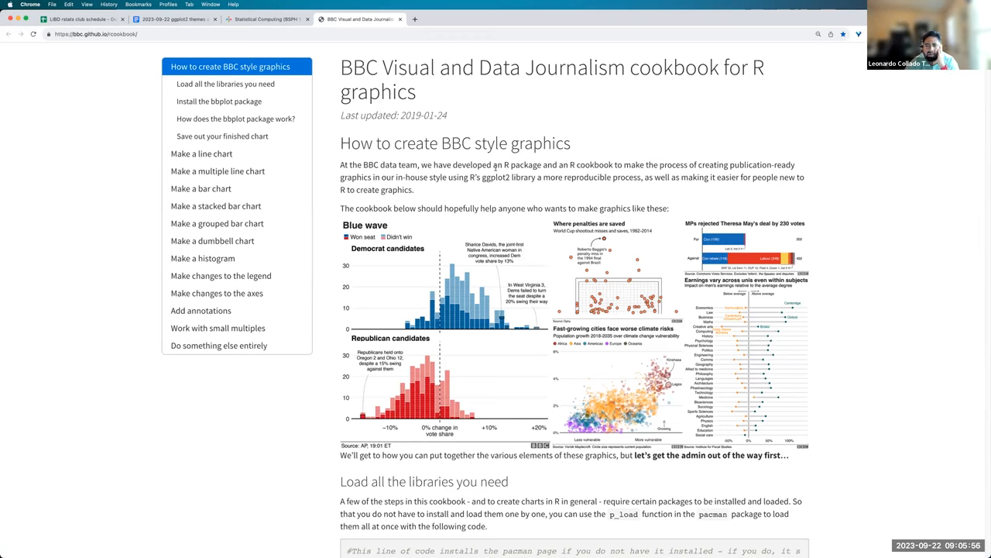
mouse_move(267, 18)
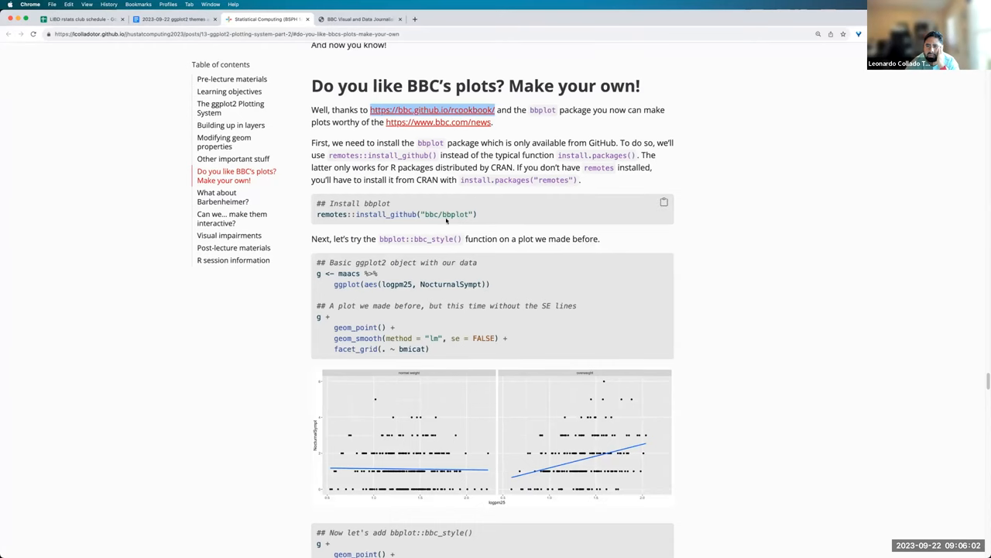
scroll("down", 3)
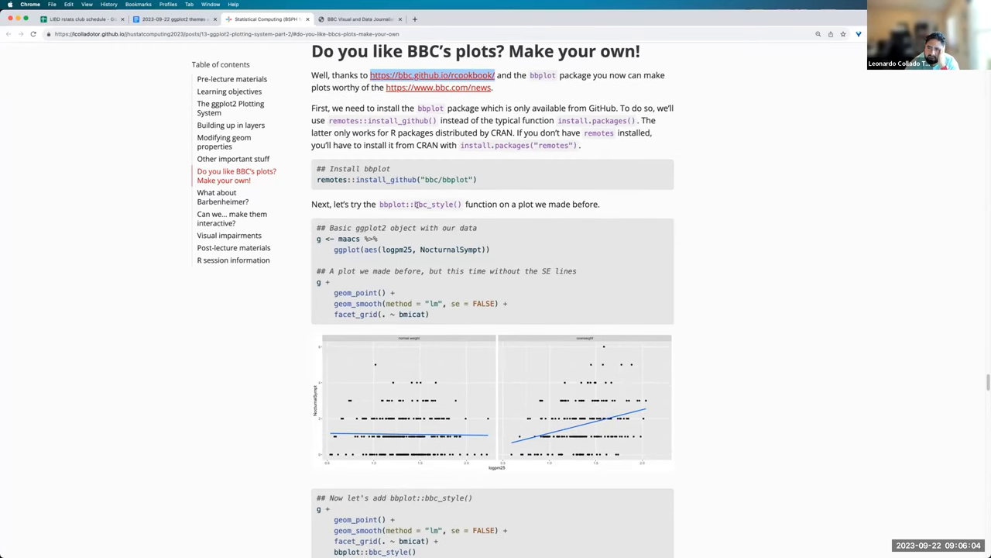
scroll("down", 3)
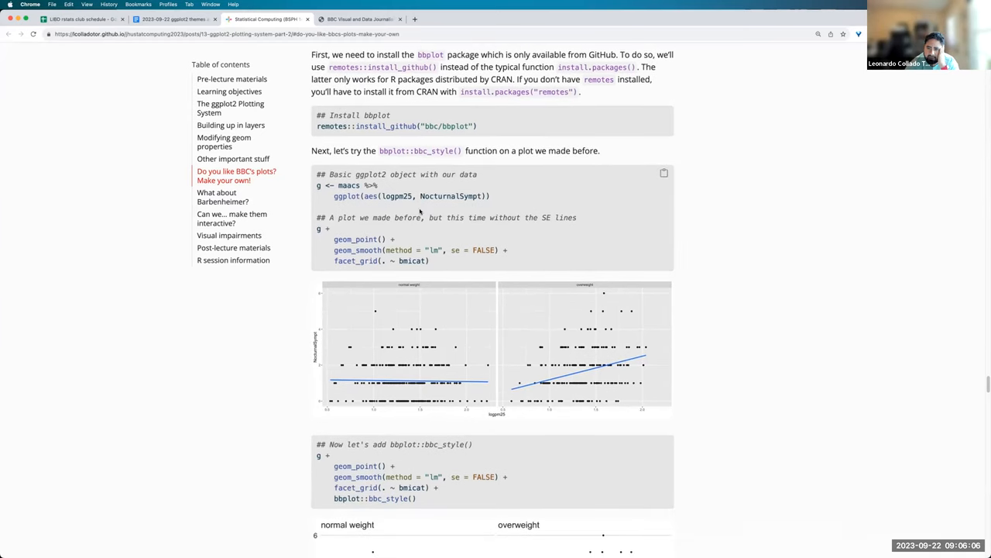
scroll("down", 3)
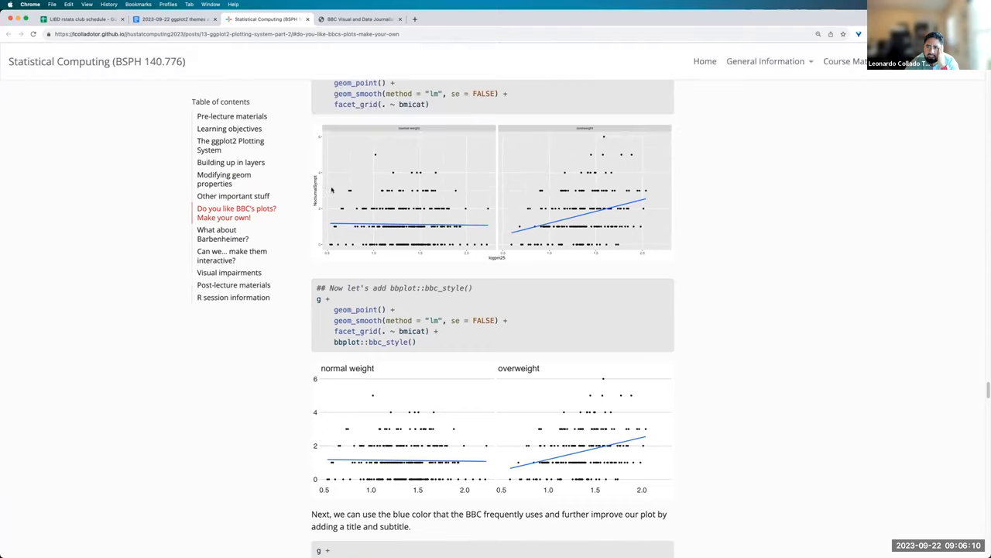
scroll("down", 3)
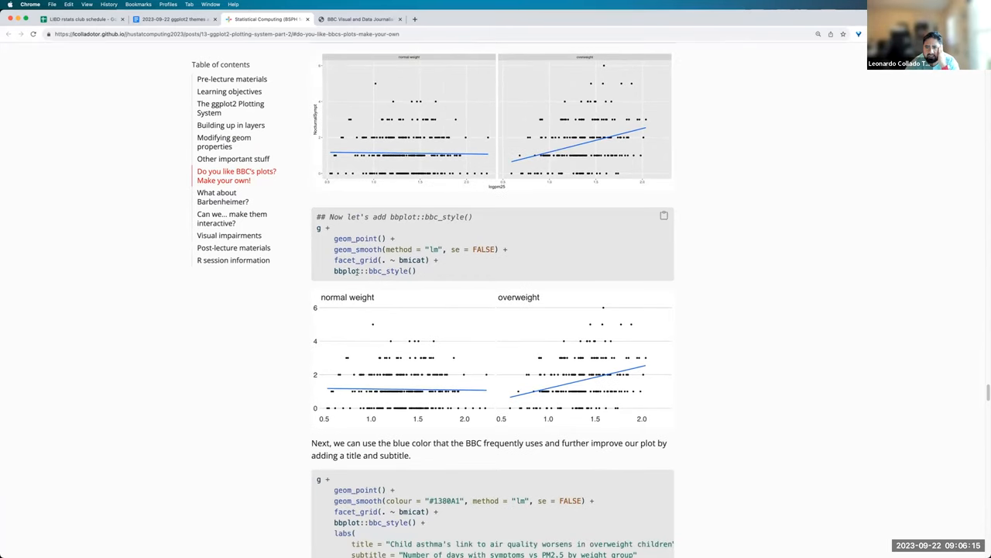
scroll("down", 3)
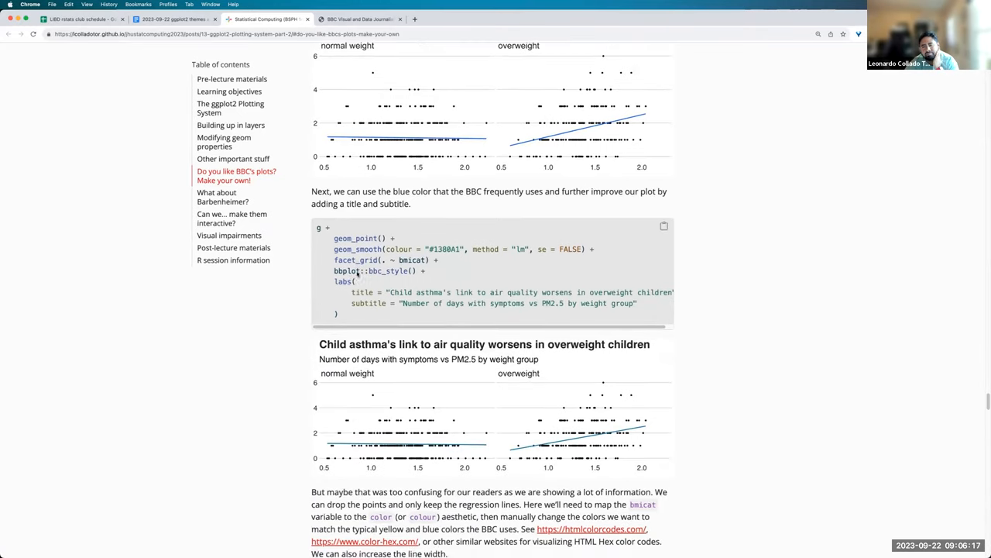
scroll("down", 3)
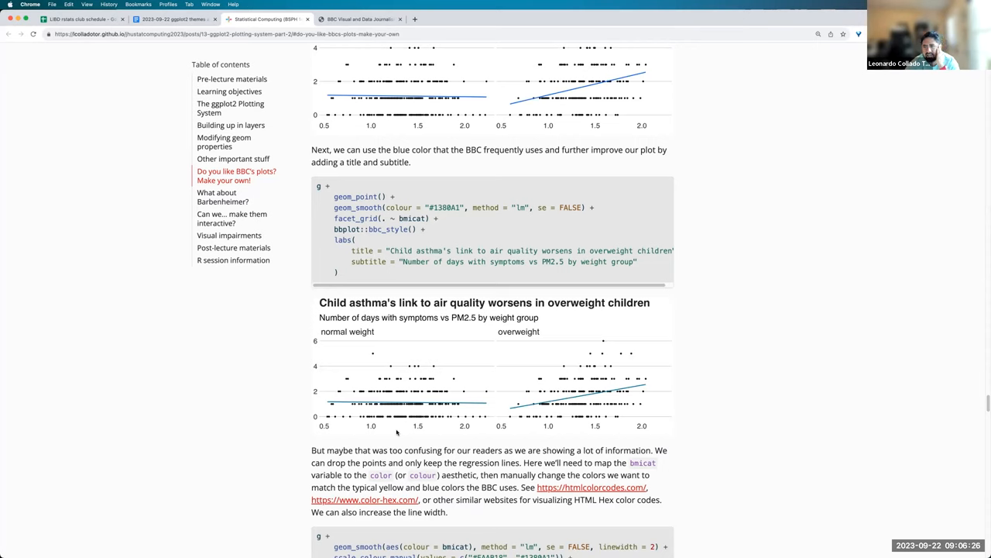
mouse_move(387, 426)
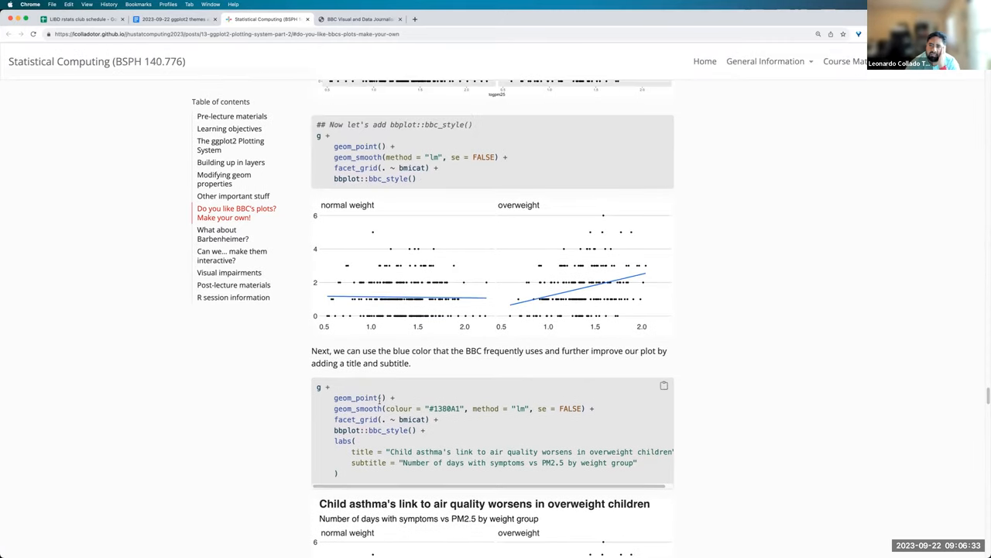
mouse_move(467, 341)
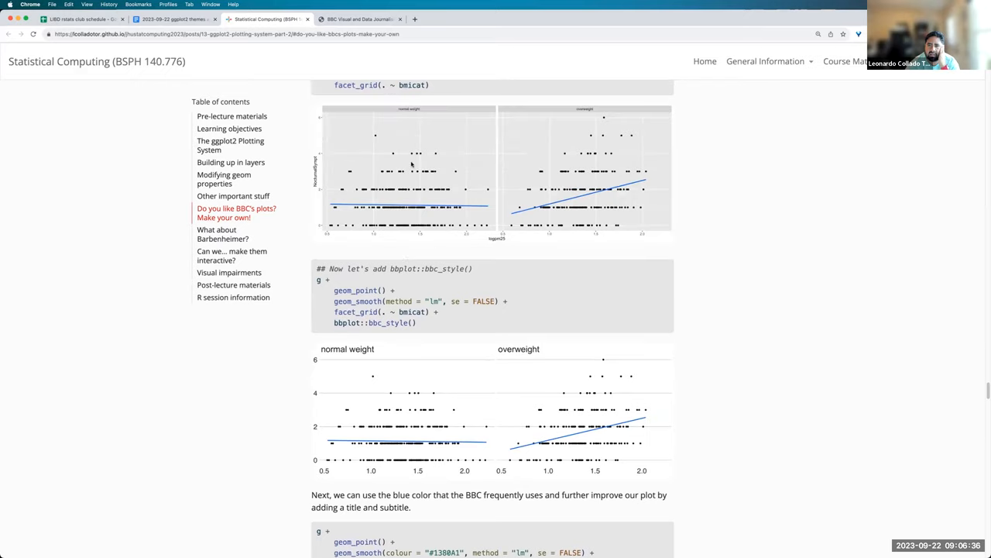
scroll("up", 3)
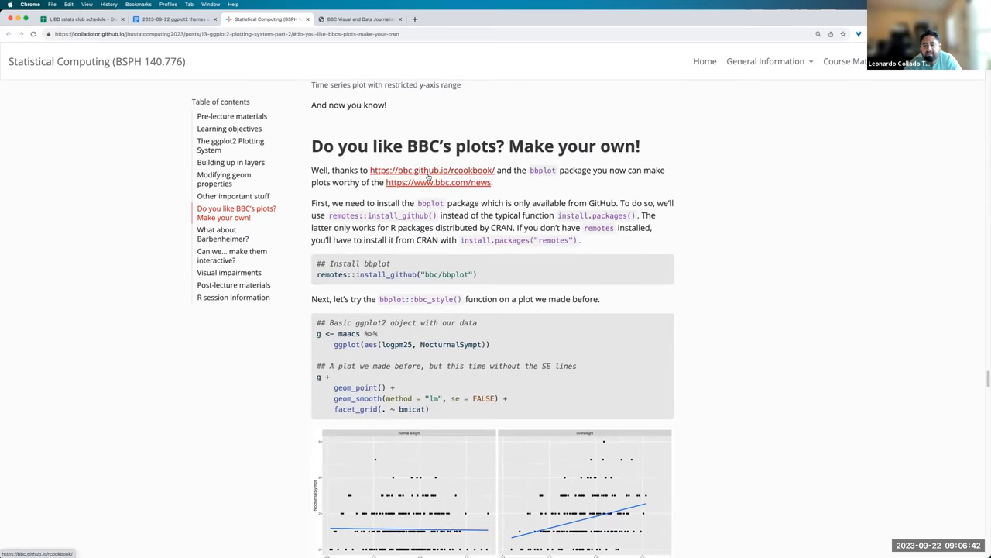
scroll("down", 3)
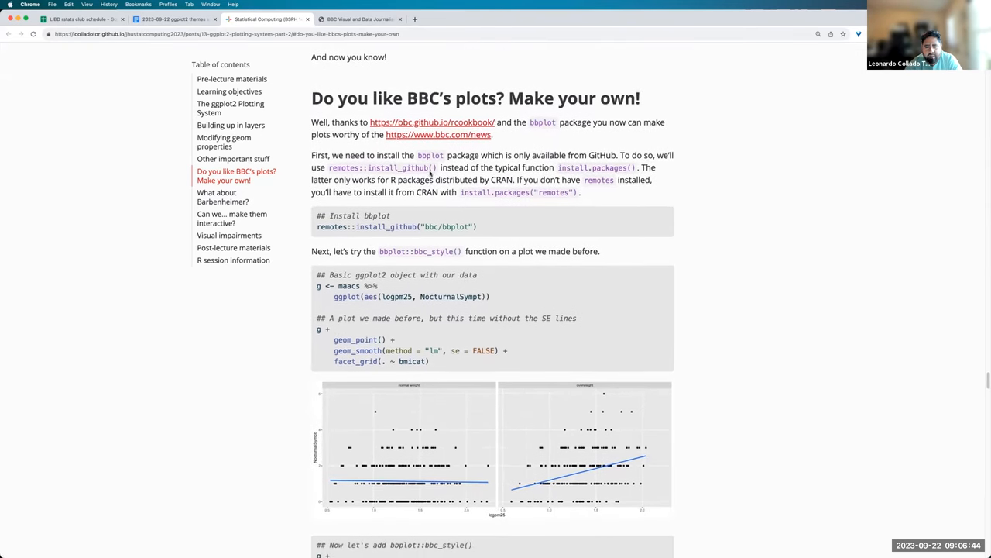
scroll("down", 3)
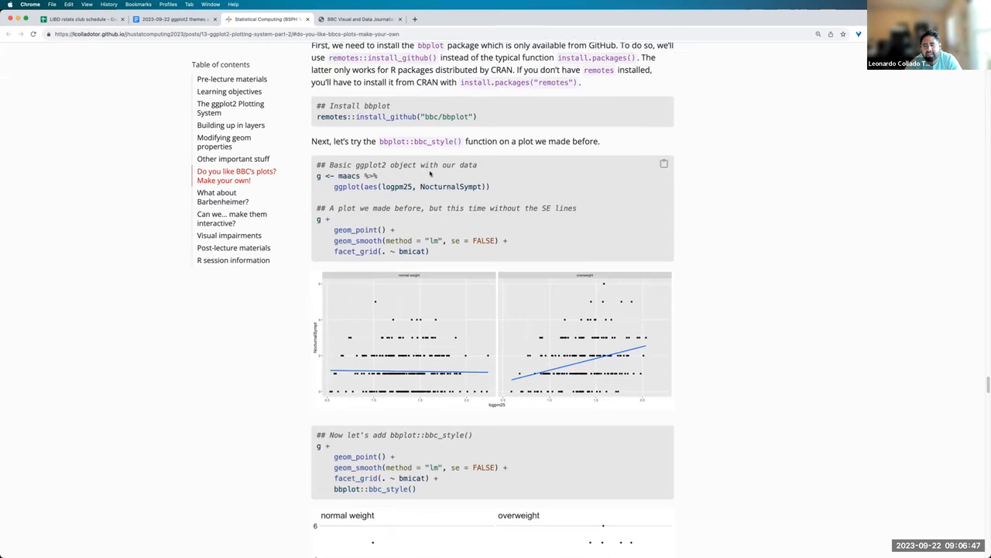
scroll("down", 3)
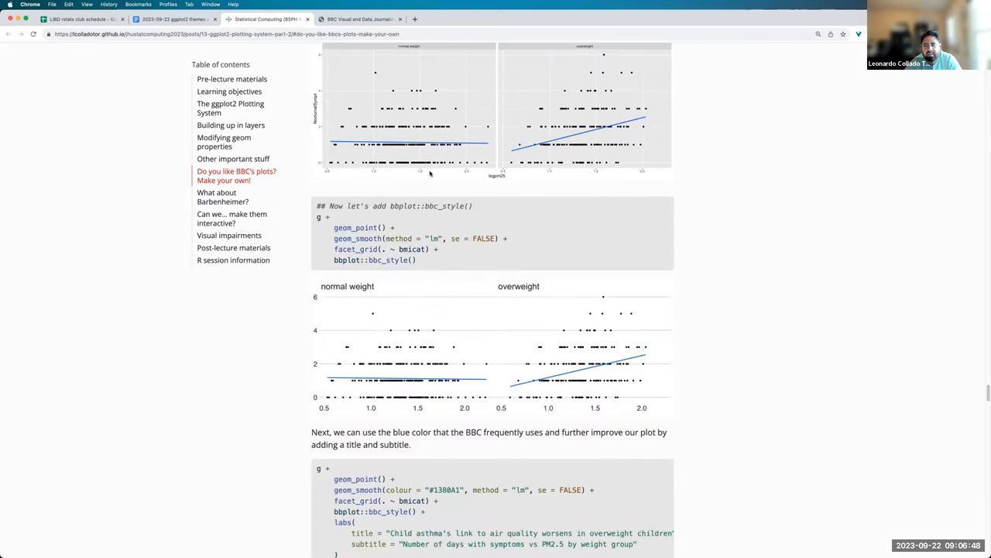
scroll("down", 3)
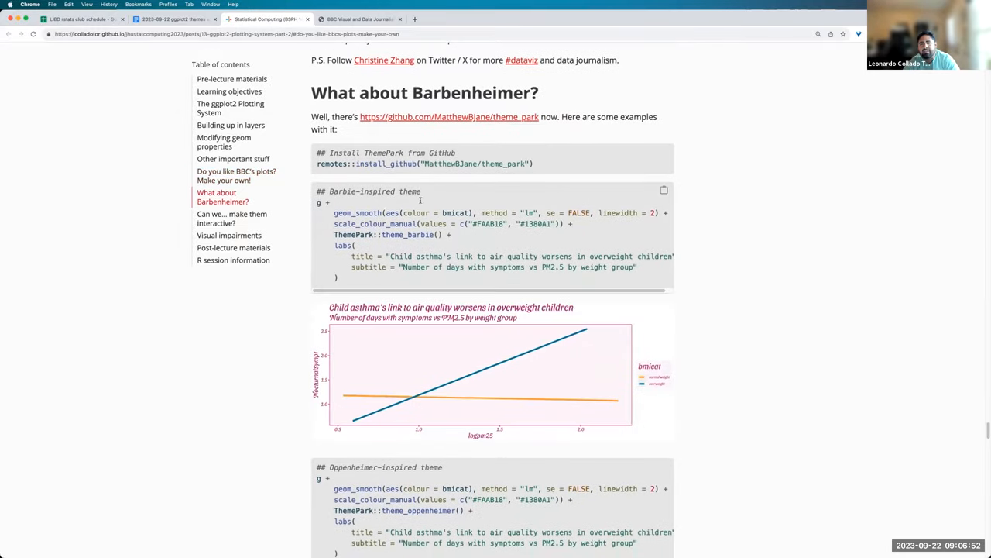
mouse_move(457, 169)
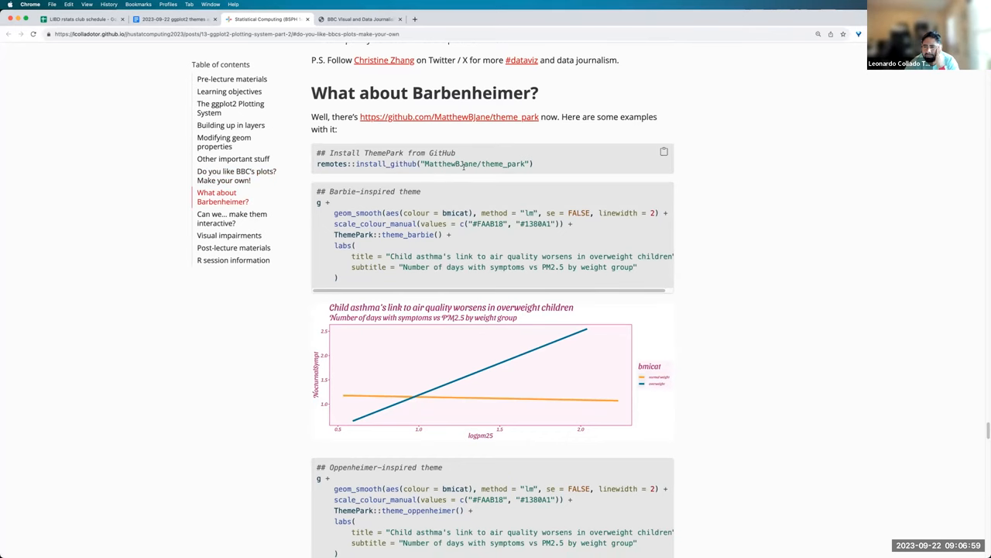
- Highlight the theme_barbie function name in the Barbie theme code example
scroll("down", 3)
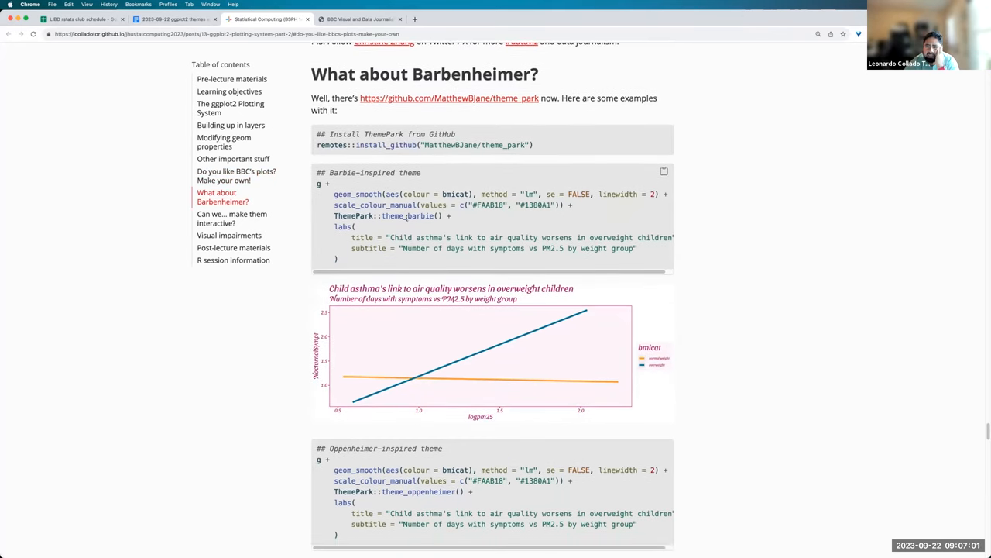
double_click(406, 216)
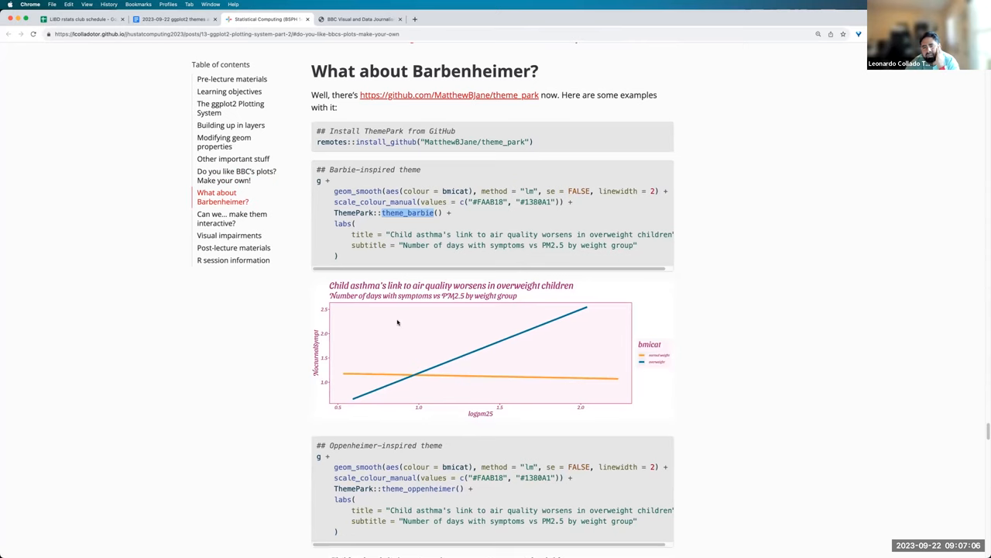
mouse_move(399, 320)
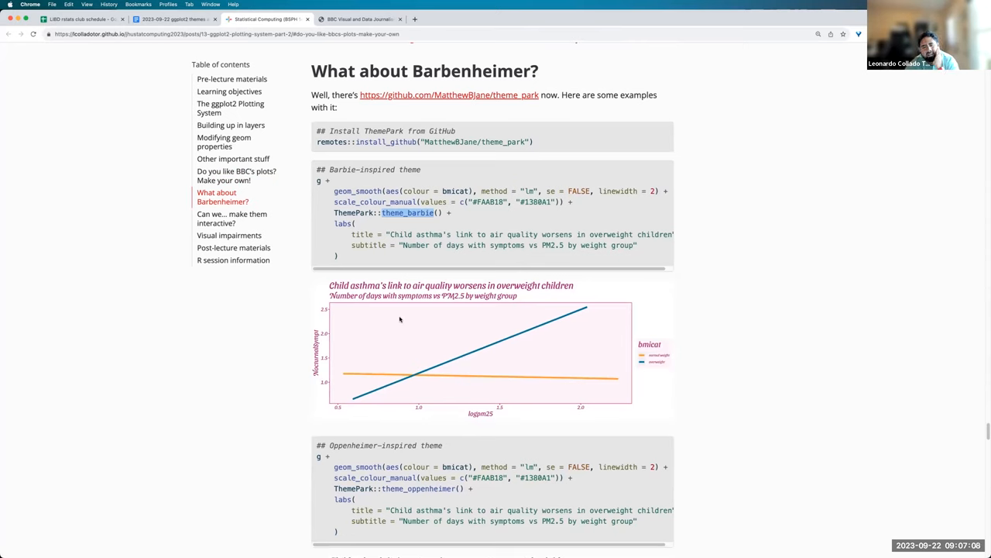
mouse_move(384, 313)
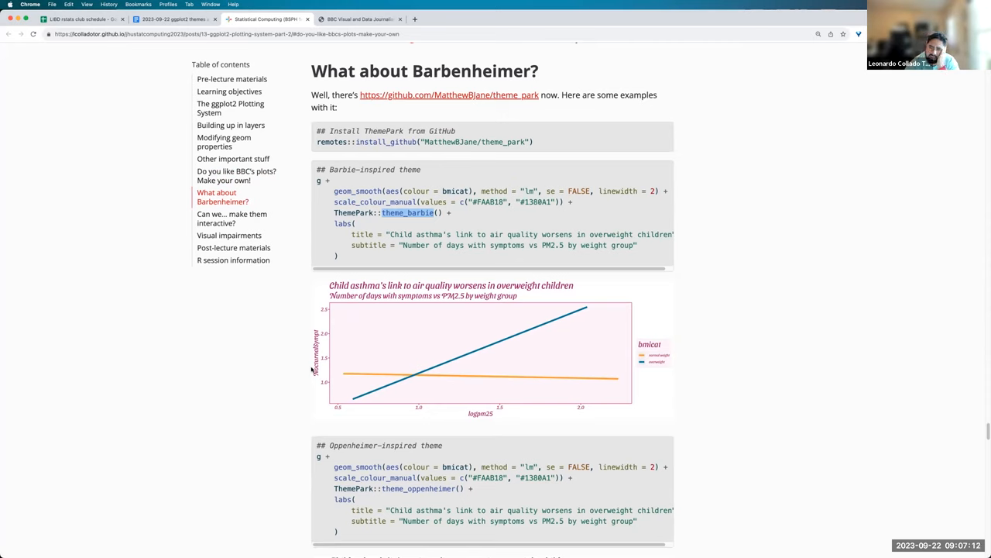
mouse_move(375, 291)
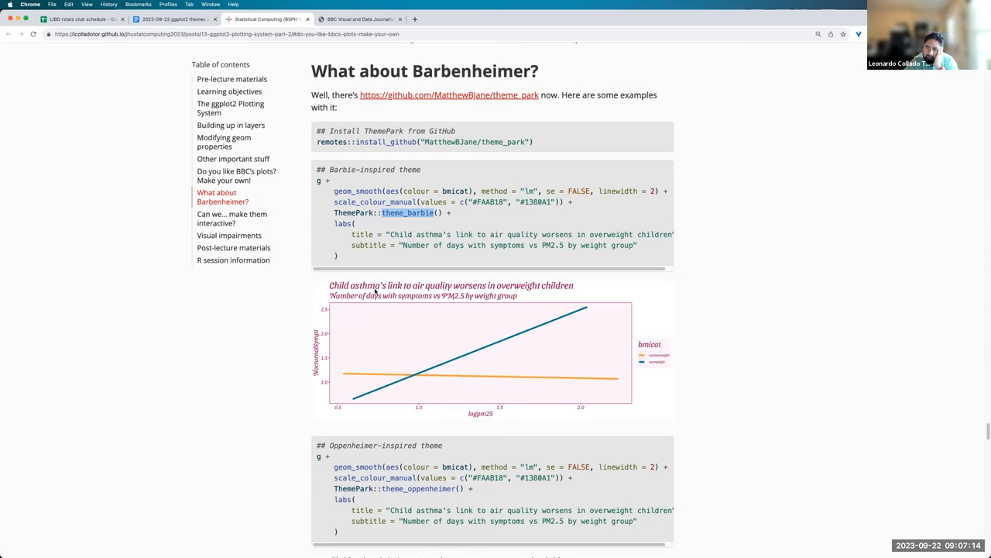
mouse_move(486, 418)
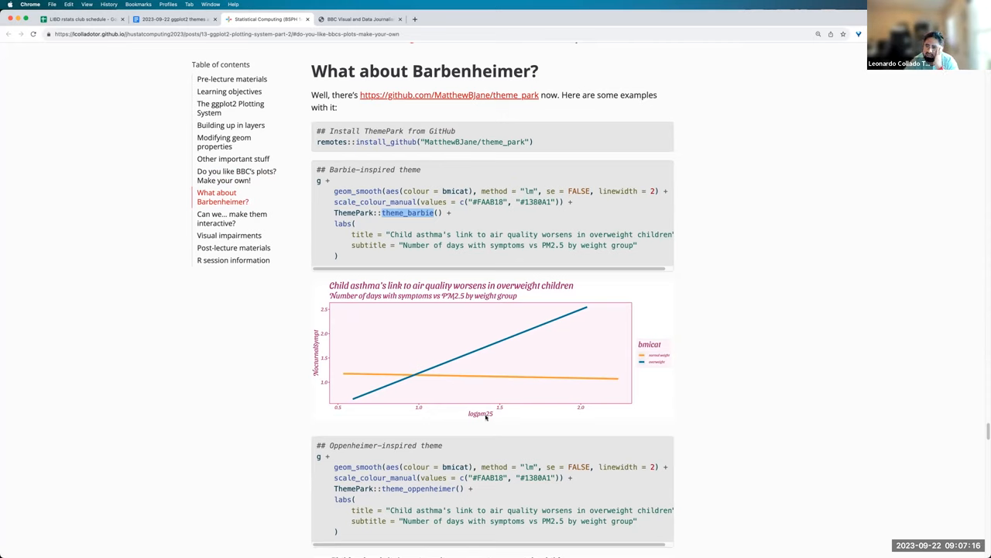
- Scroll past the Oppenheimer theme plot to the ggthemes section and bring up link options for the showcase URL
scroll("down", 3)
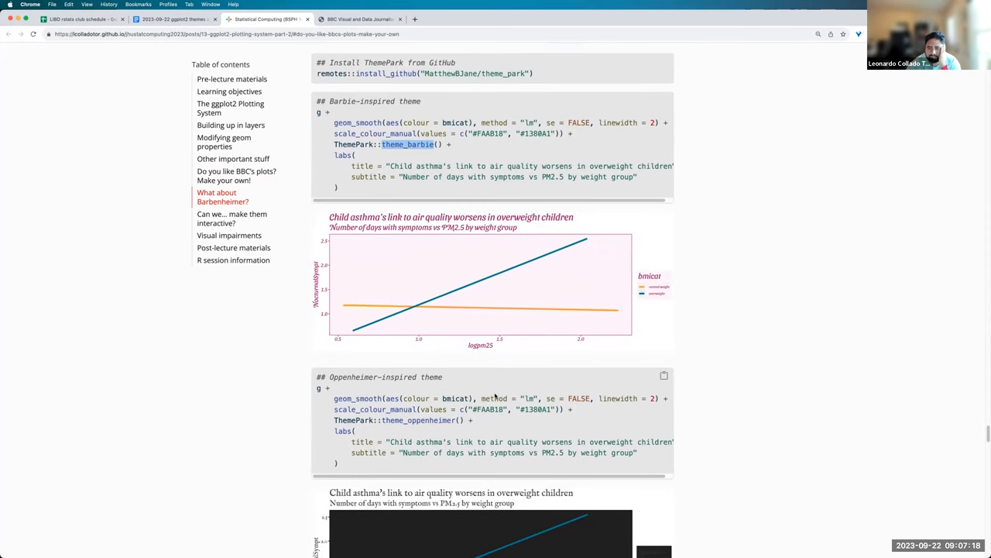
scroll("down", 3)
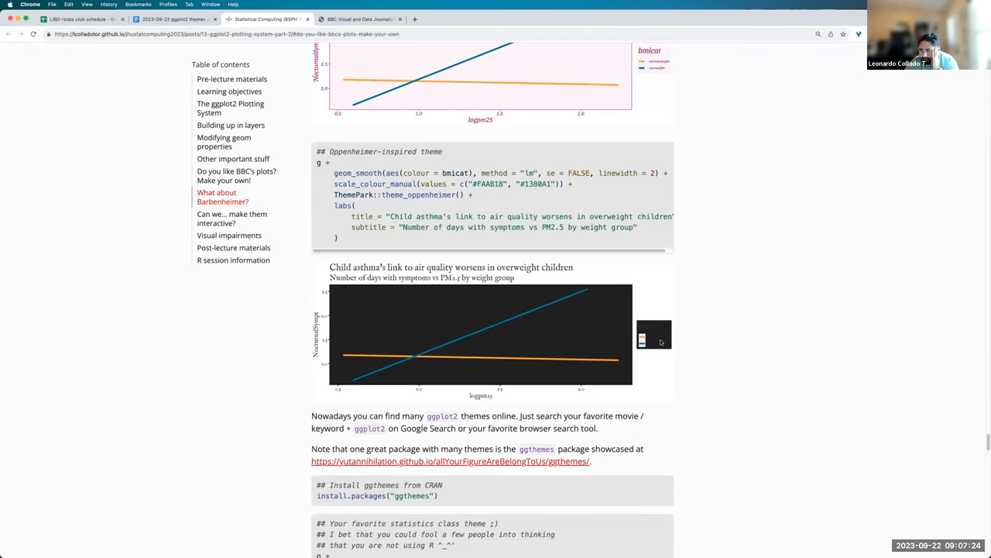
scroll("down", 3)
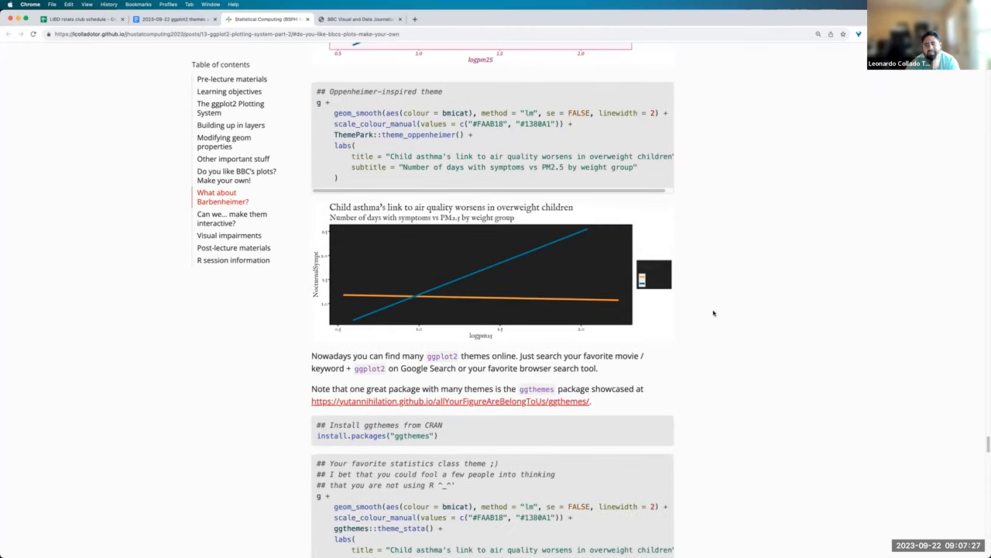
scroll("down", 3)
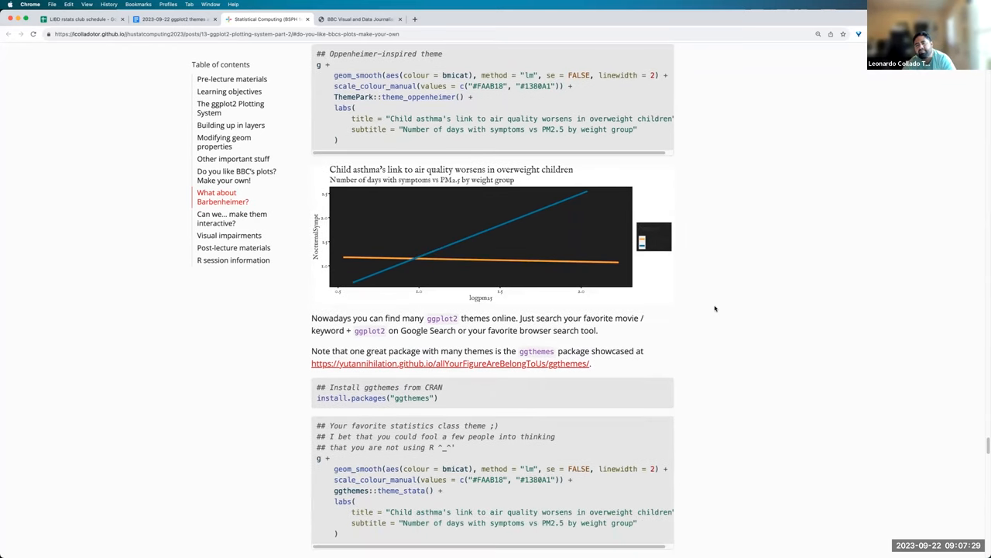
scroll("down", 3)
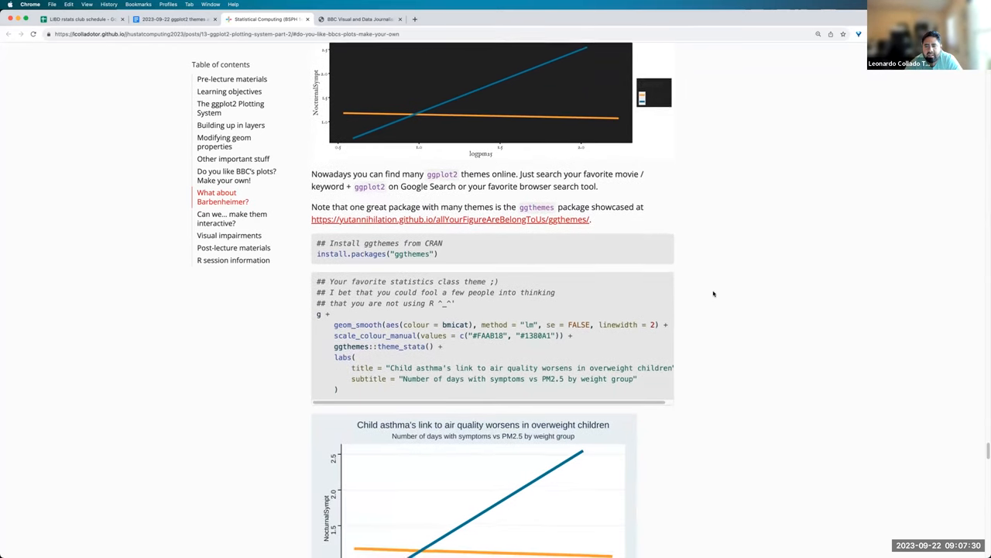
scroll("down", 3)
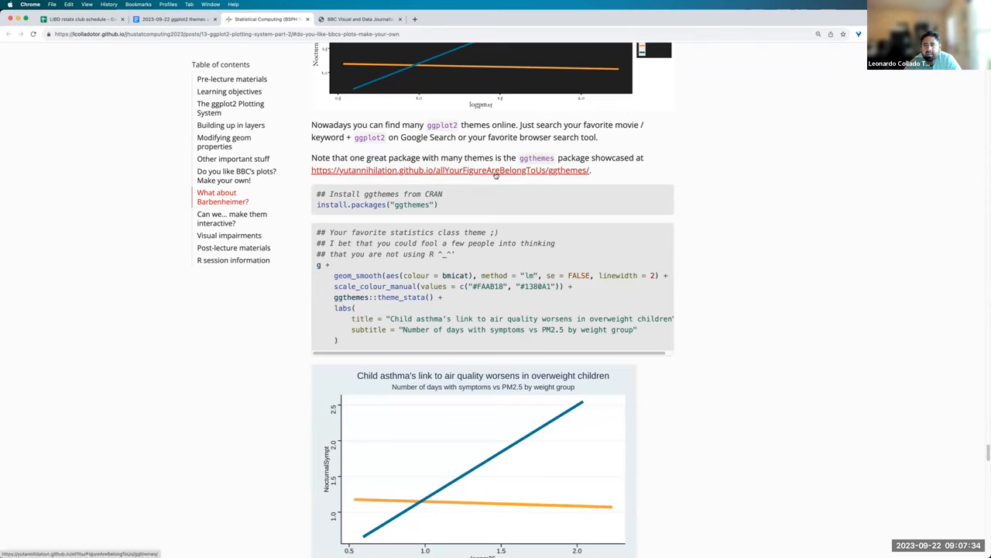
right_click(495, 169)
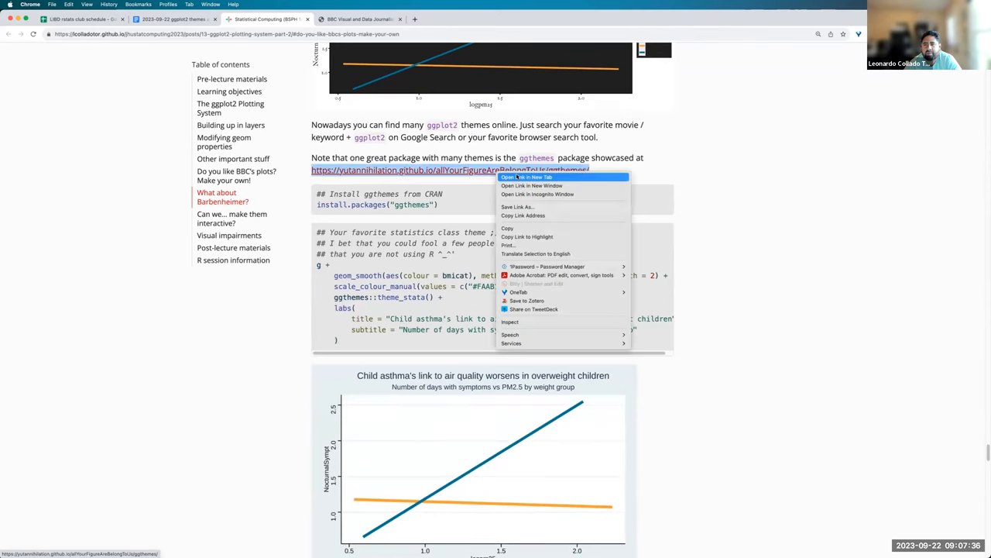
- Open the ggthemes showcase gallery in a new tab and browse its theme thumbnails
left_click(531, 177)
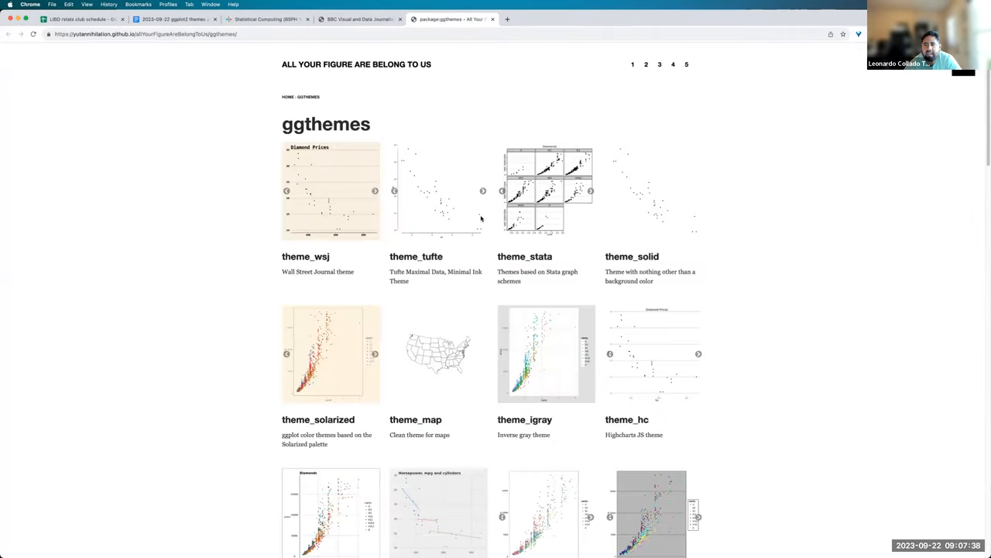
scroll("down", 3)
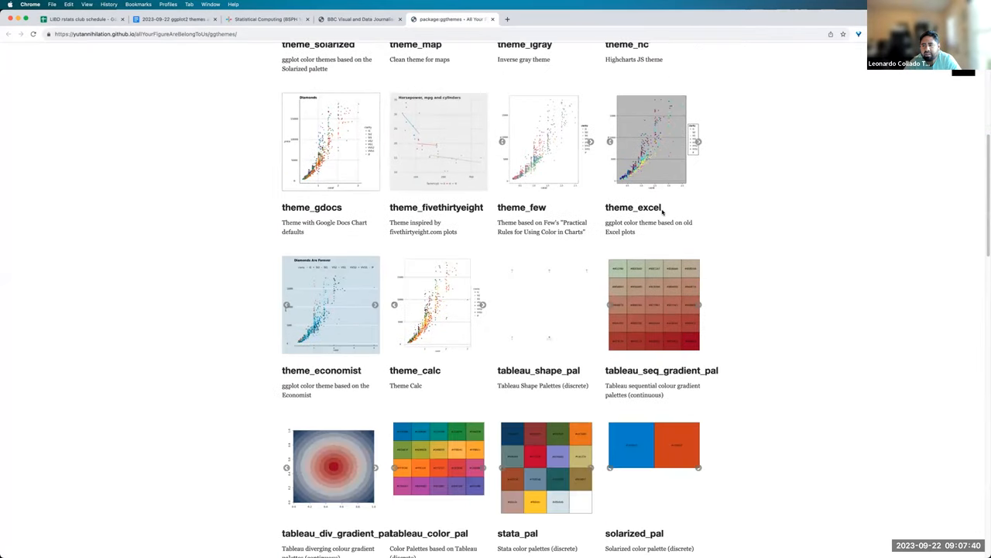
scroll("down", 3)
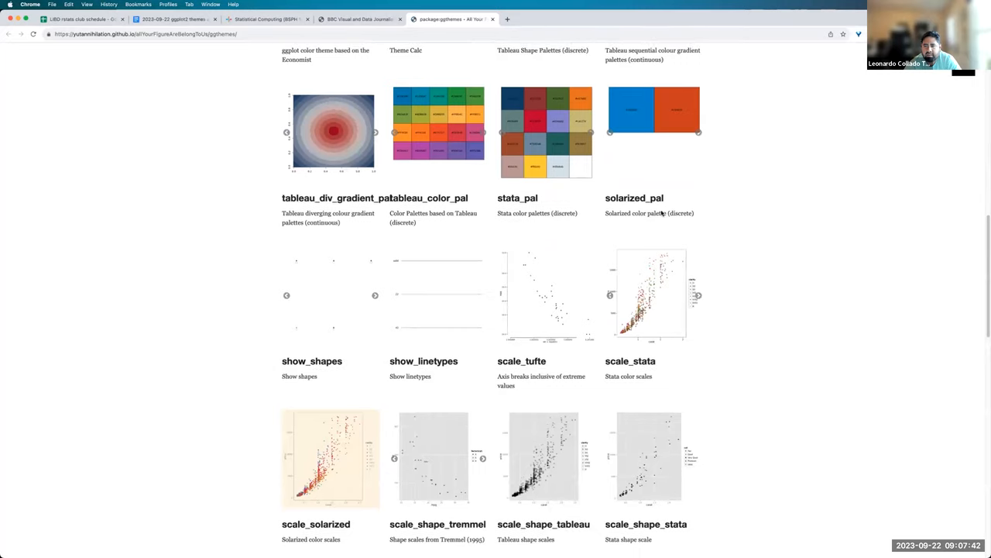
scroll("up", 3)
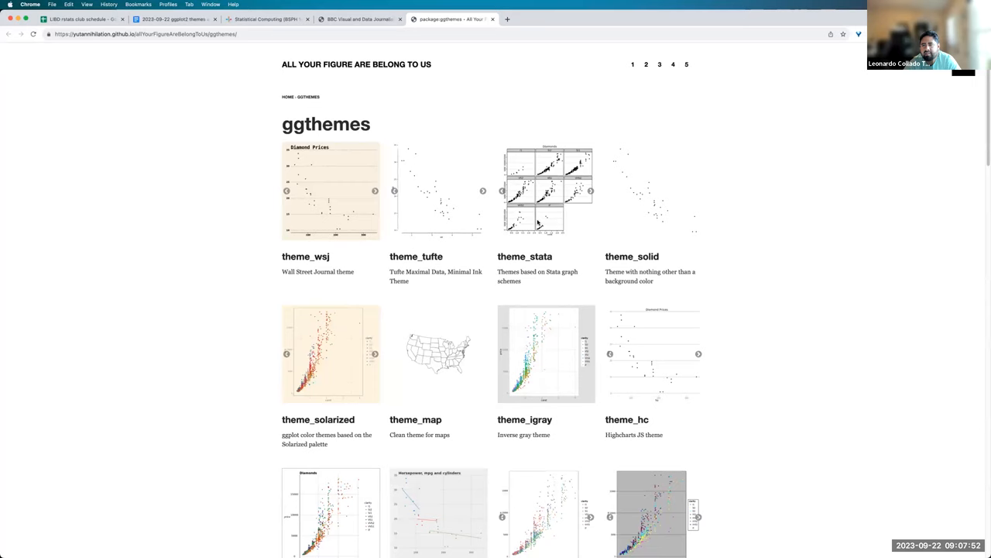
- Open the theme_stata gallery page and scroll through its Diamonds example plots
left_click(523, 257)
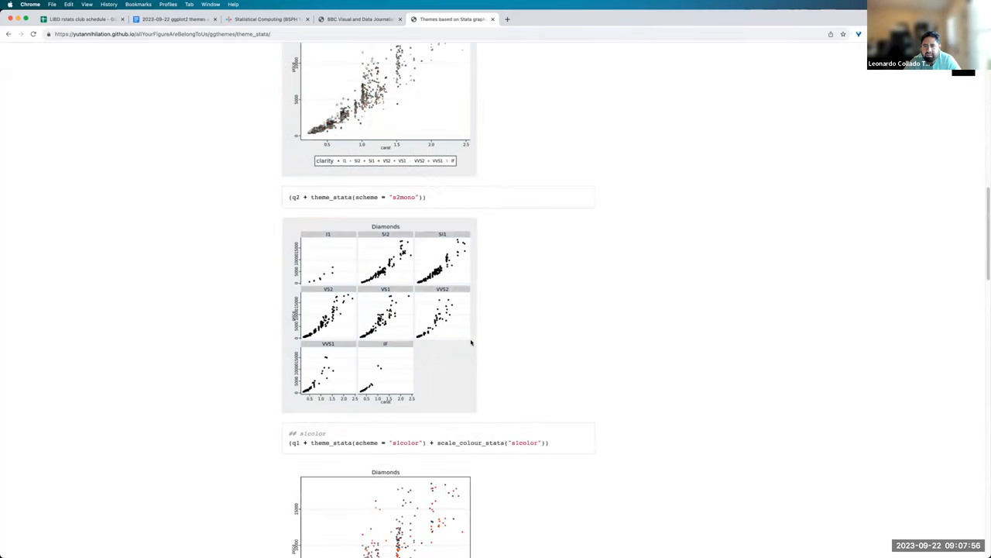
scroll("down", 3)
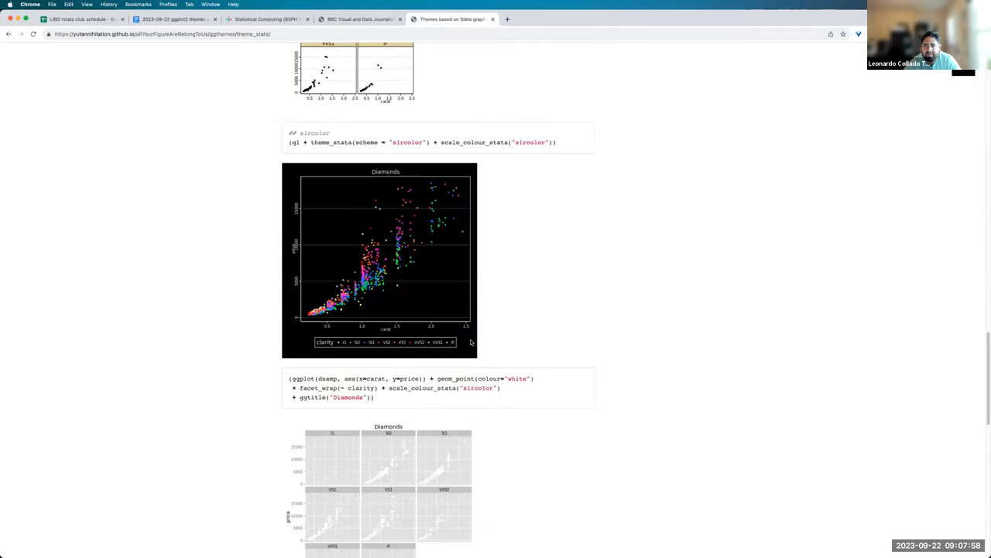
scroll("down", 3)
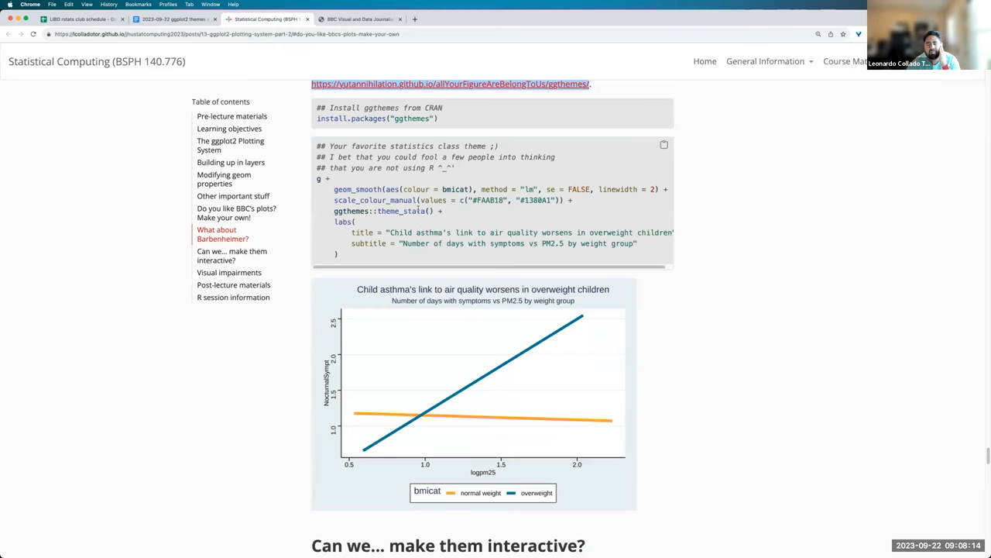
mouse_move(421, 223)
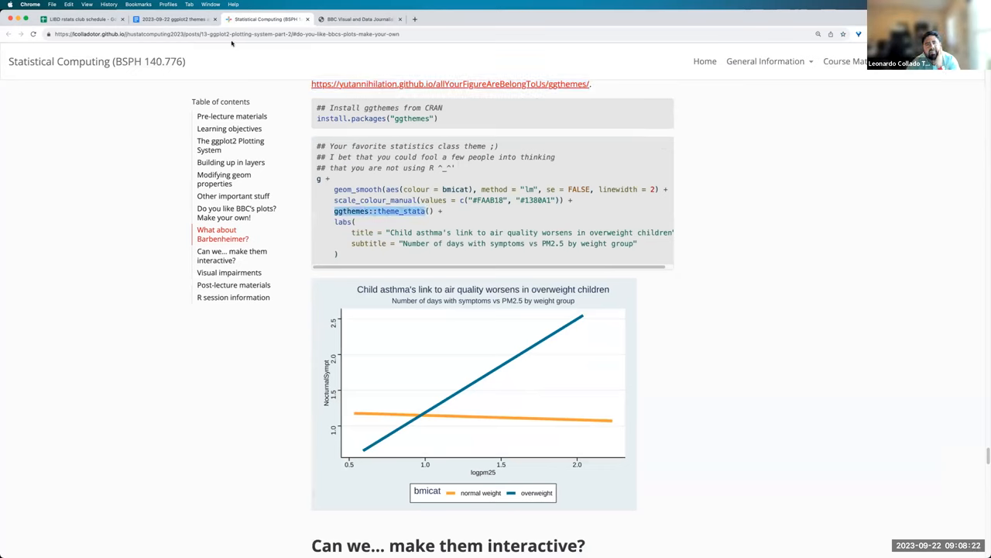
- Switch back to the class notes document listing the ggplot2 theme resources
left_click(173, 19)
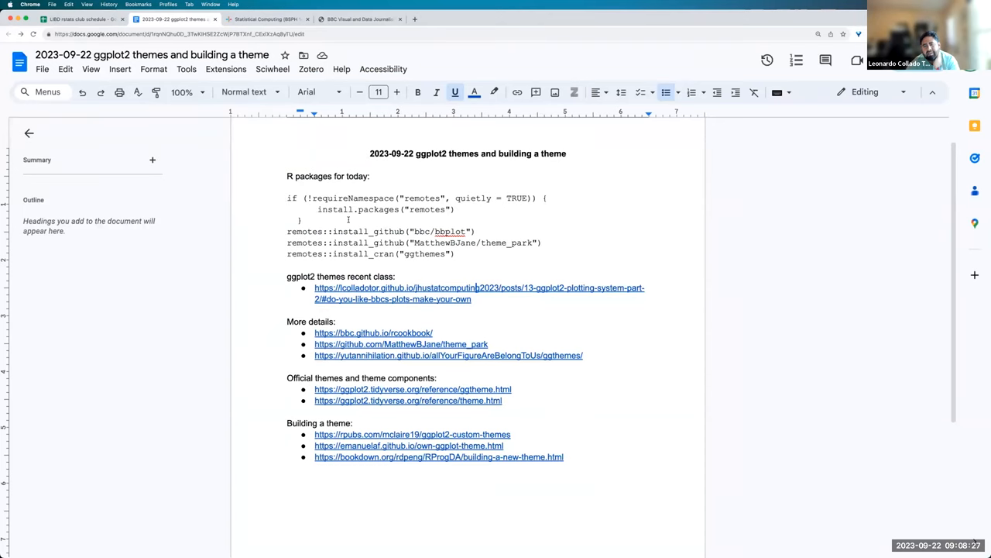
scroll("down", 3)
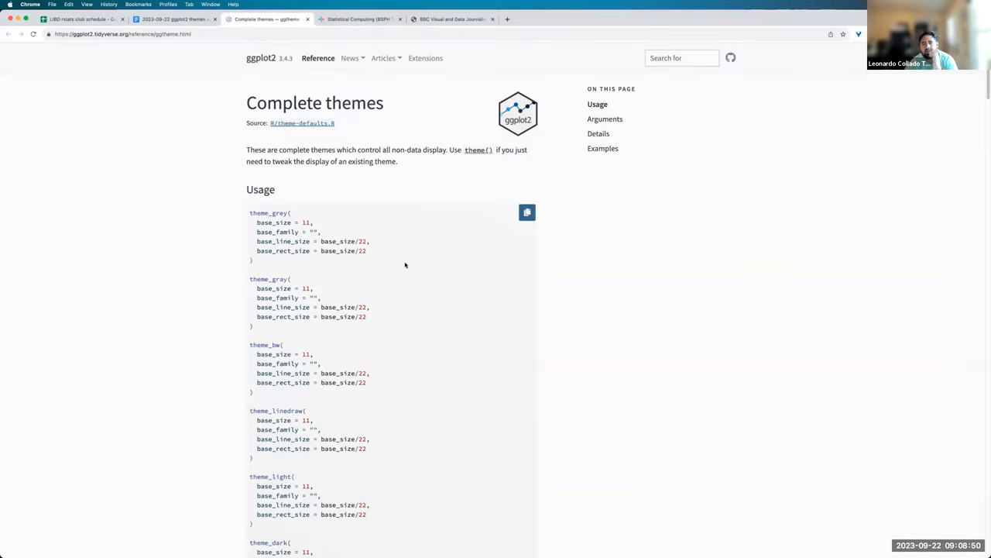
- Enlarge the Complete themes reference page and highlight theme_bw in its Usage block
key("ctrl+plus")
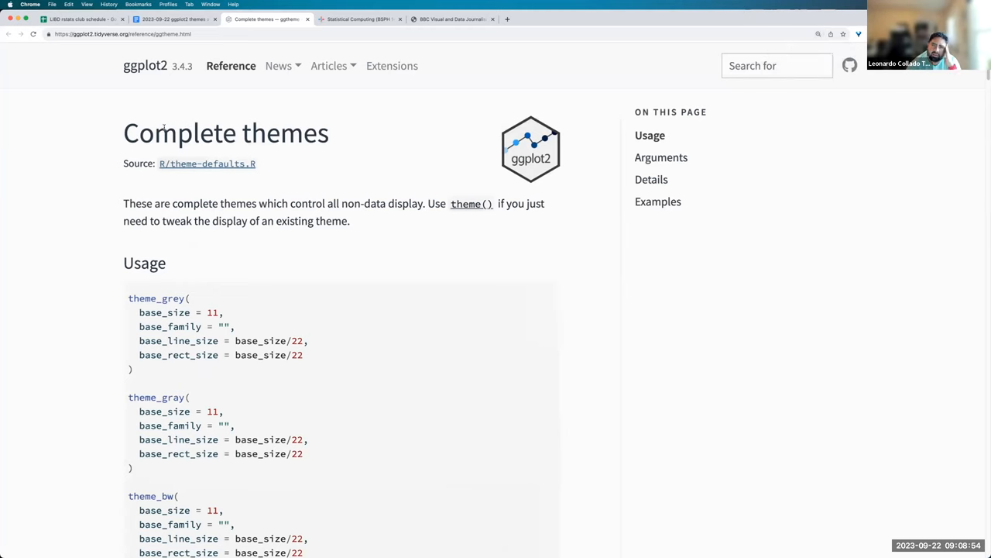
double_click(180, 133)
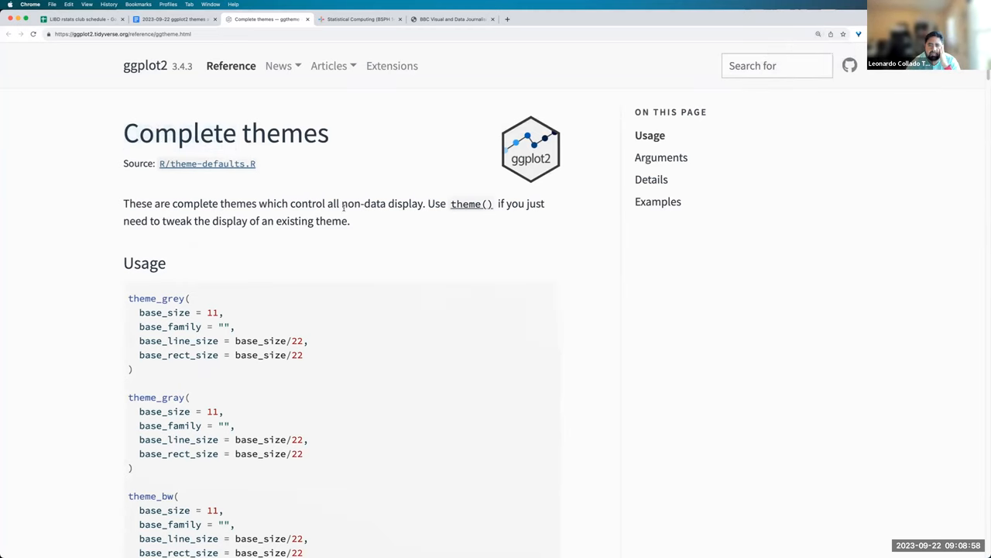
scroll("down", 3)
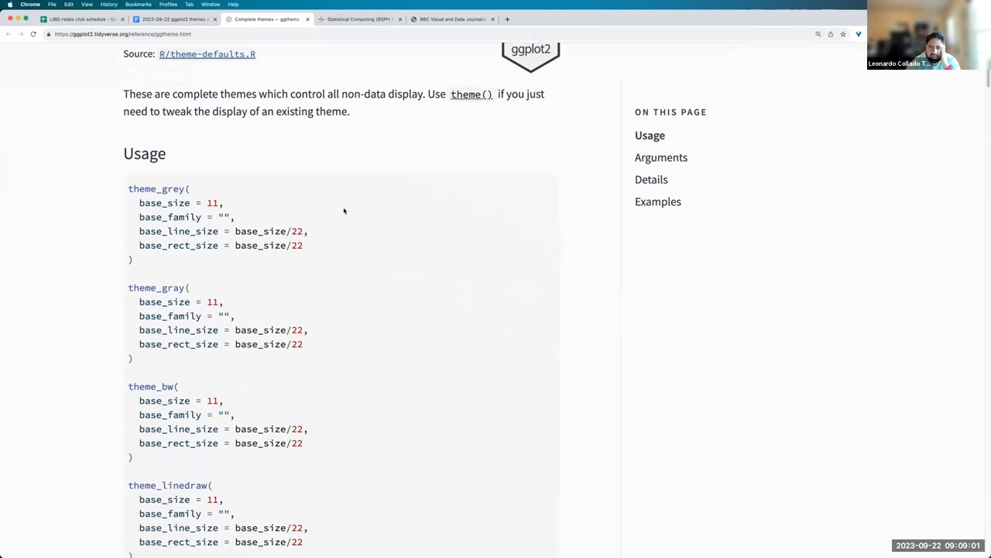
scroll("down", 3)
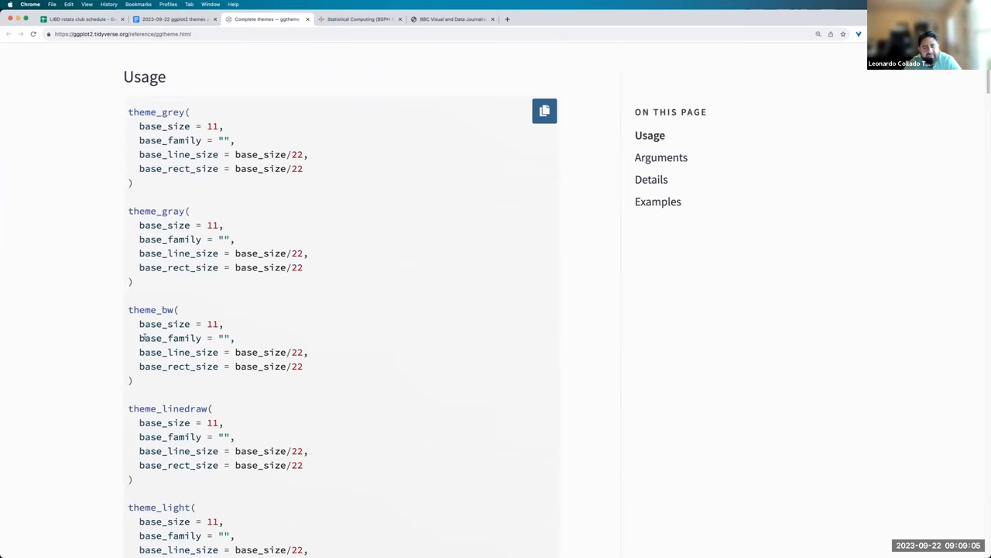
double_click(166, 310)
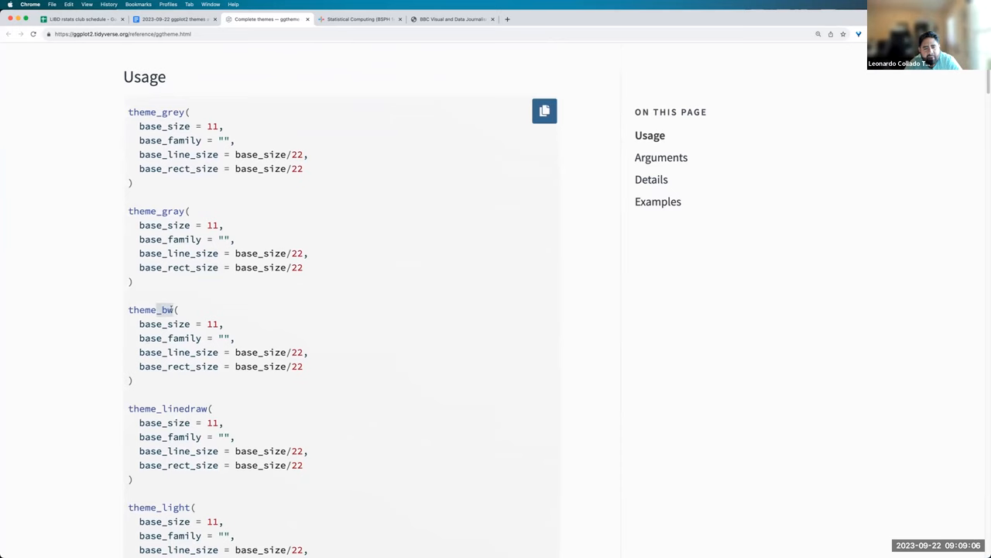
- Continue through the Usage listing, highlighting theme_minimal, down to the Arguments section
scroll("down", 3)
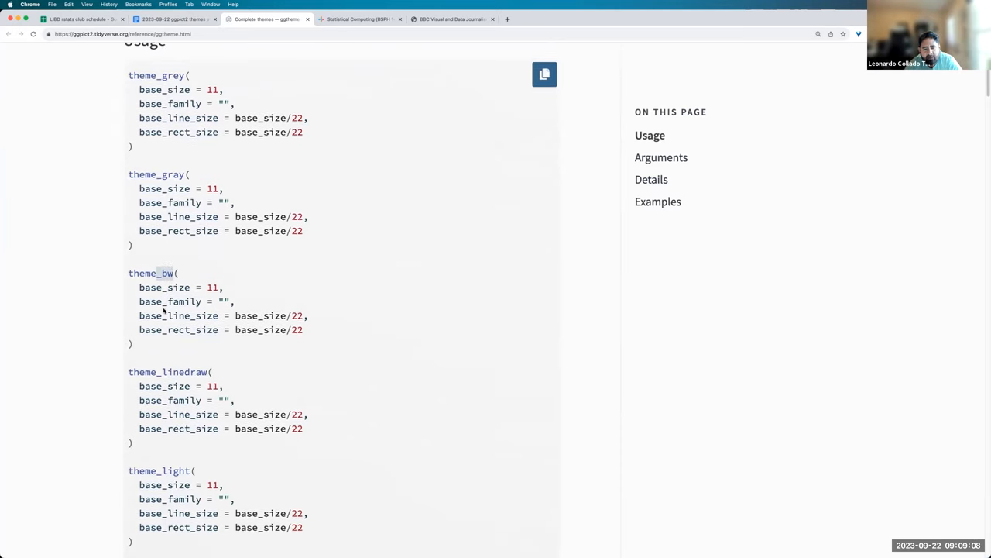
scroll("down", 3)
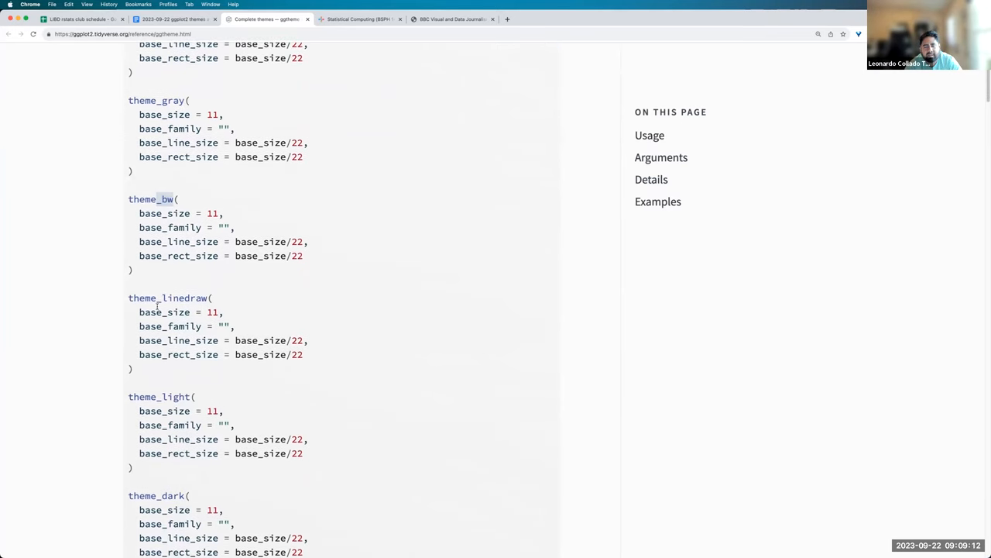
scroll("down", 3)
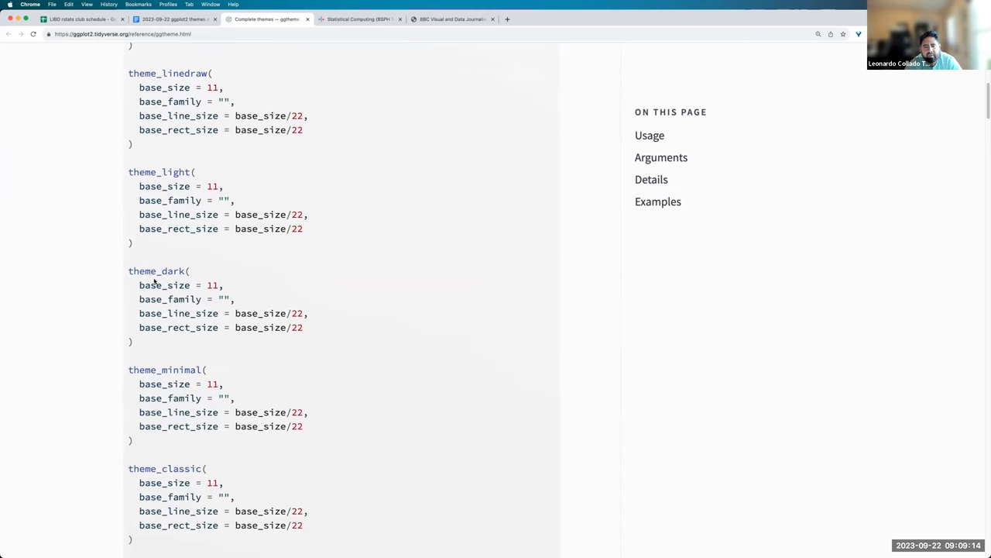
scroll("down", 3)
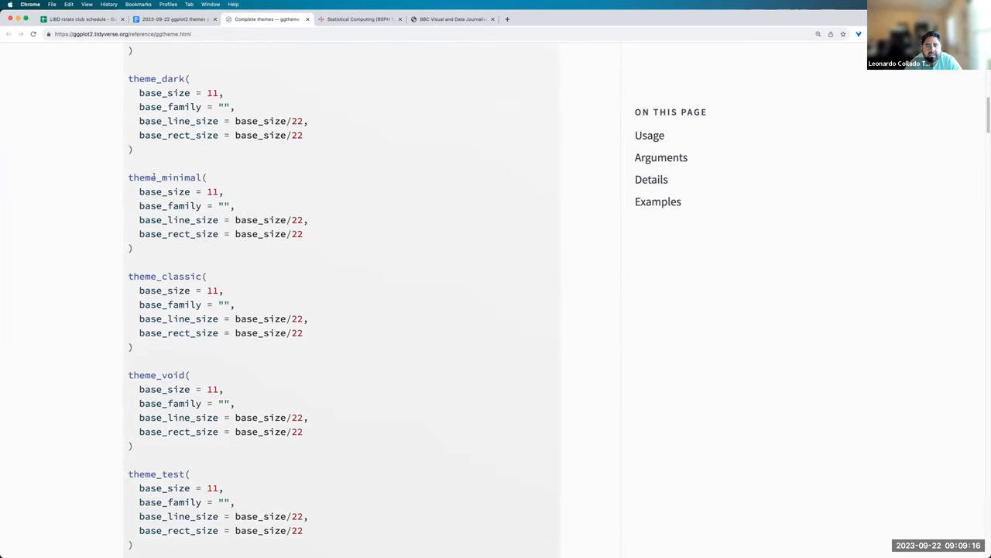
double_click(164, 176)
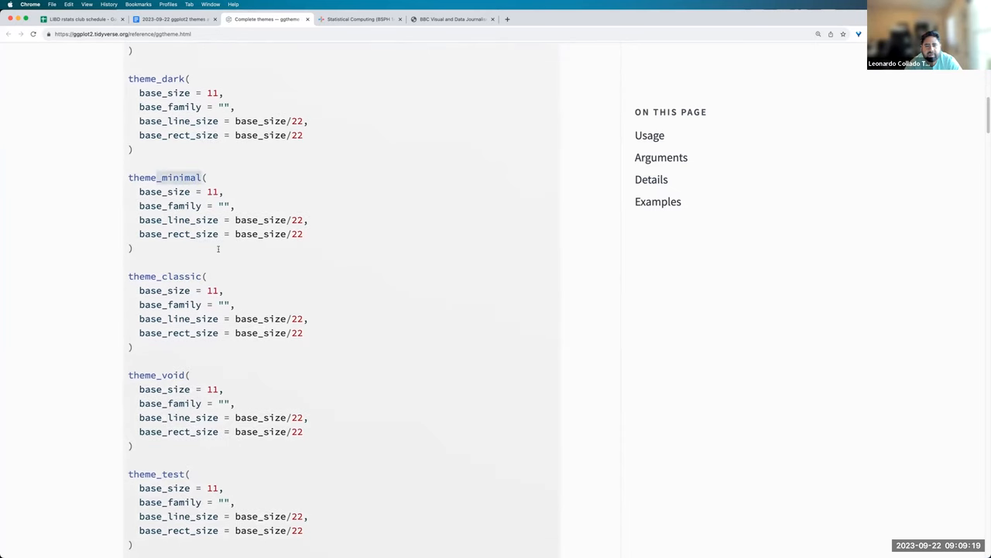
scroll("down", 3)
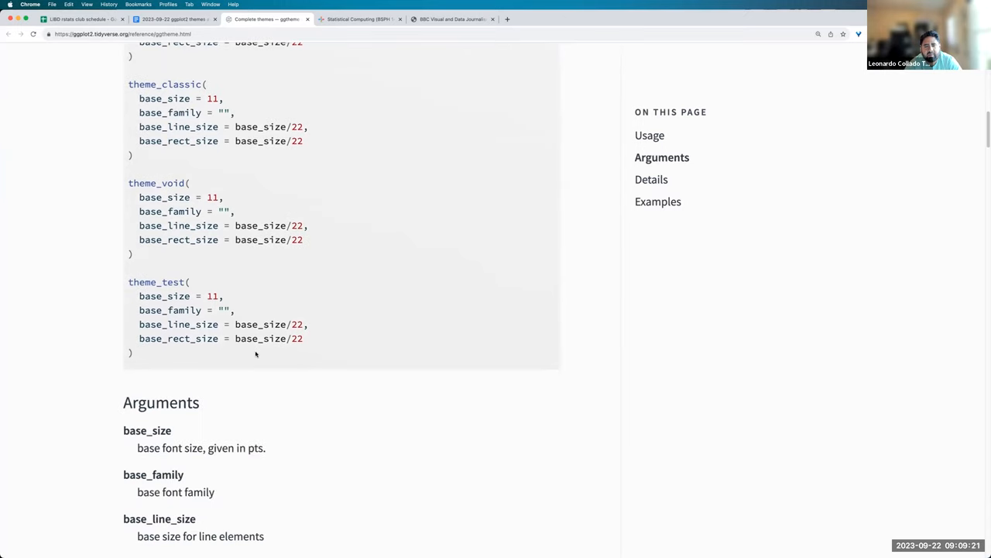
- Scroll through the first complete-theme example figures on the reference page
scroll("down", 3)
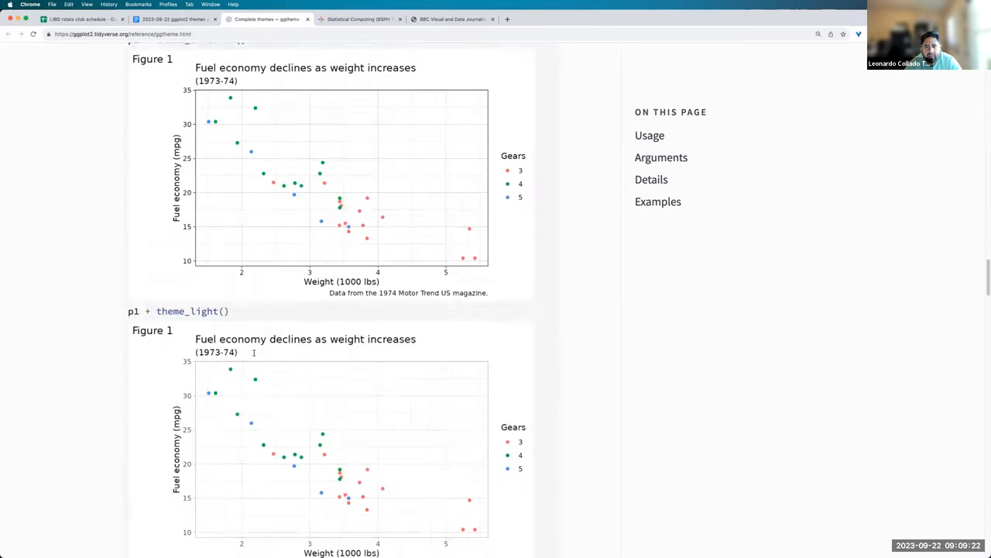
scroll("down", 3)
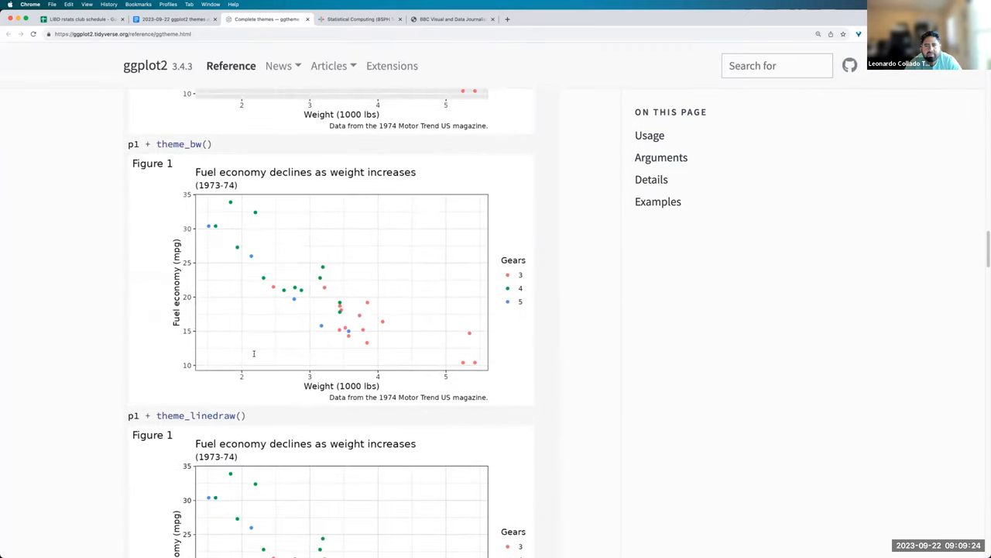
scroll("down", 3)
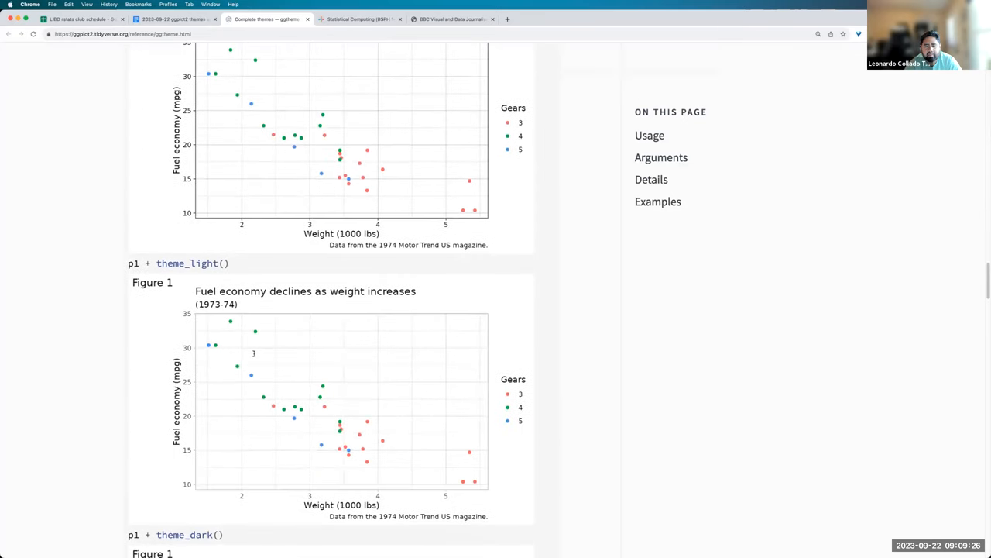
scroll("down", 3)
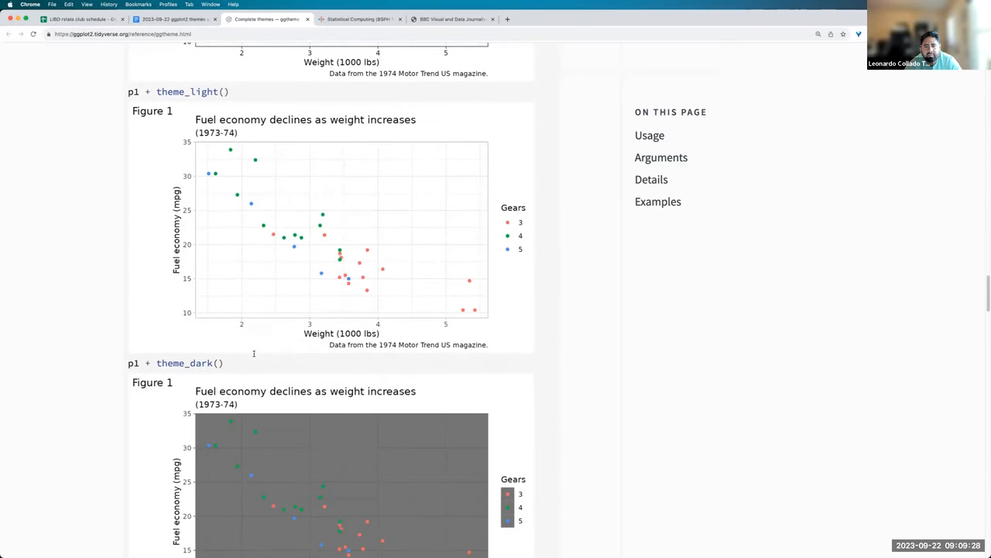
scroll("down", 3)
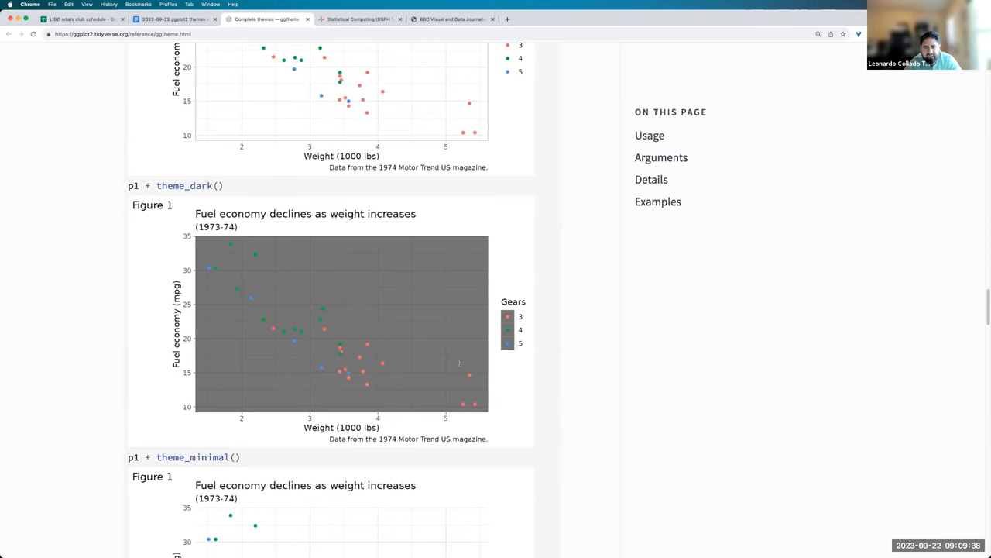
scroll("down", 3)
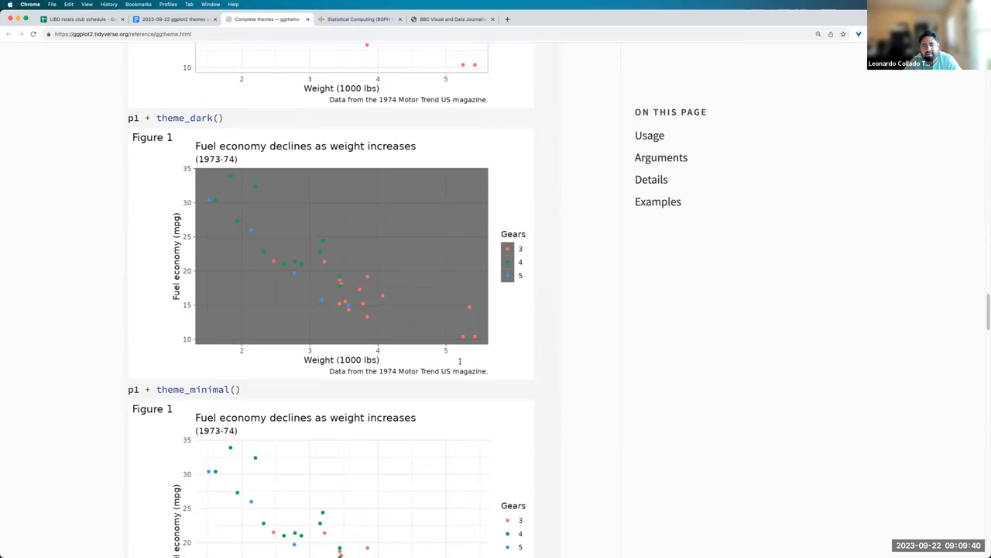
scroll("down", 3)
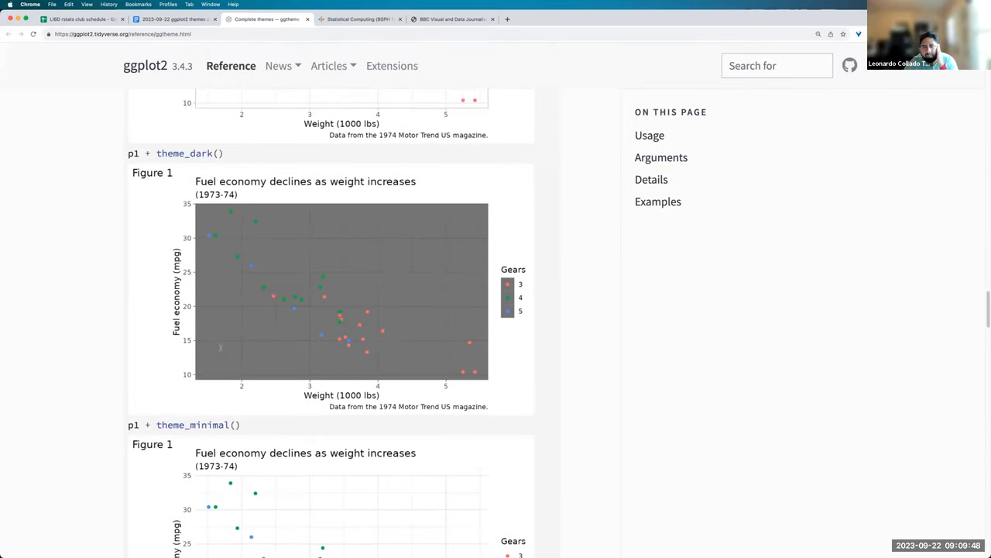
scroll("down", 3)
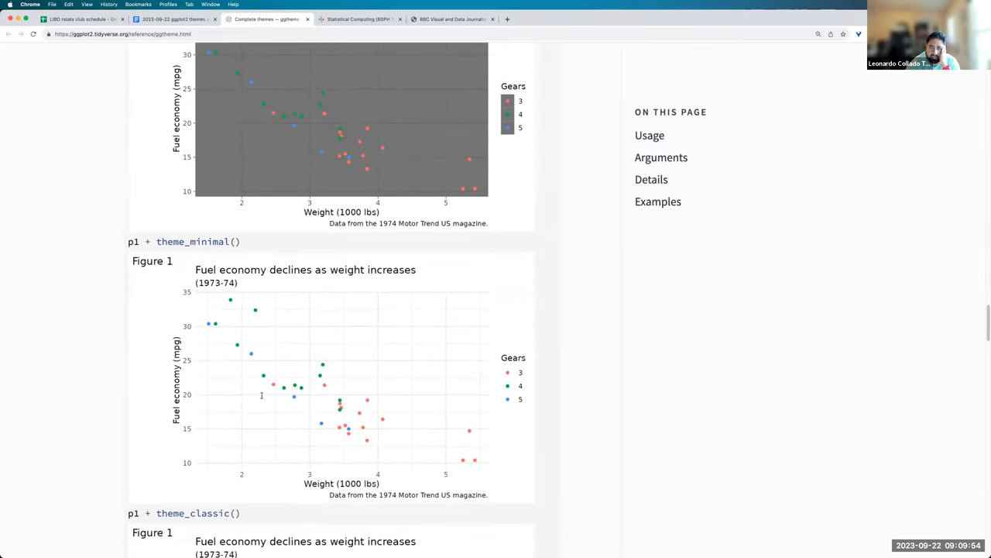
- Finish the example figures and open the ggplot2 theme.html components reference from the notes
scroll("down", 3)
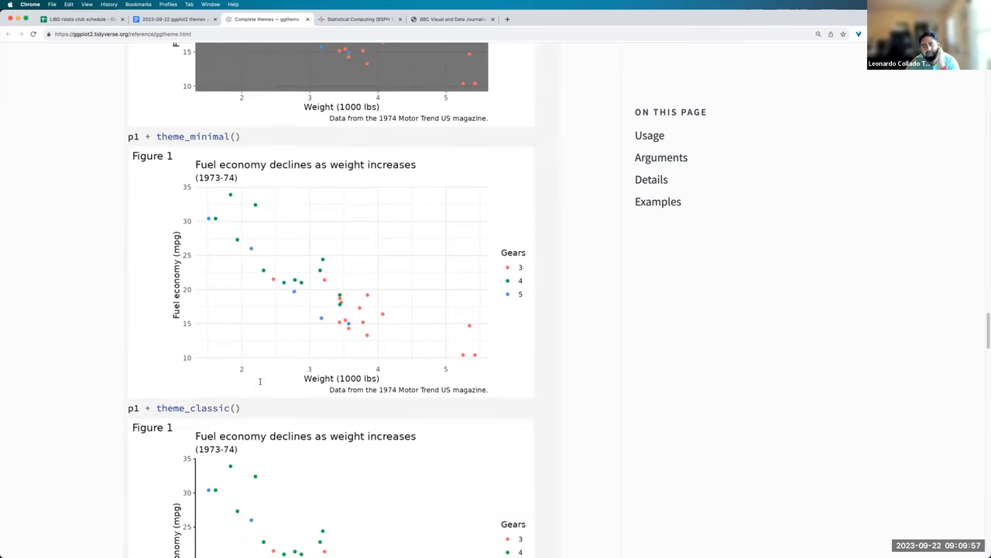
scroll("down", 3)
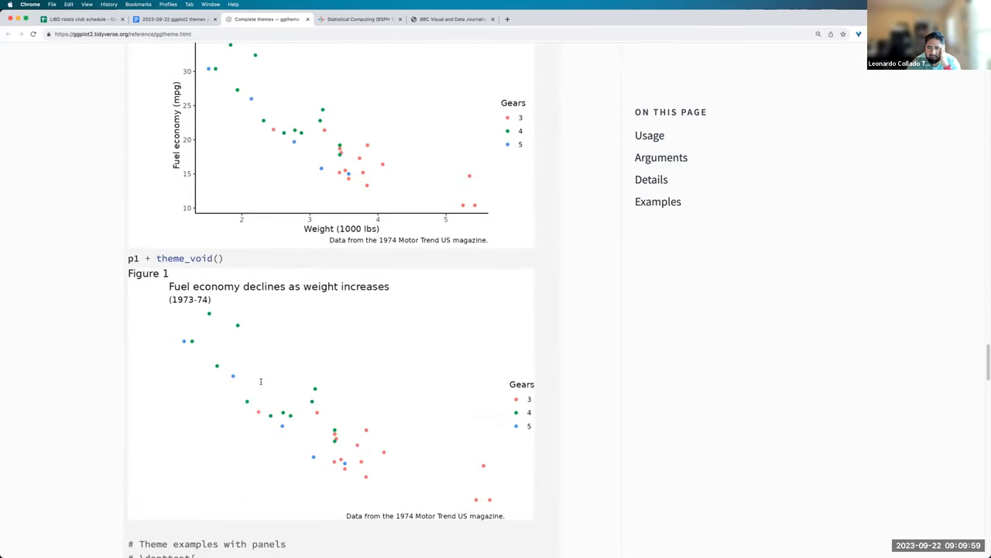
scroll("down", 3)
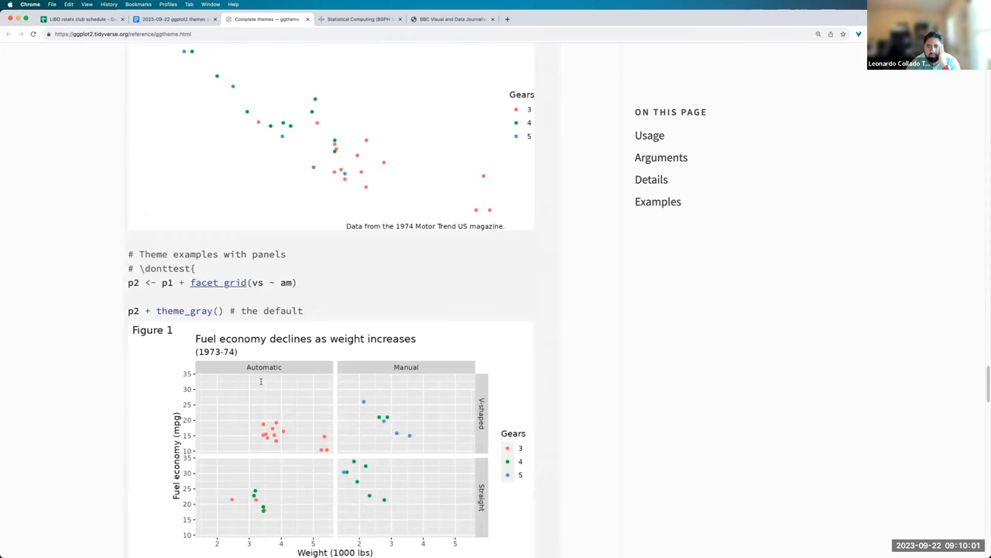
scroll("down", 3)
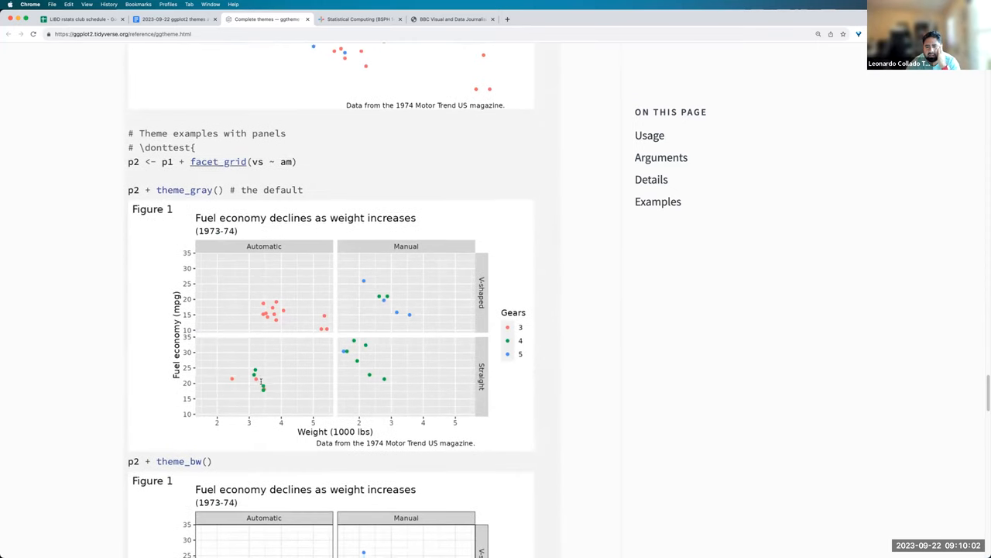
scroll("down", 3)
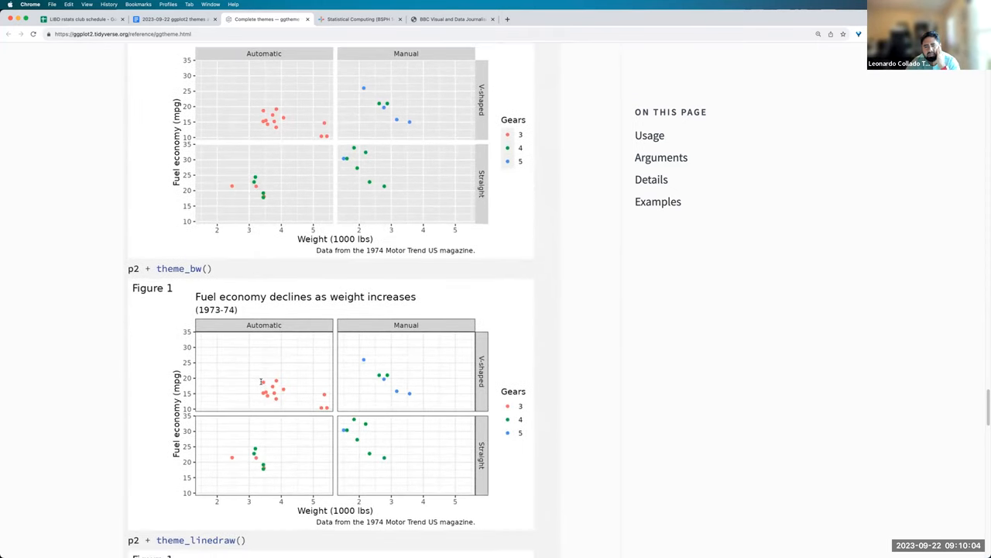
scroll("down", 3)
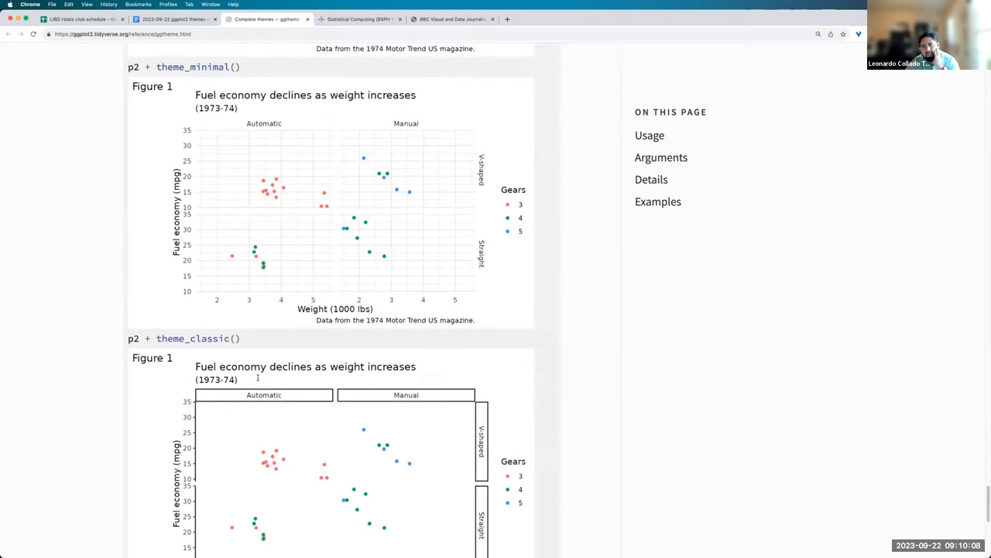
scroll("down", 3)
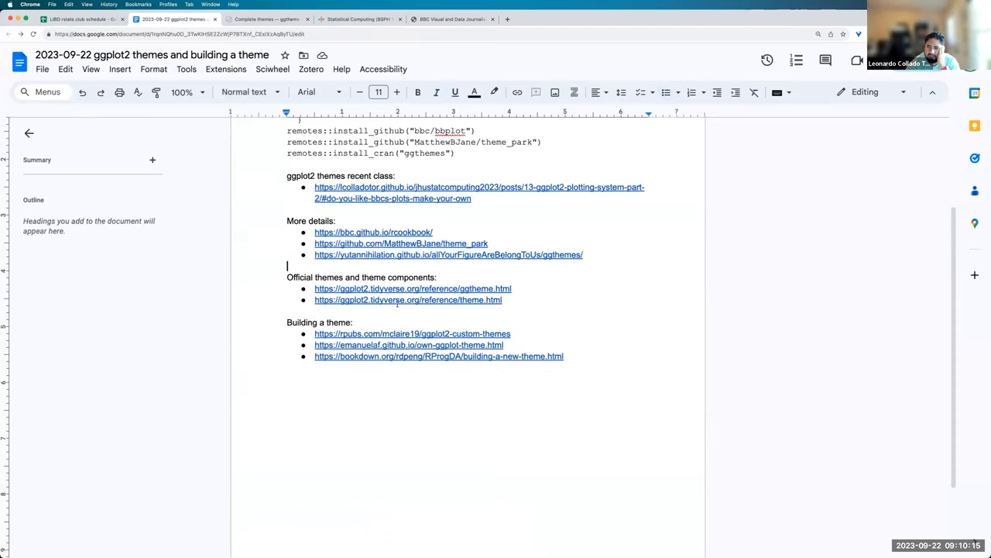
left_click(407, 300)
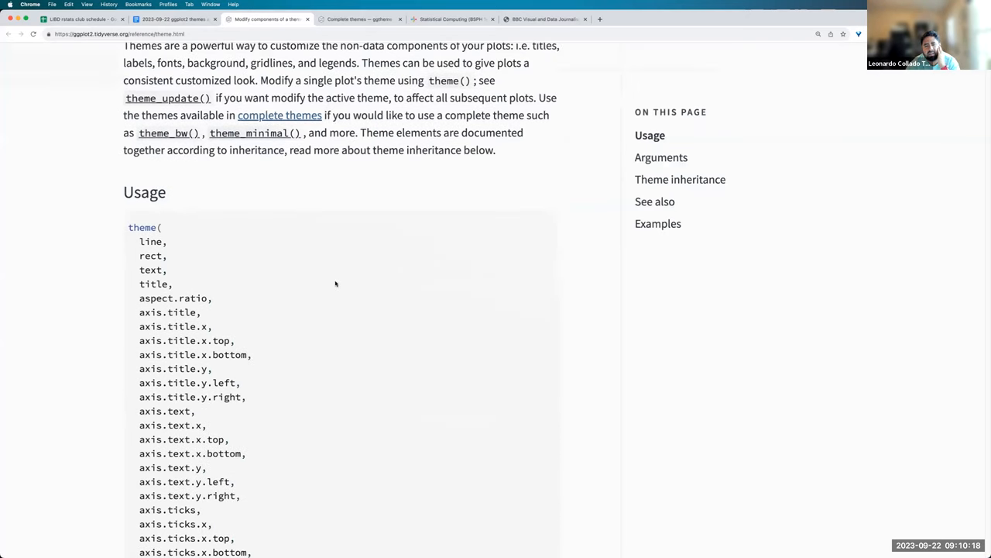
- Scroll the theme() Usage list, marking the legend.box and panel.background elements
scroll("down", 3)
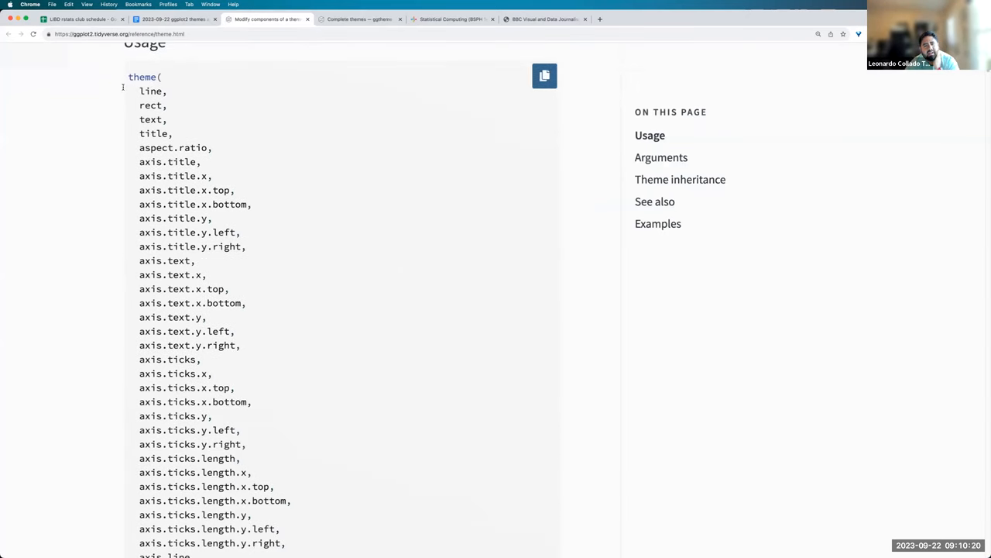
scroll("down", 3)
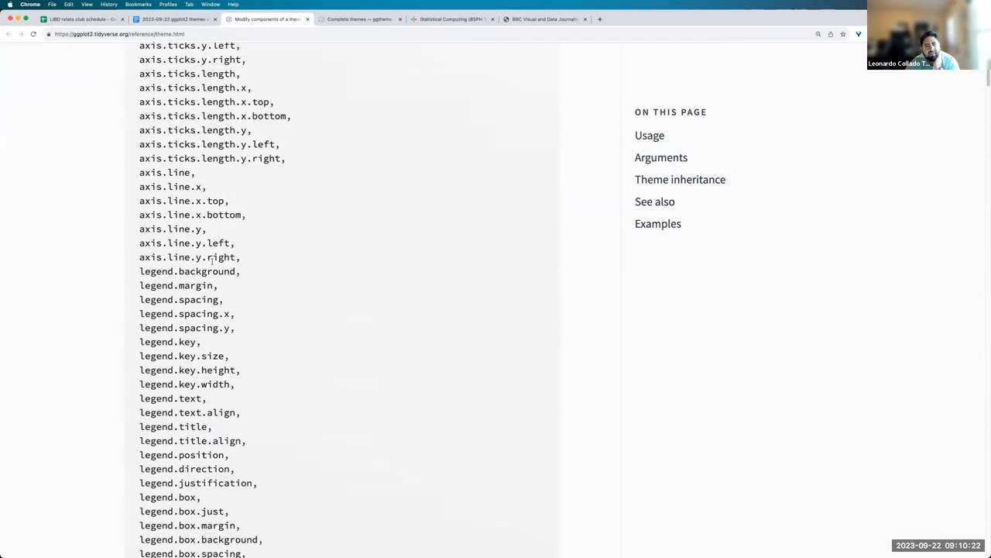
scroll("down", 3)
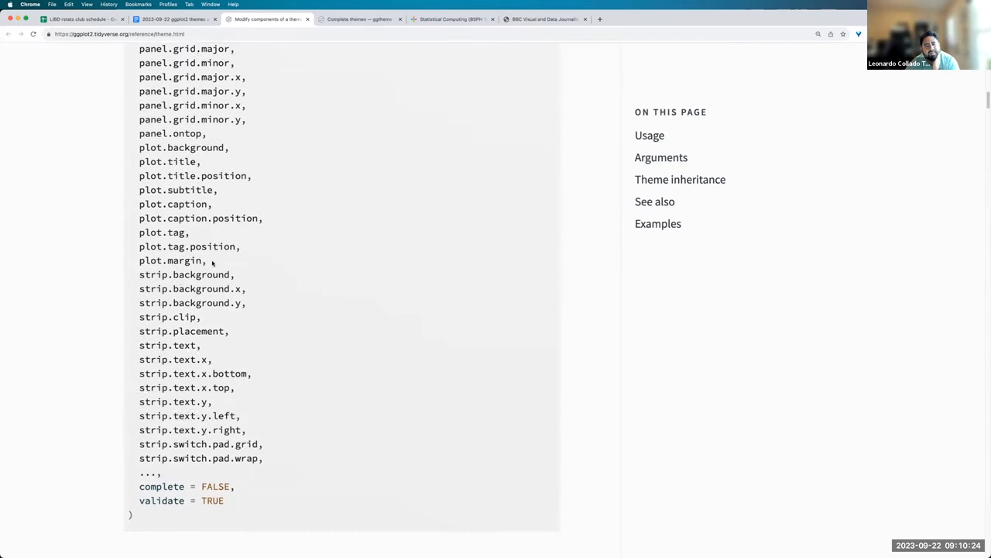
scroll("down", 3)
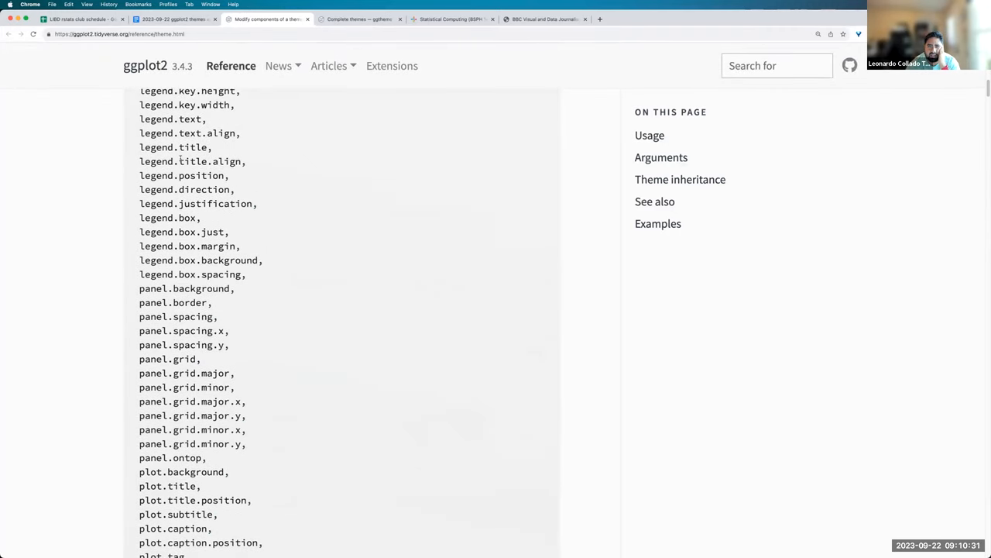
left_click_drag(139, 175, 234, 189)
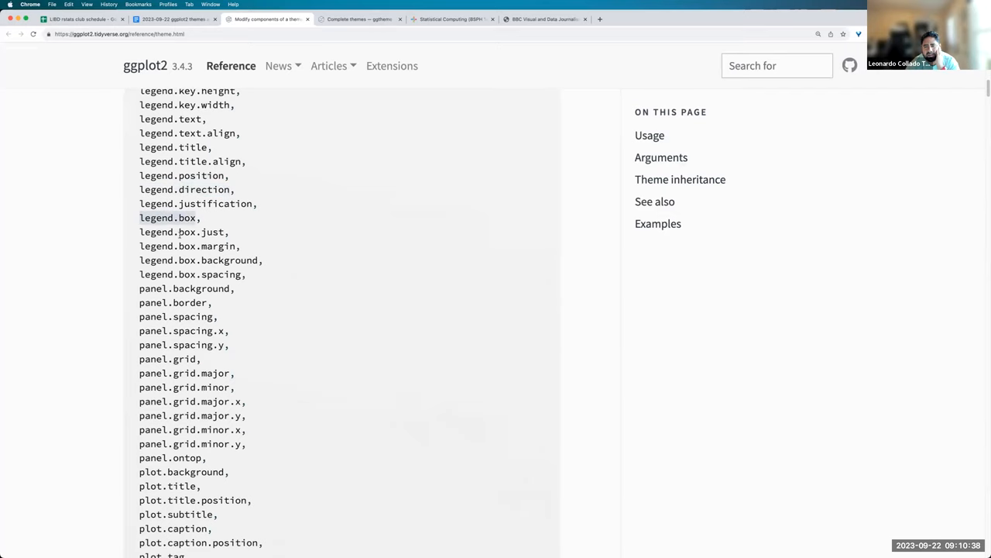
scroll("down", 3)
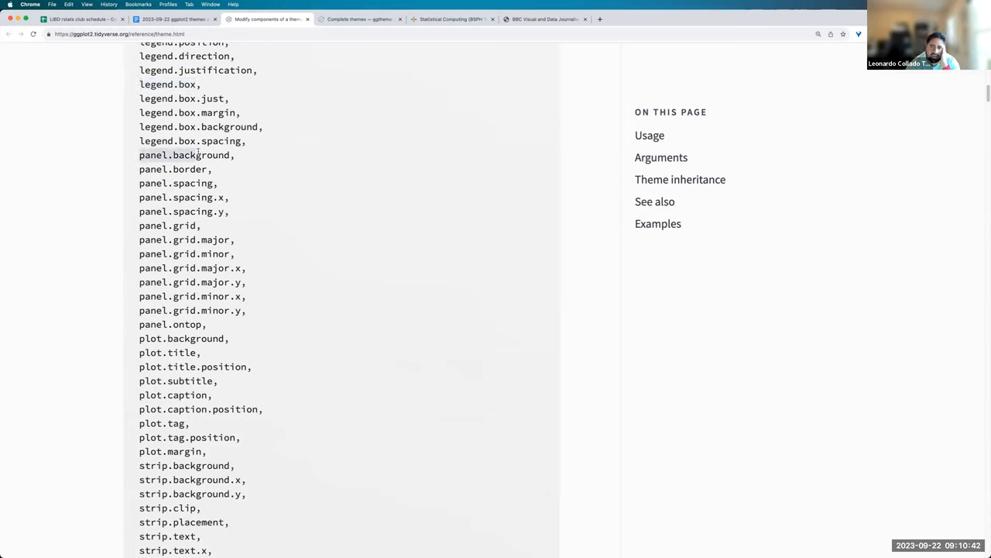
double_click(200, 155)
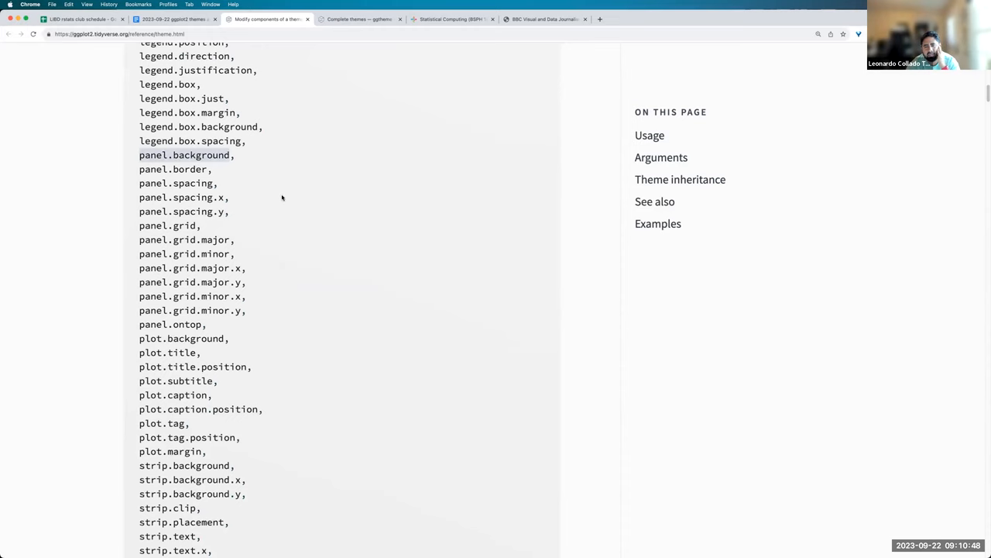
- Pass through the Arguments descriptions and jump to the Examples section via the sidebar
scroll("down", 3)
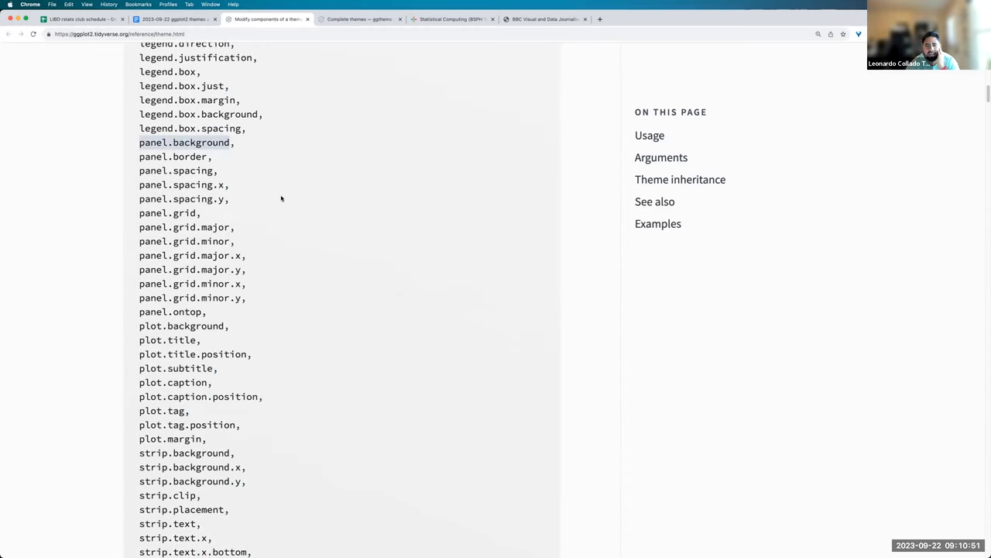
scroll("down", 3)
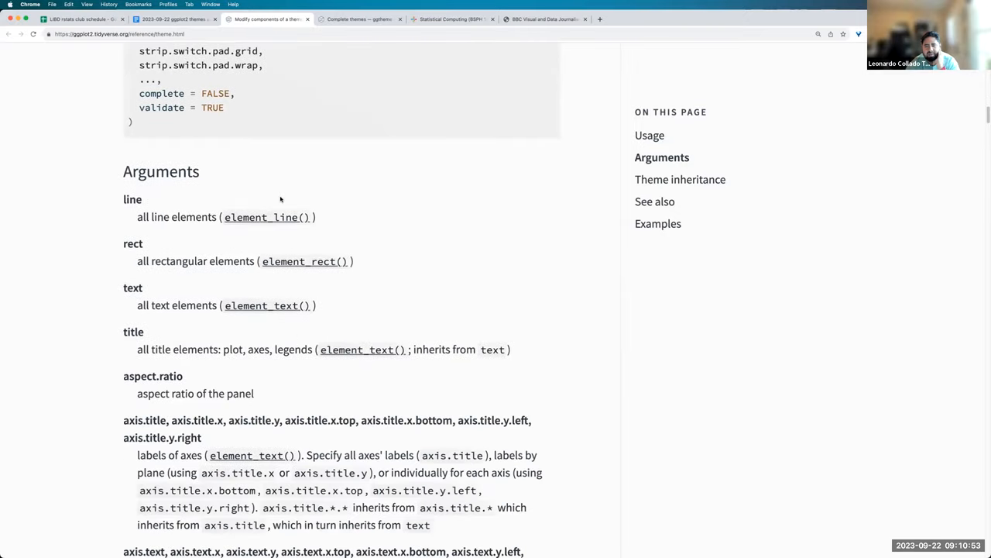
scroll("down", 3)
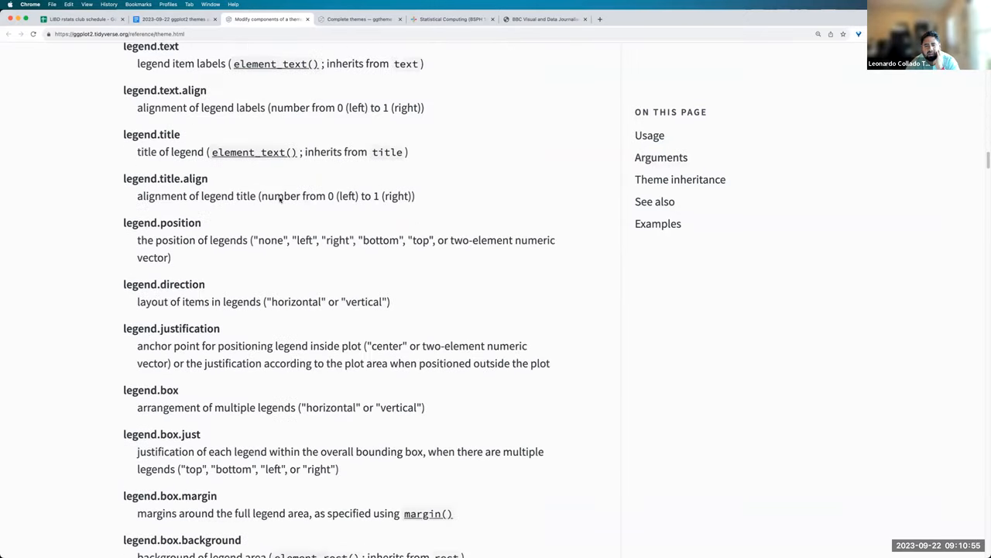
left_click(657, 223)
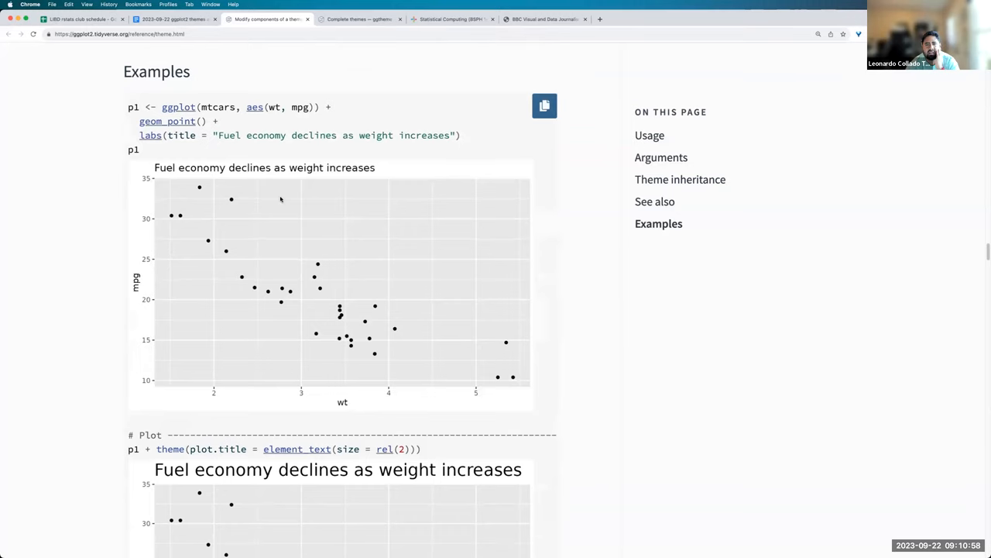
- Scroll the theme() examples past the fuel economy plot to the plot title variants
scroll("down", 3)
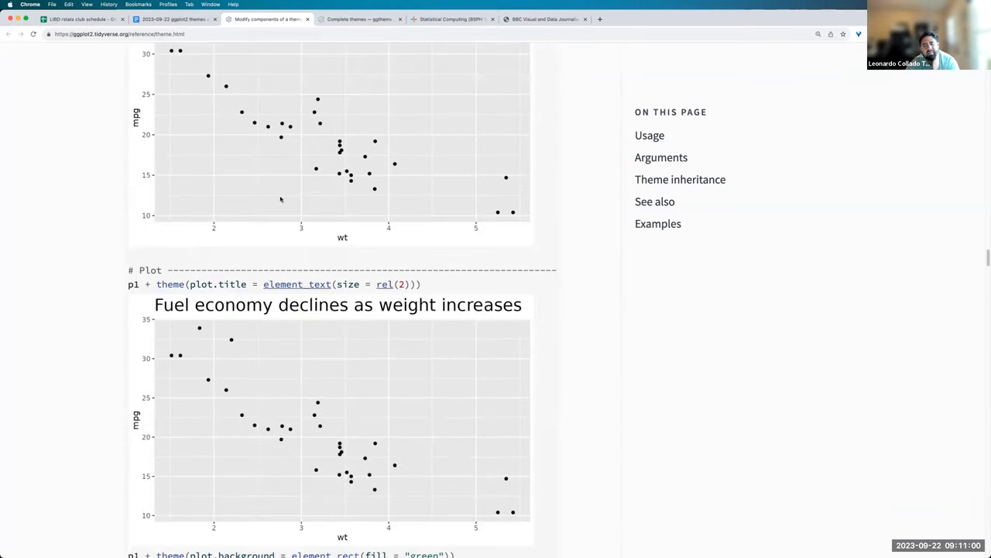
scroll("down", 3)
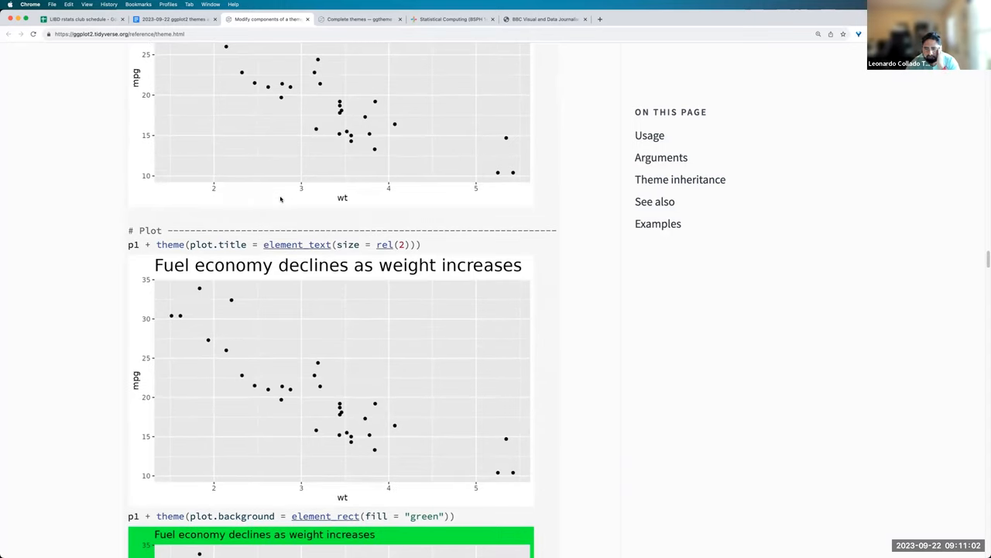
scroll("down", 3)
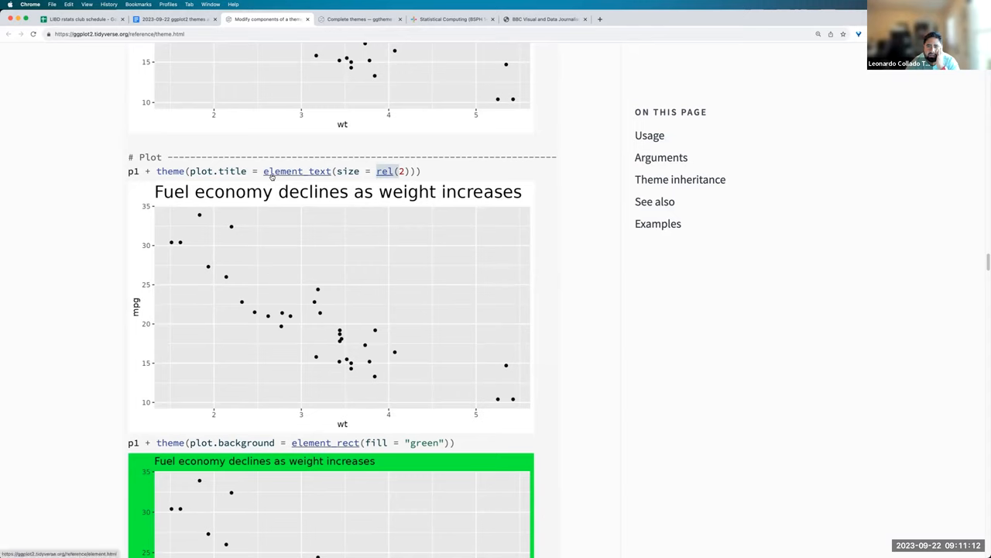
mouse_move(371, 168)
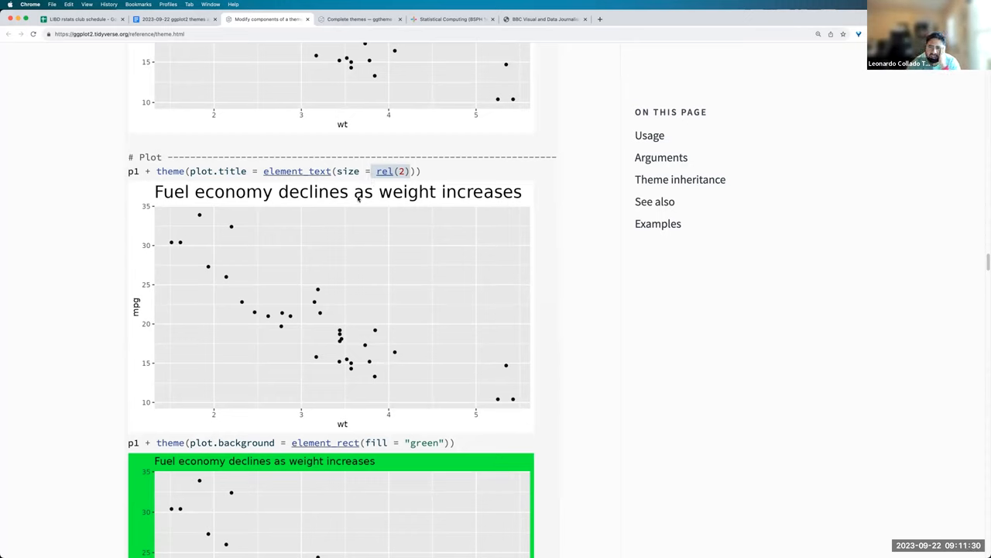
mouse_move(347, 198)
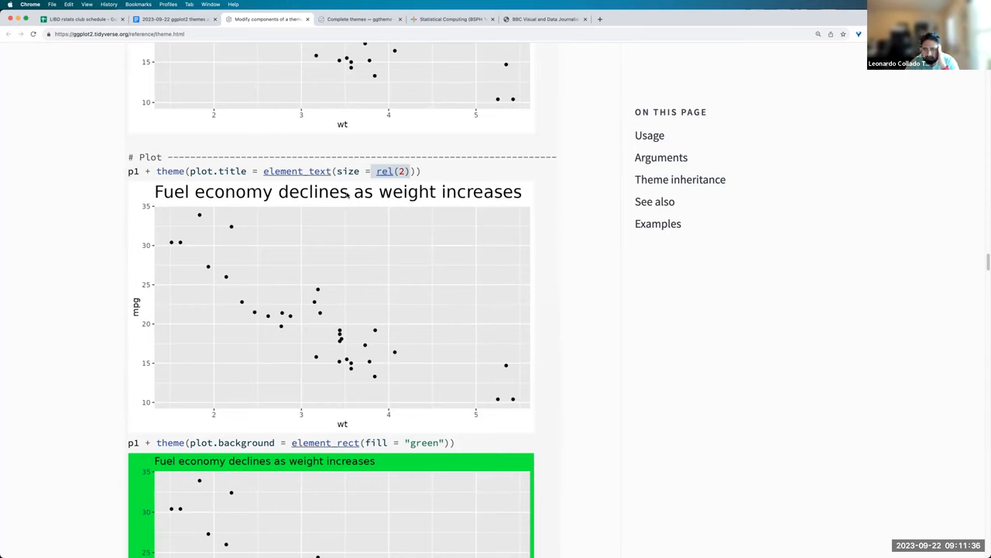
- Continue past plot background examples to the panel background, dashed border and black major grid line plots
scroll("down", 3)
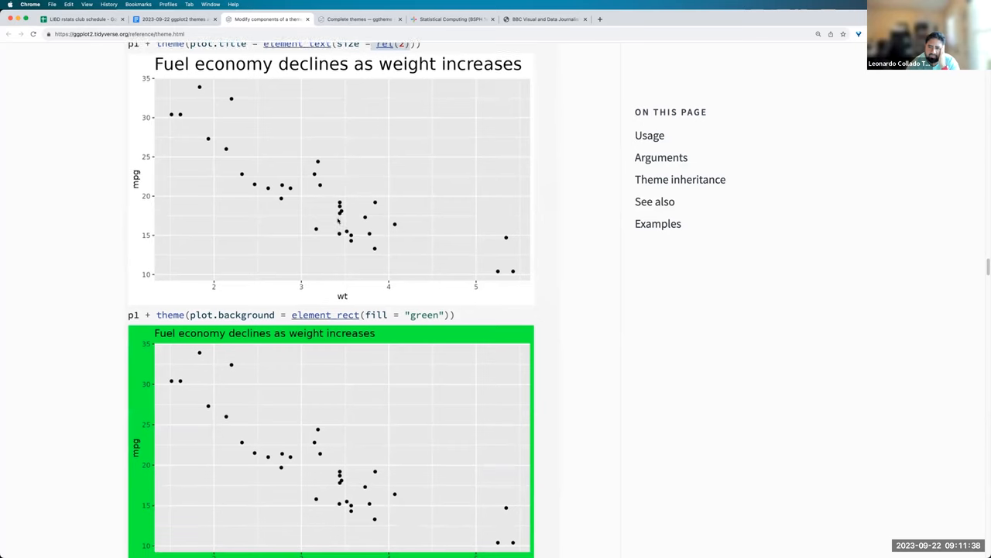
scroll("down", 3)
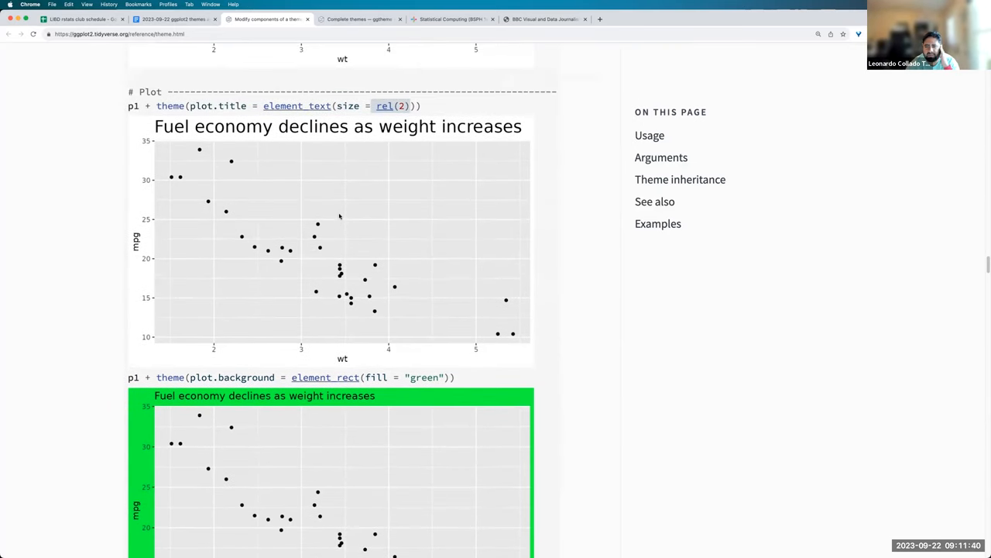
scroll("down", 3)
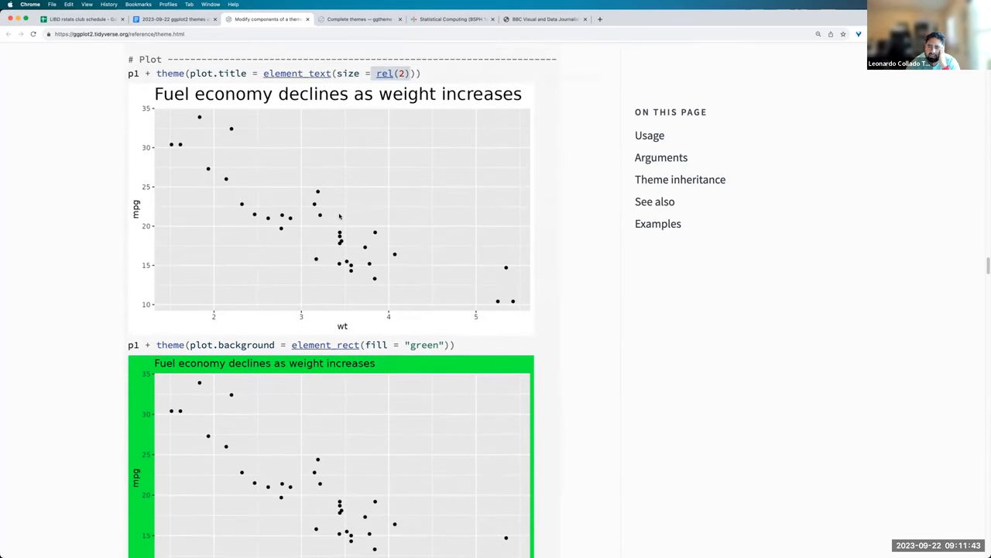
scroll("down", 3)
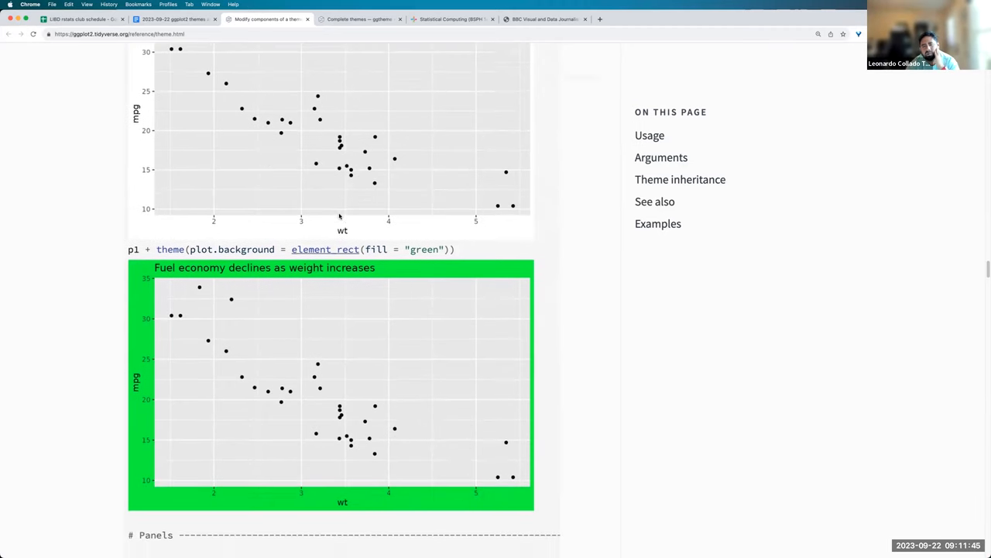
scroll("down", 3)
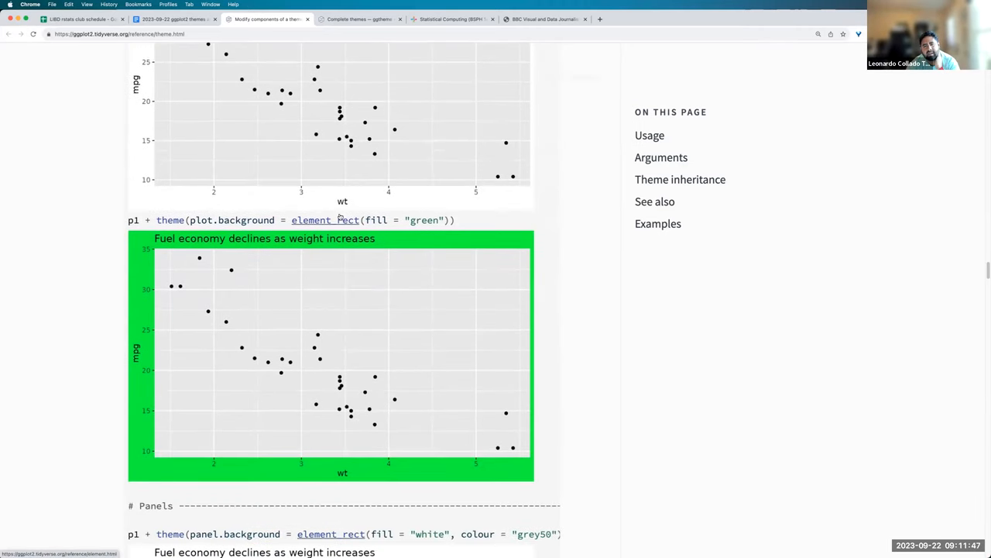
scroll("down", 3)
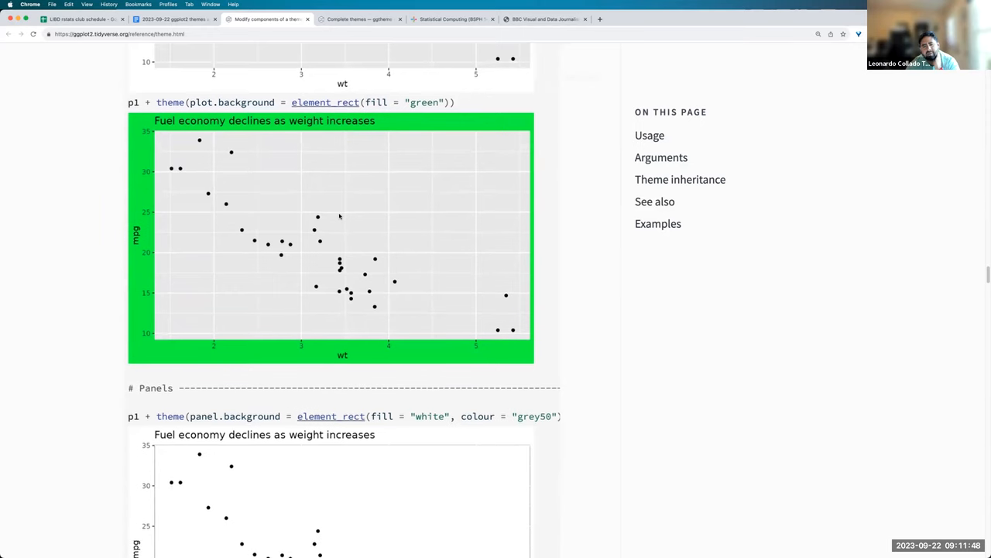
scroll("down", 3)
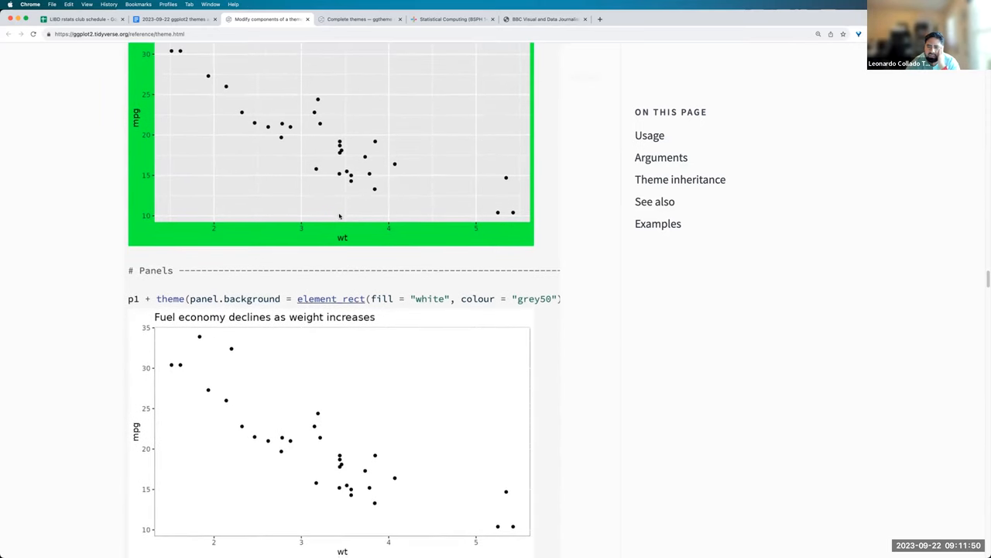
scroll("down", 3)
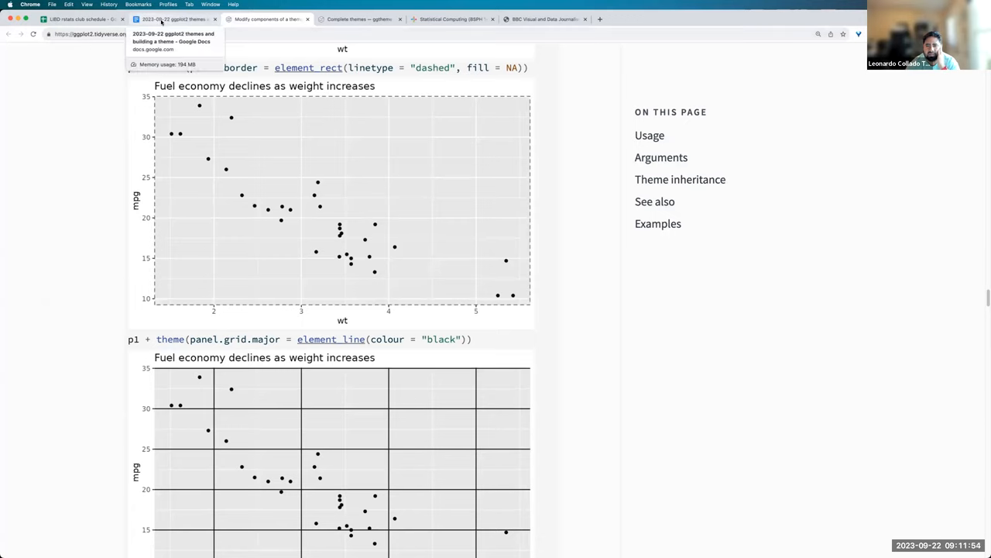
- Return to the 2023-09-22 ggplot2 themes notes and their Building a theme links
left_click(173, 18)
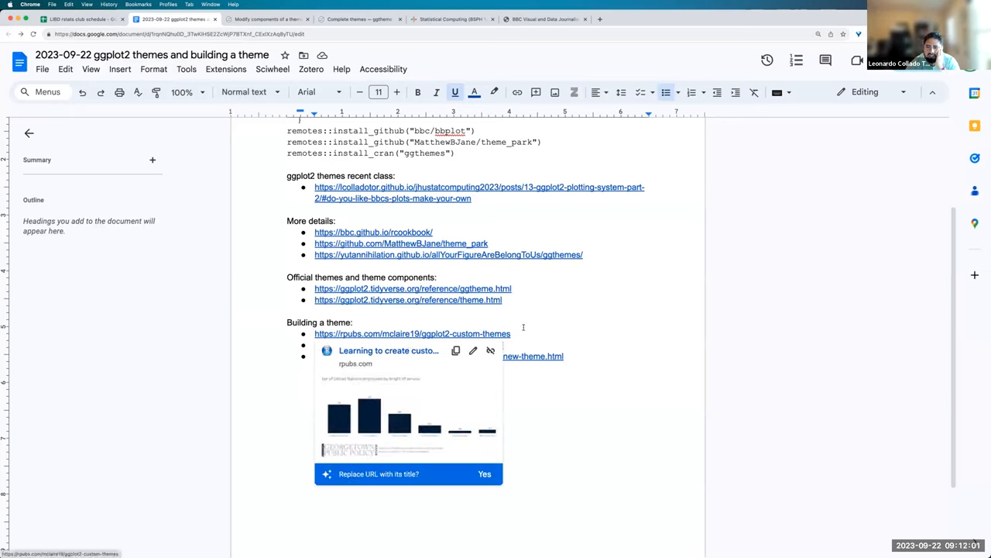
mouse_move(387, 350)
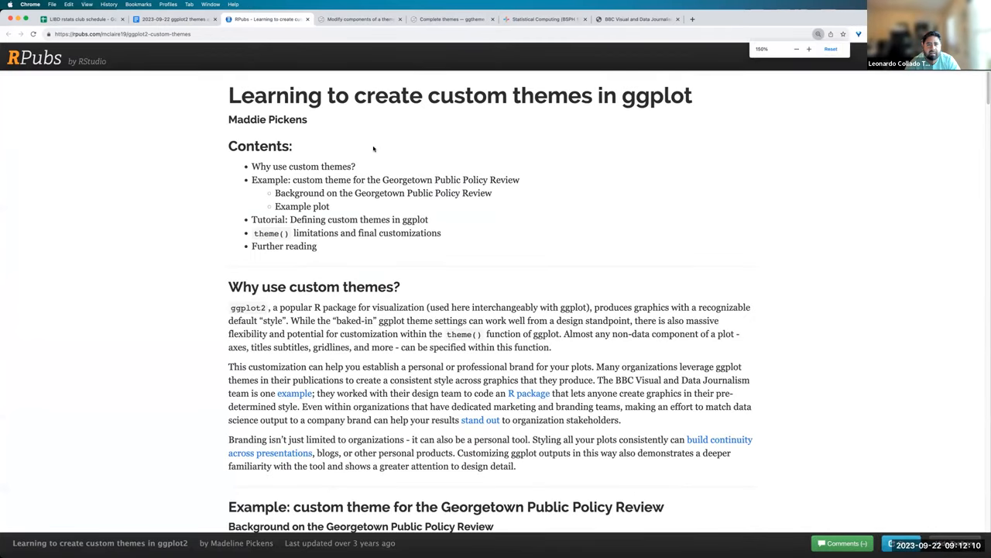
- Scroll past the UN employees barplot to the list of theme() elements to change for the style guide
scroll("down", 3)
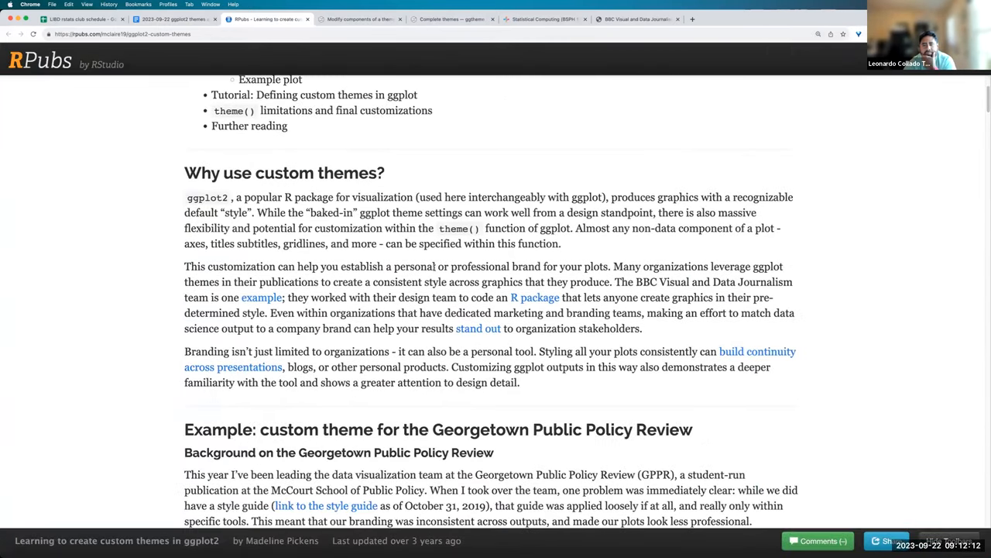
scroll("down", 3)
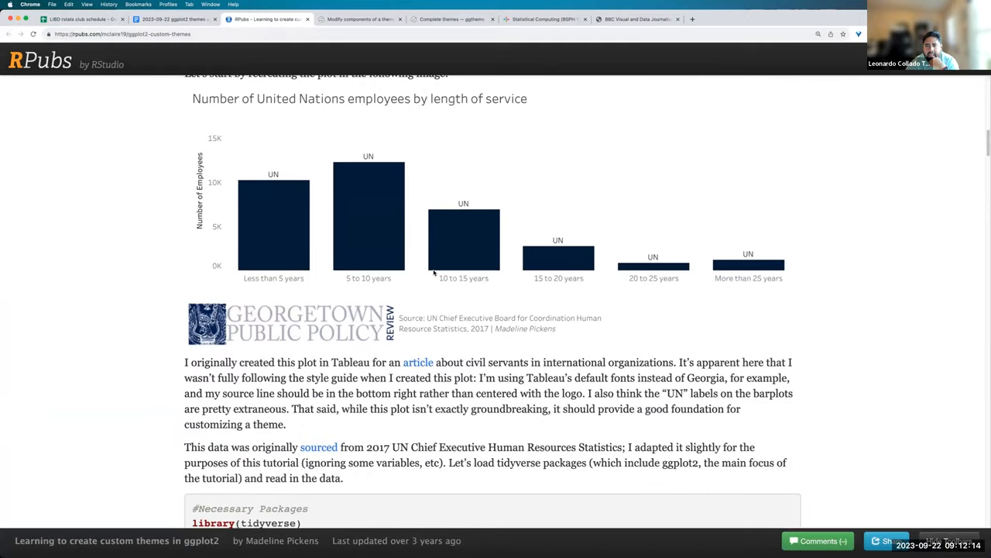
scroll("down", 3)
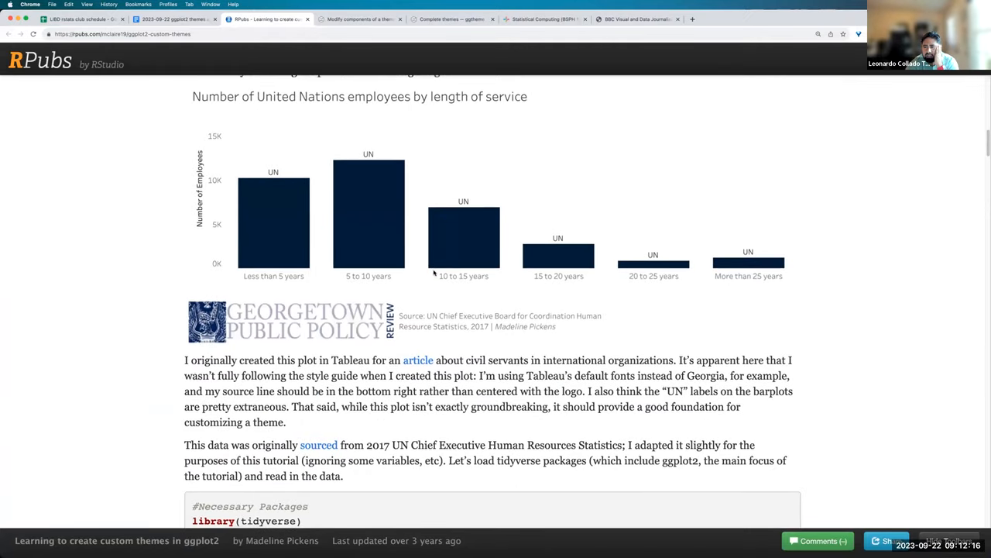
scroll("down", 3)
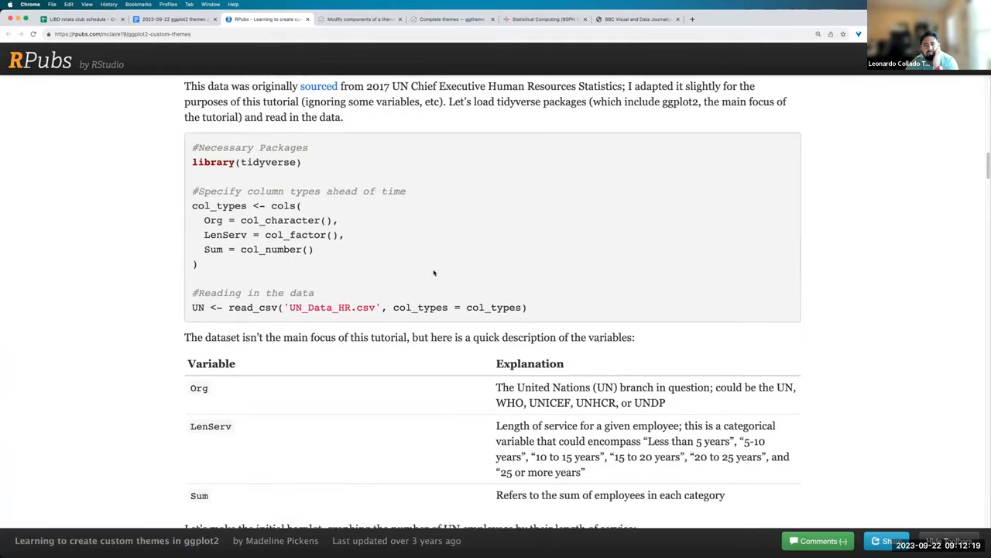
scroll("down", 3)
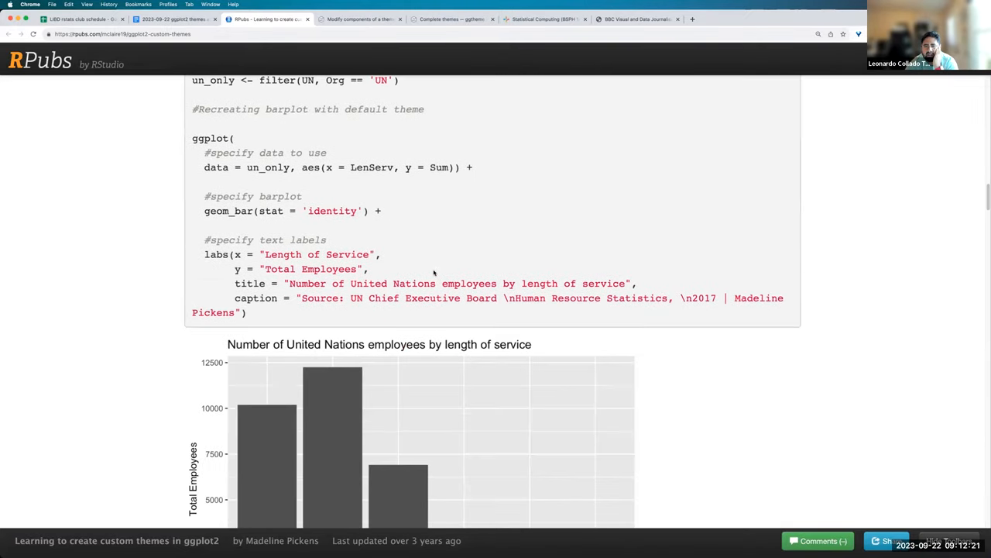
scroll("down", 3)
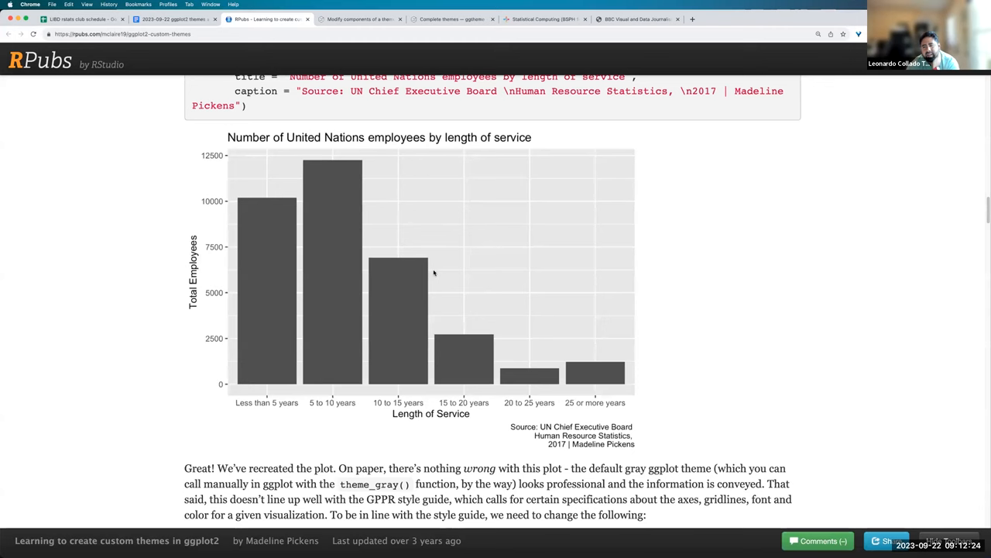
mouse_move(533, 432)
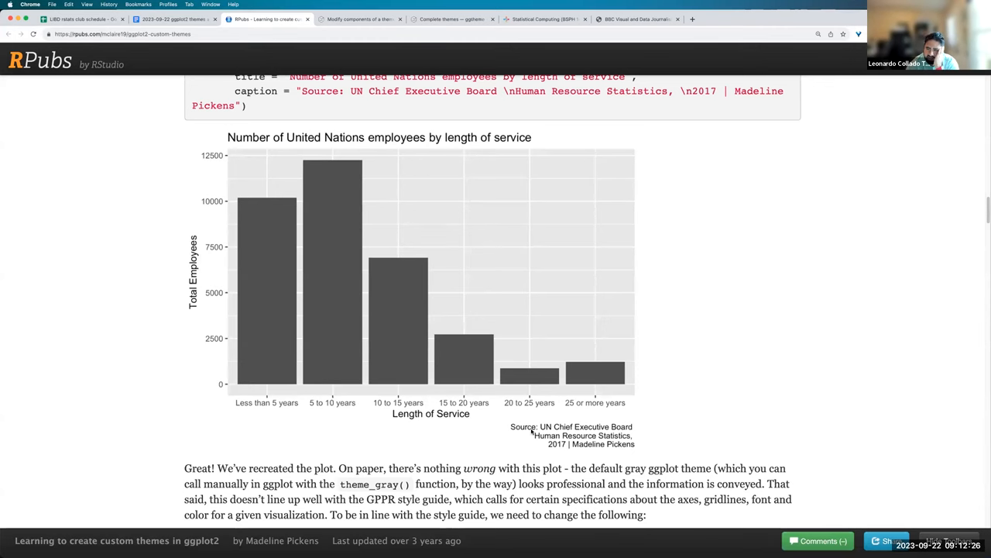
scroll("down", 3)
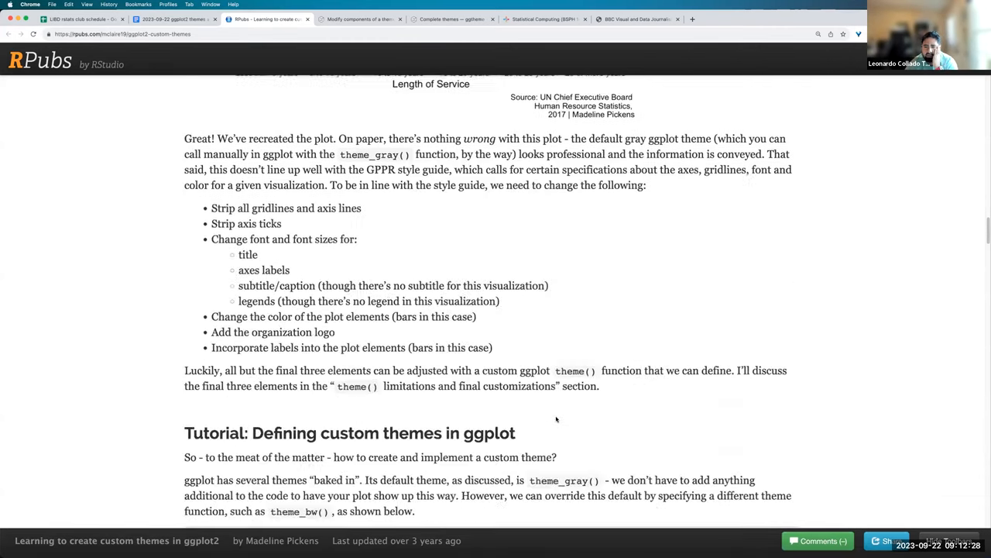
scroll("down", 3)
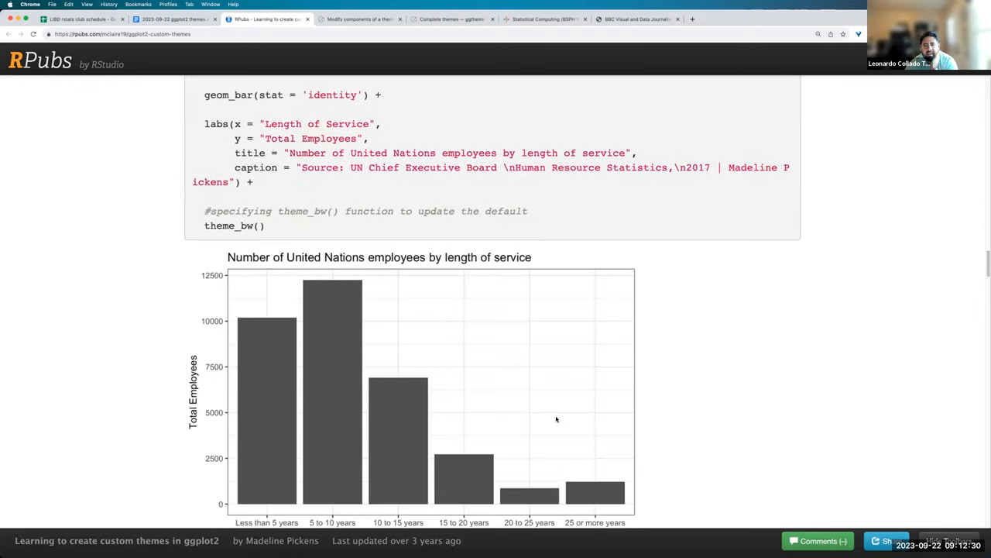
scroll("down", 3)
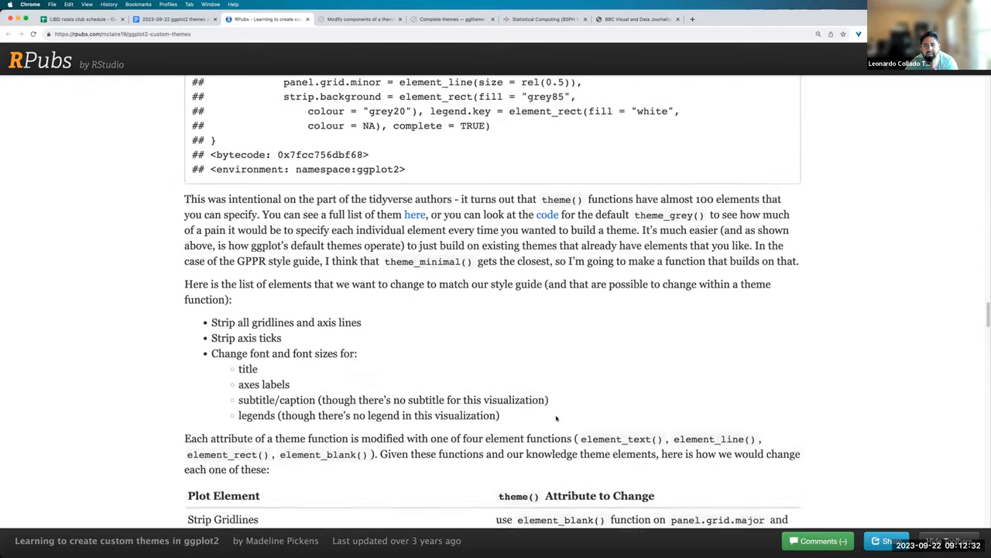
- Reach the theme_gppr() definition, highlighting function, the Georgia font, theme_minimal() and %+replace%
scroll("down", 3)
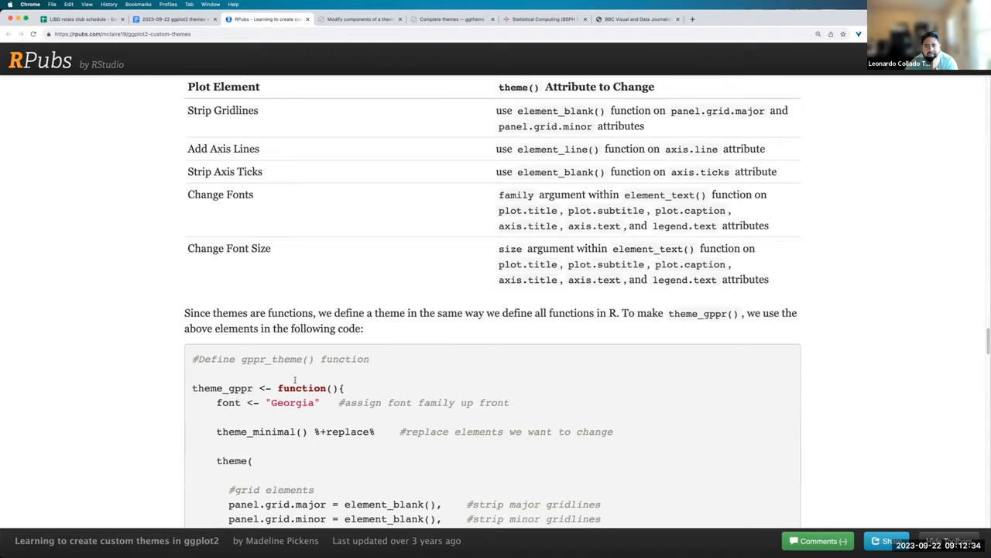
scroll("down", 3)
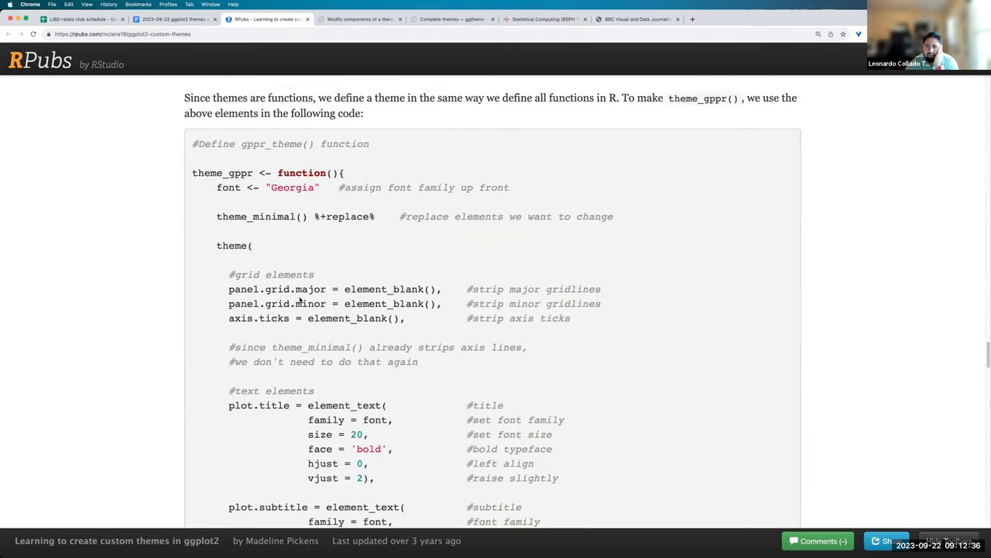
scroll("up", 3)
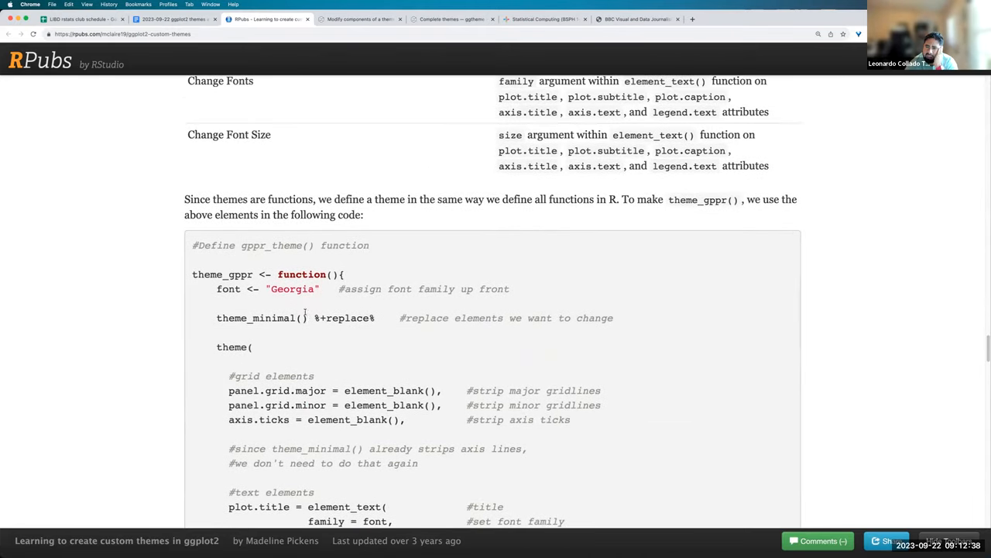
double_click(301, 274)
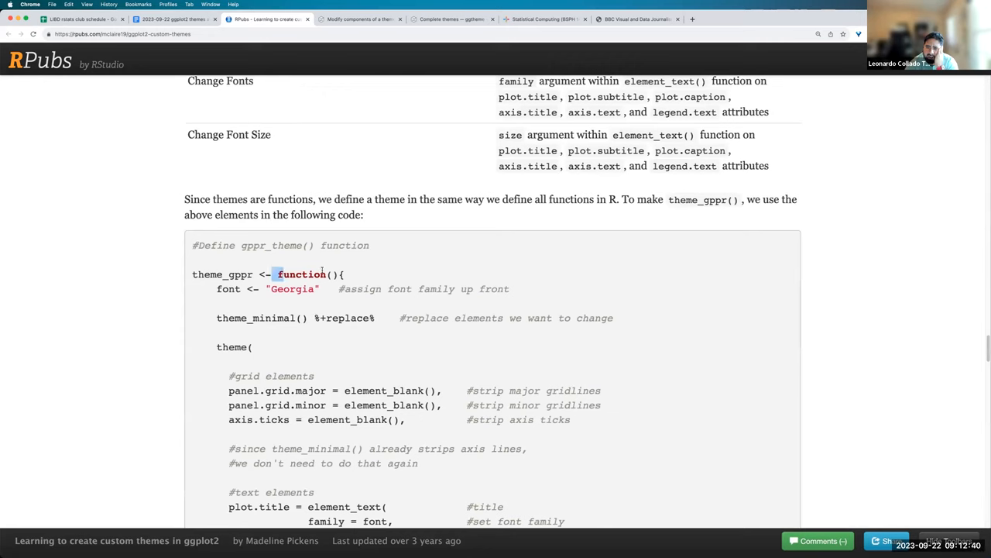
double_click(300, 274)
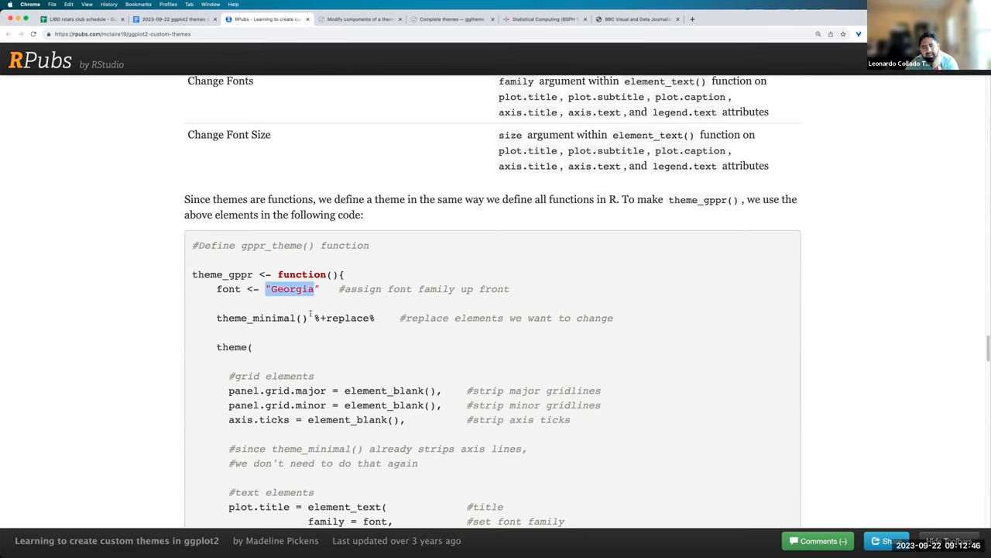
double_click(261, 318)
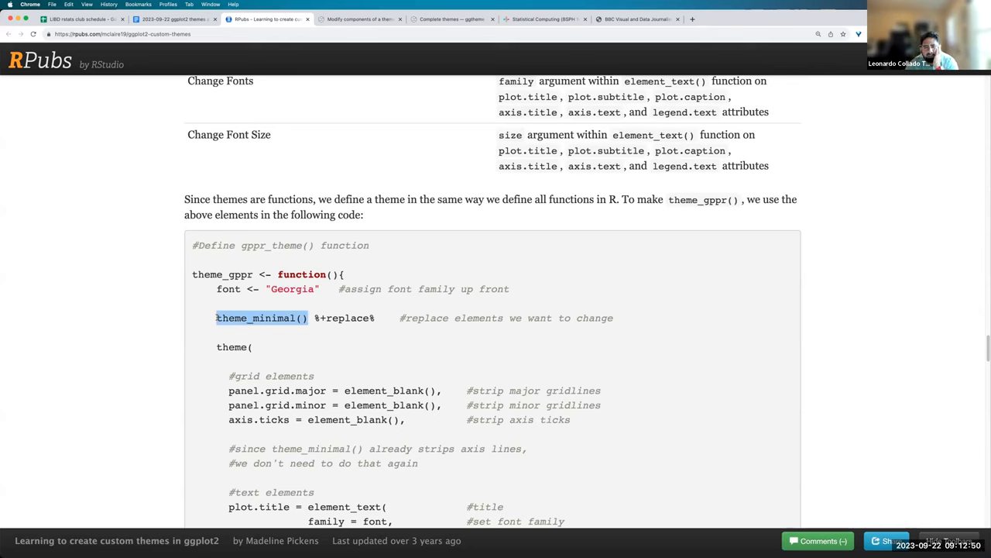
mouse_move(322, 344)
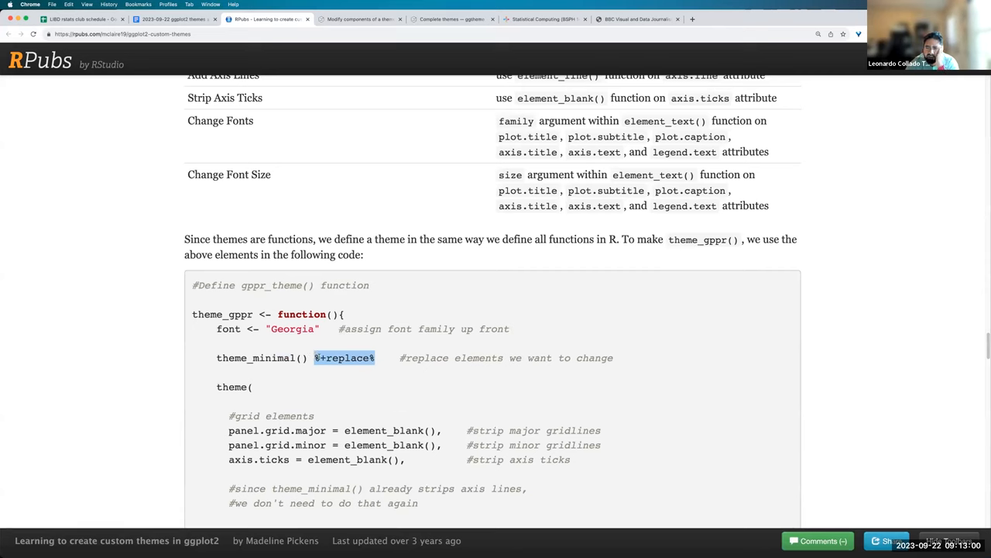
left_click(344, 356)
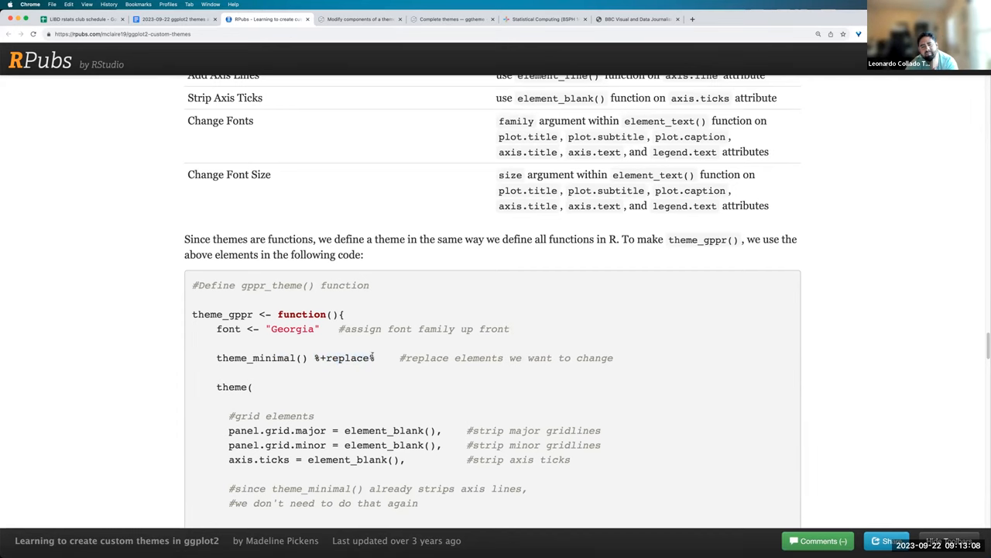
- Continue into theme_gppr()'s gridline stripping and text element settings
scroll("down", 3)
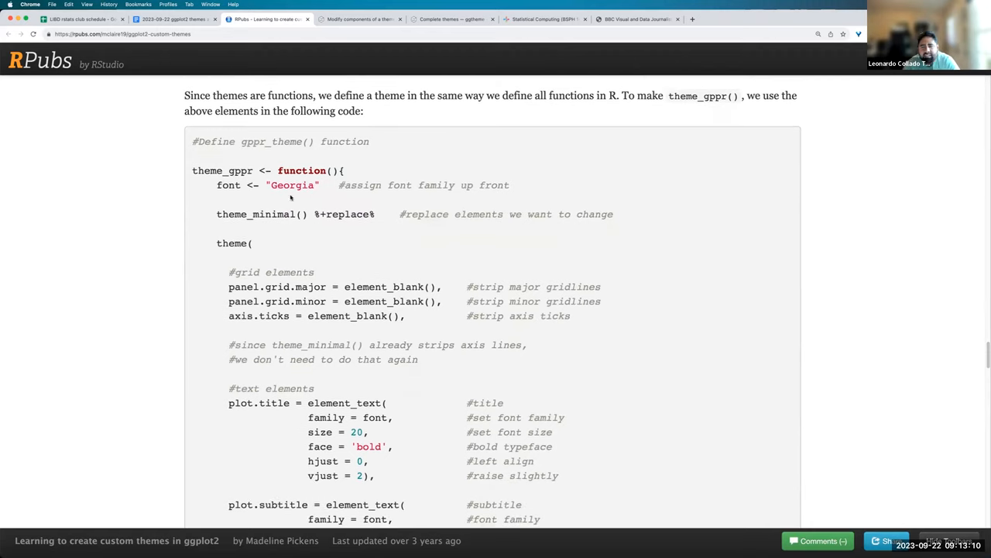
mouse_move(310, 220)
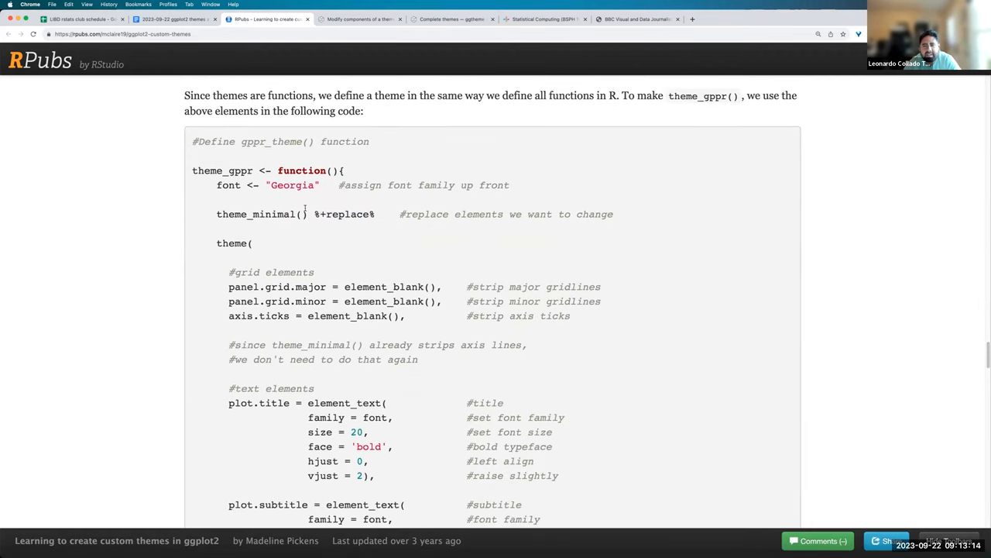
scroll("down", 3)
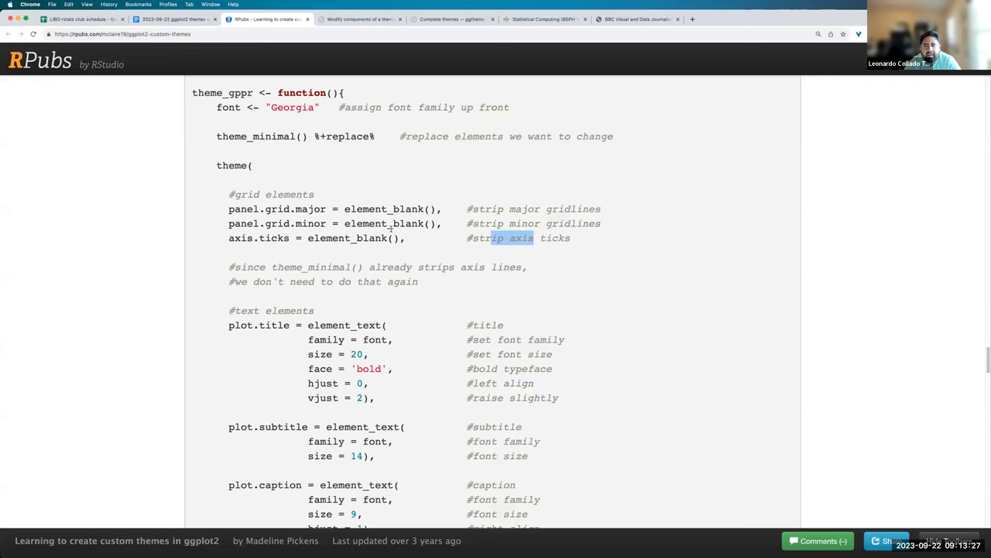
- Highlight title and subtitle in plot.title and plot.subtitle, then reach the barplot code applying theme_gppr()
scroll("down", 3)
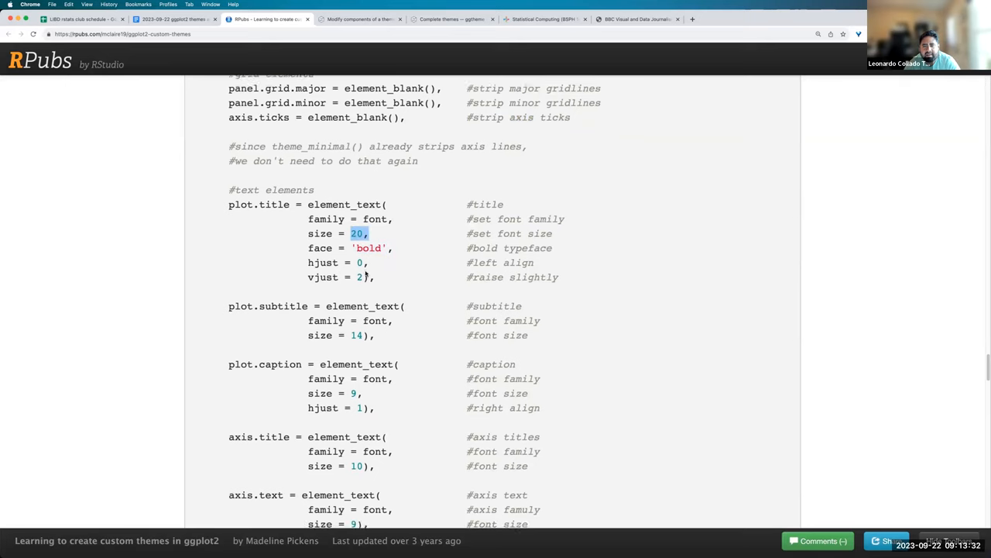
scroll("down", 3)
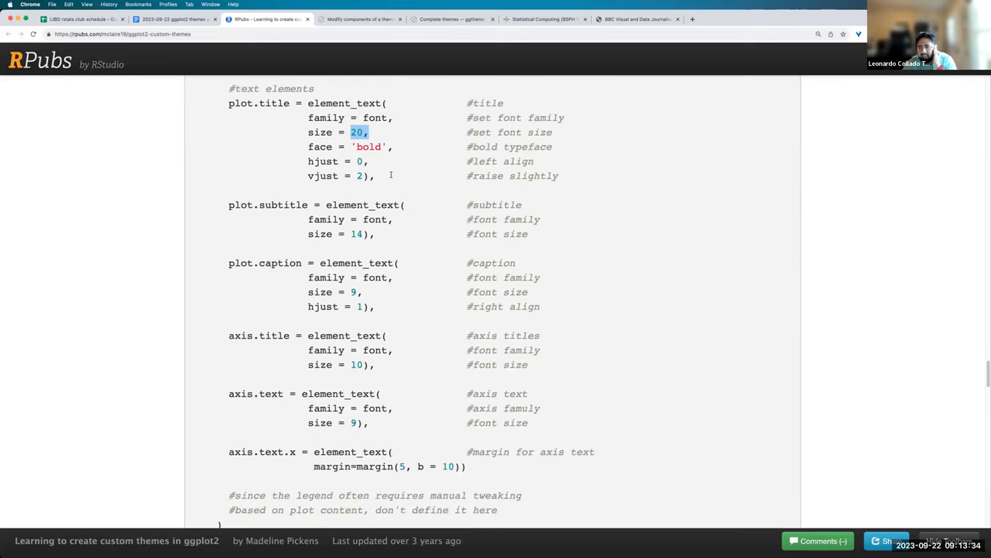
scroll("down", 3)
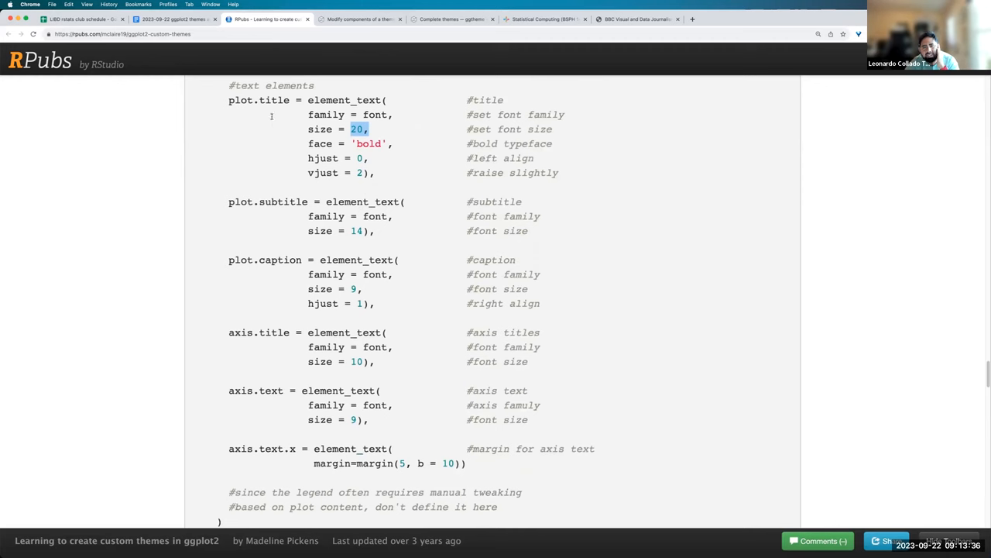
double_click(271, 100)
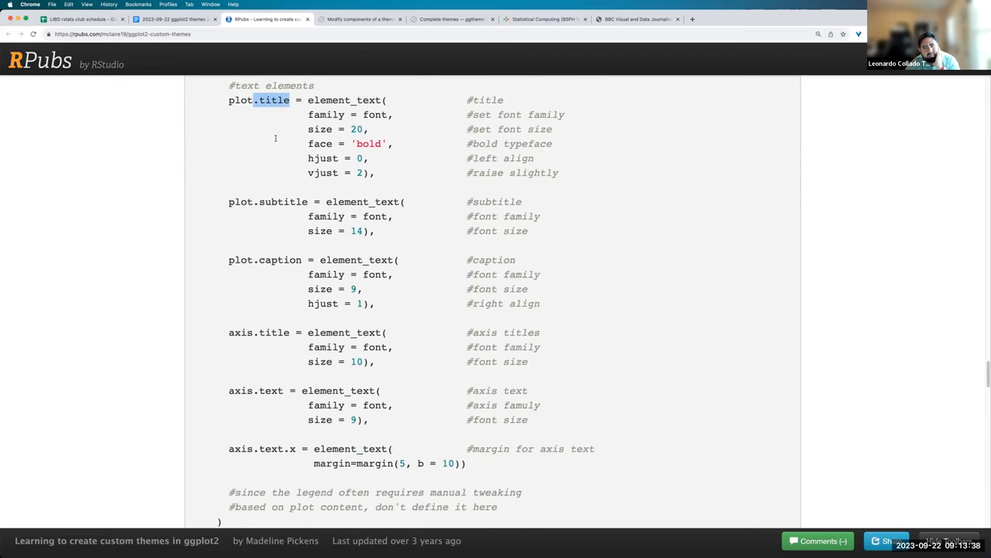
double_click(278, 201)
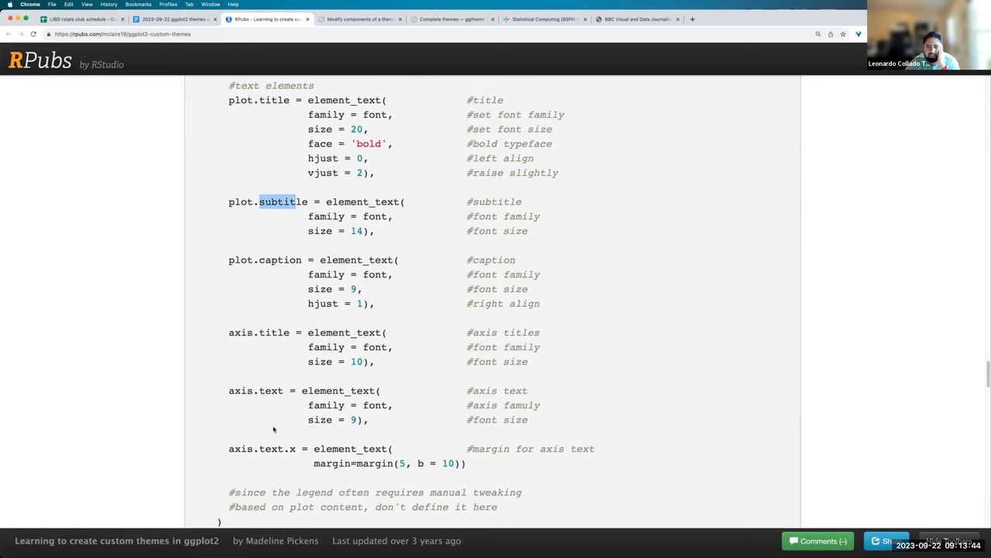
scroll("down", 3)
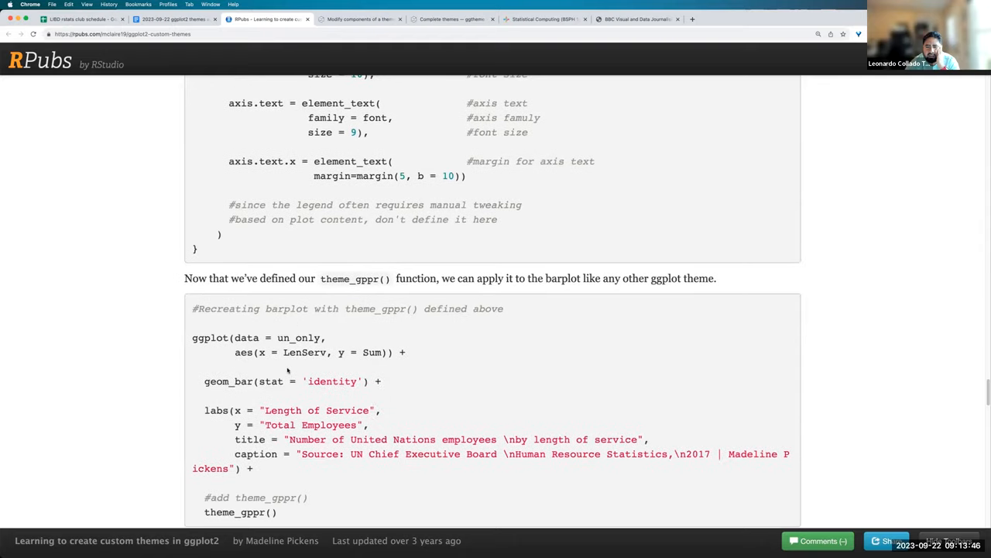
- Highlight the theme_gppr() call in the United Nations employees barplot code
scroll("down", 3)
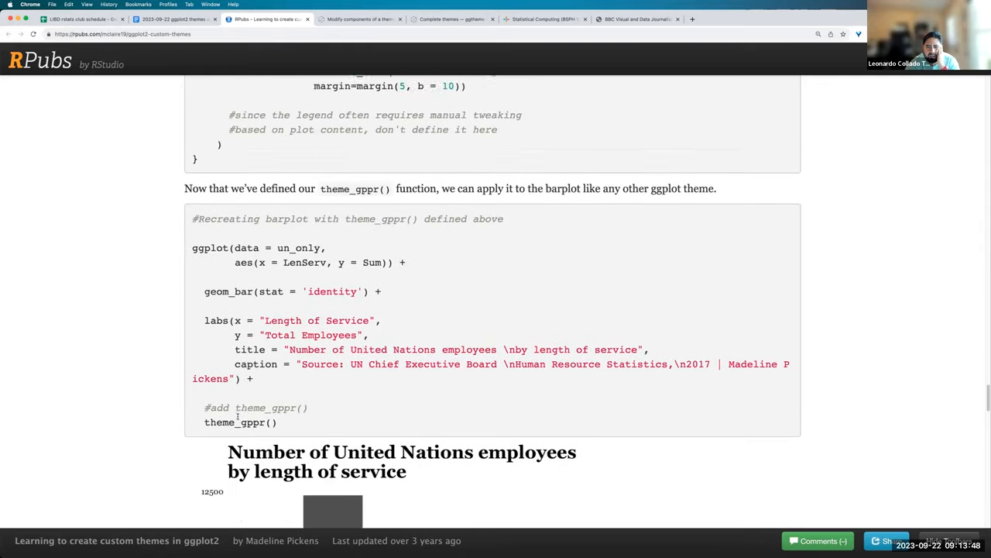
scroll("down", 3)
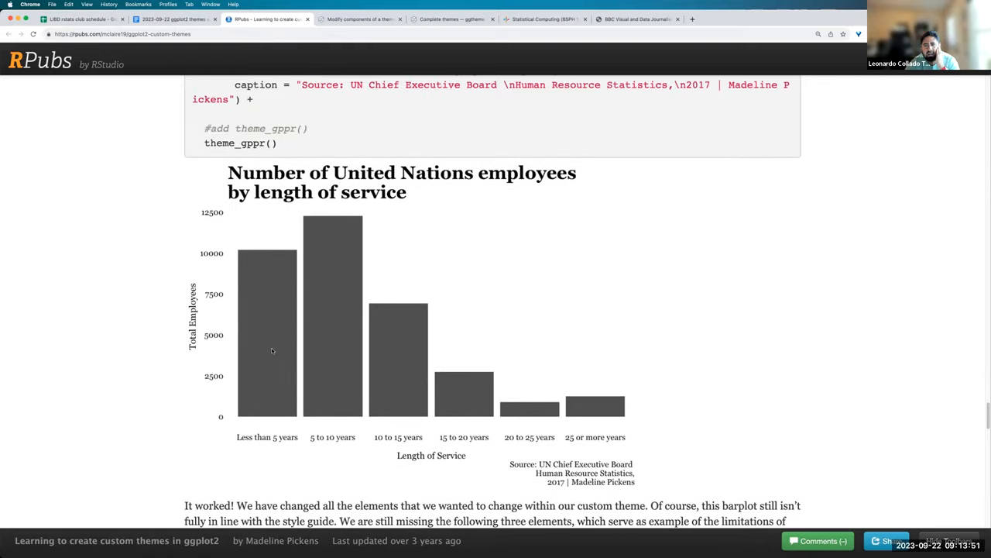
mouse_move(184, 227)
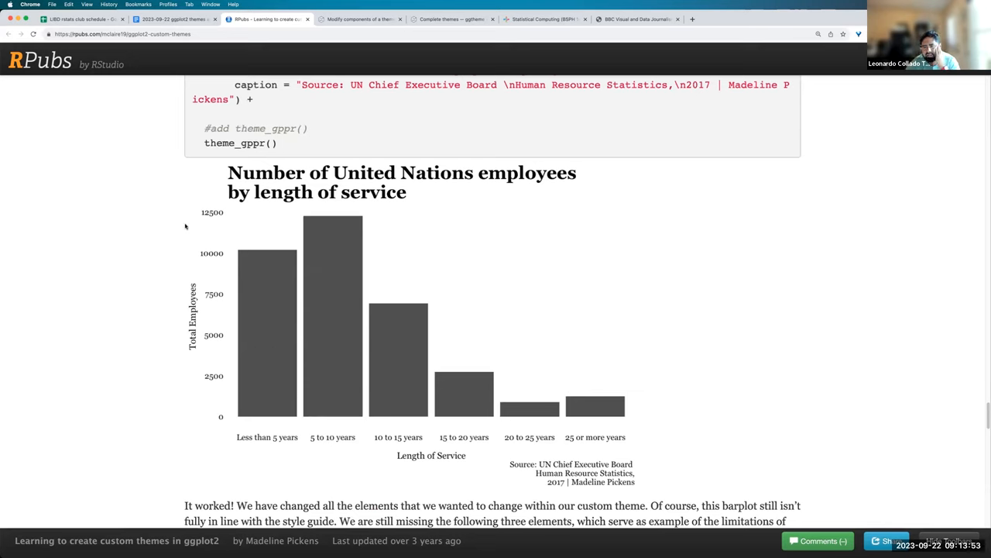
double_click(240, 142)
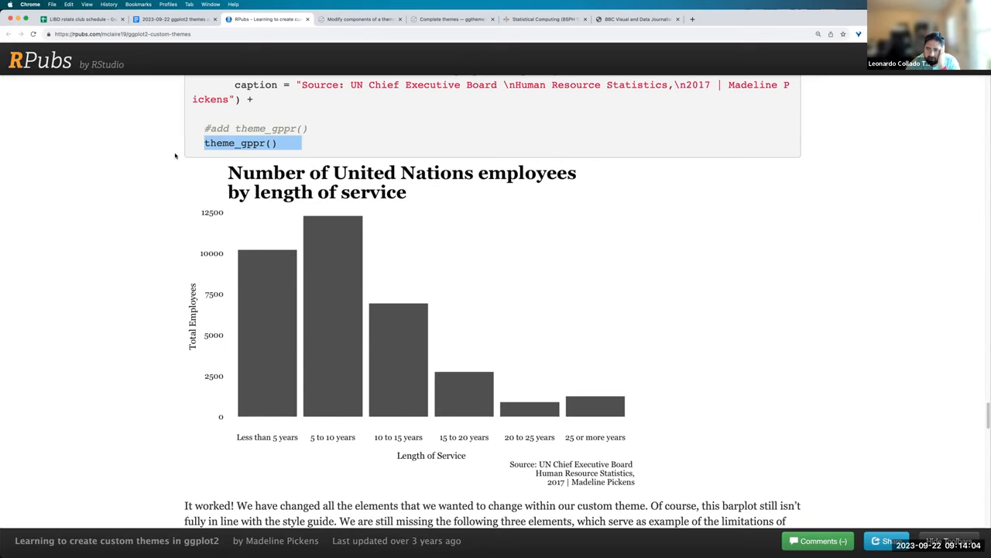
- Move past the barplot to the theme() limitations section and manual adjustment notes with logo code
scroll("down", 3)
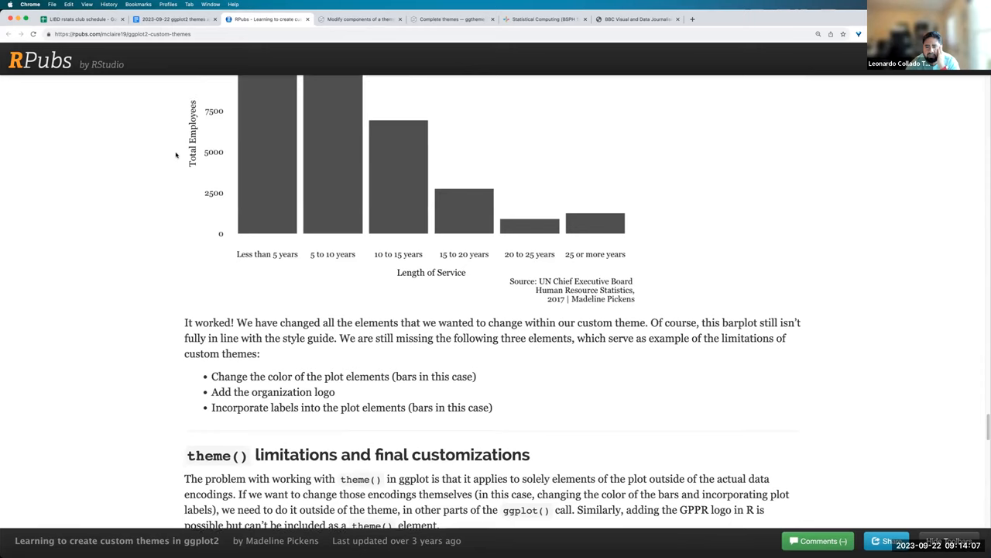
scroll("down", 3)
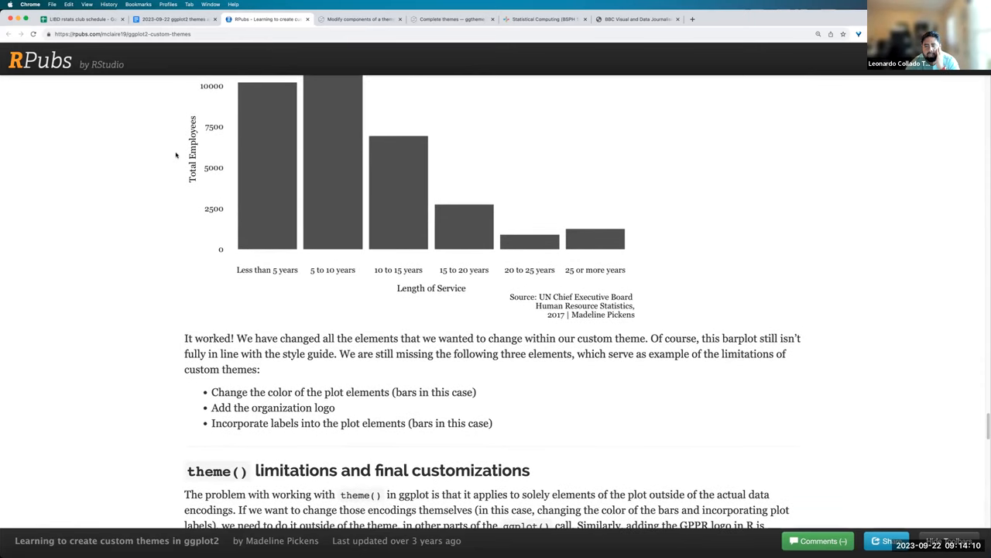
scroll("down", 3)
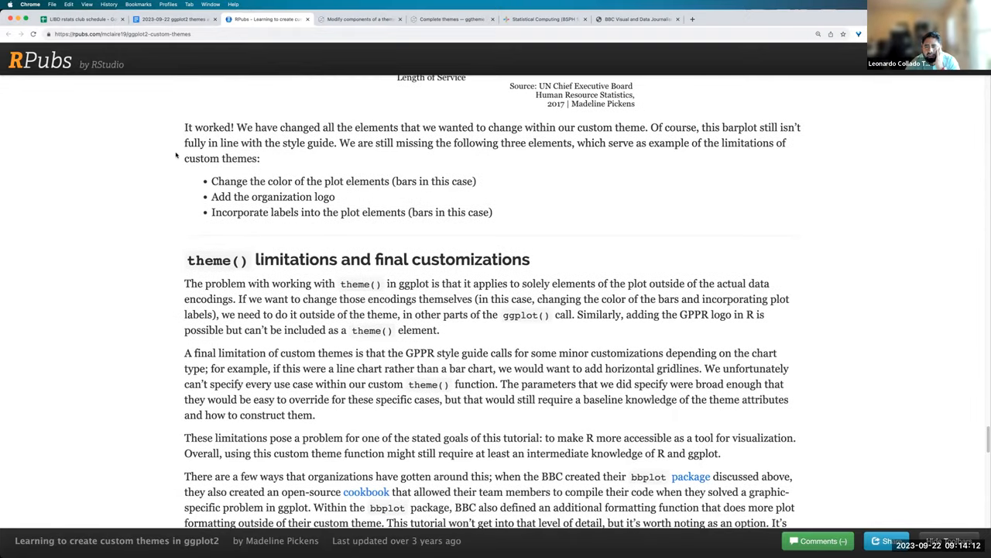
scroll("down", 3)
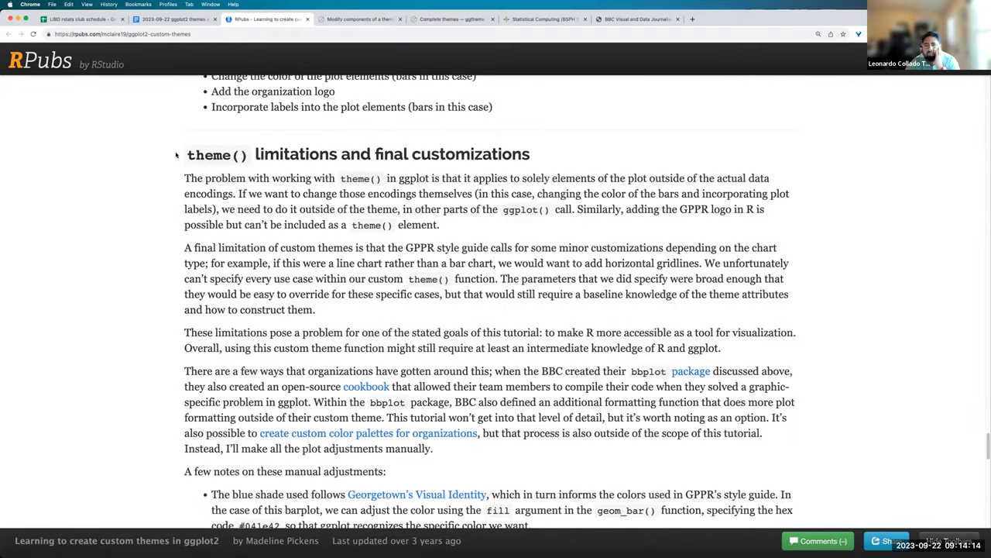
scroll("down", 3)
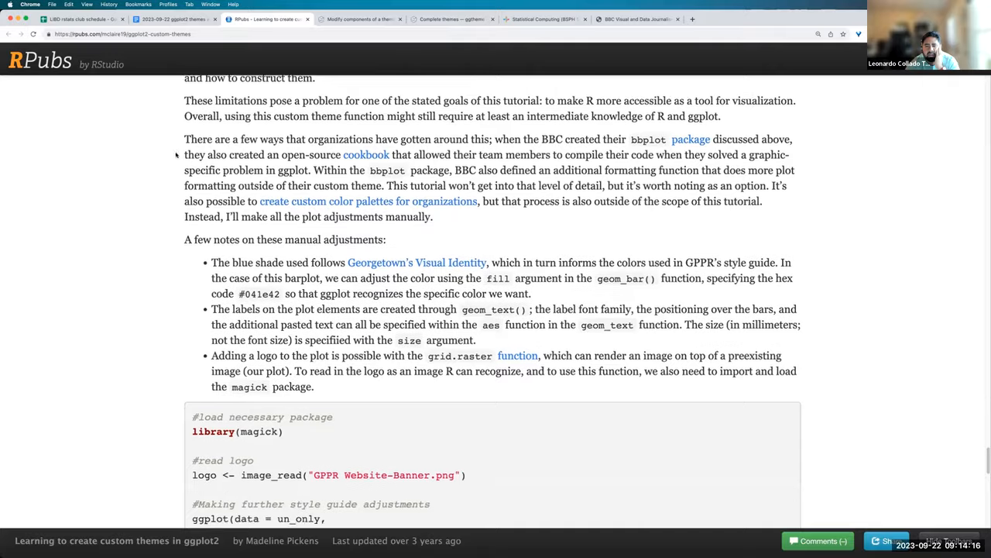
scroll("down", 3)
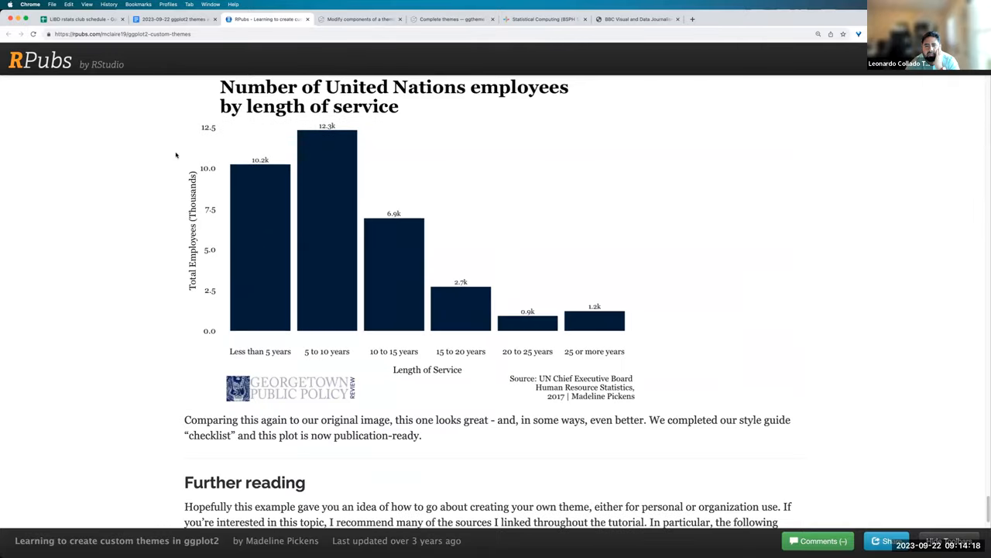
scroll("up", 3)
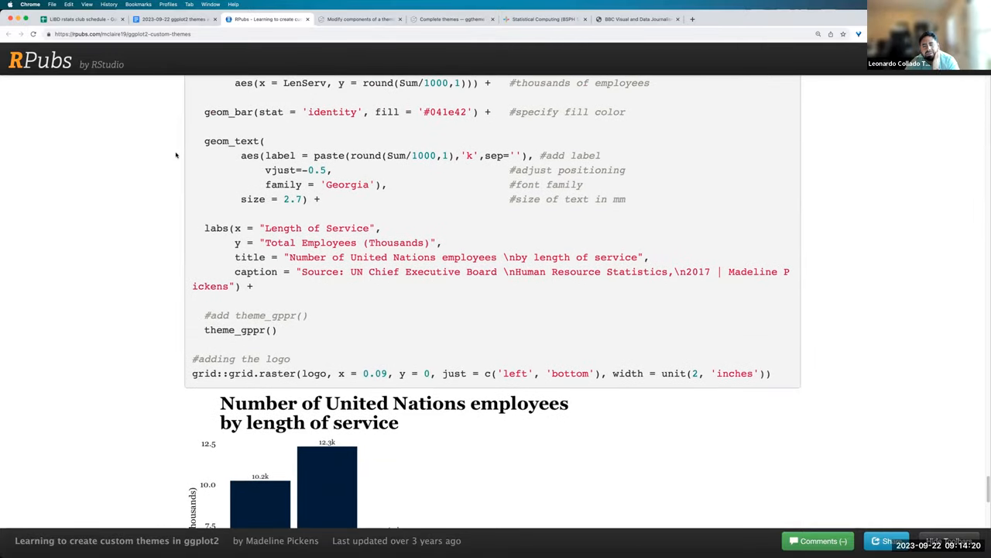
scroll("down", 3)
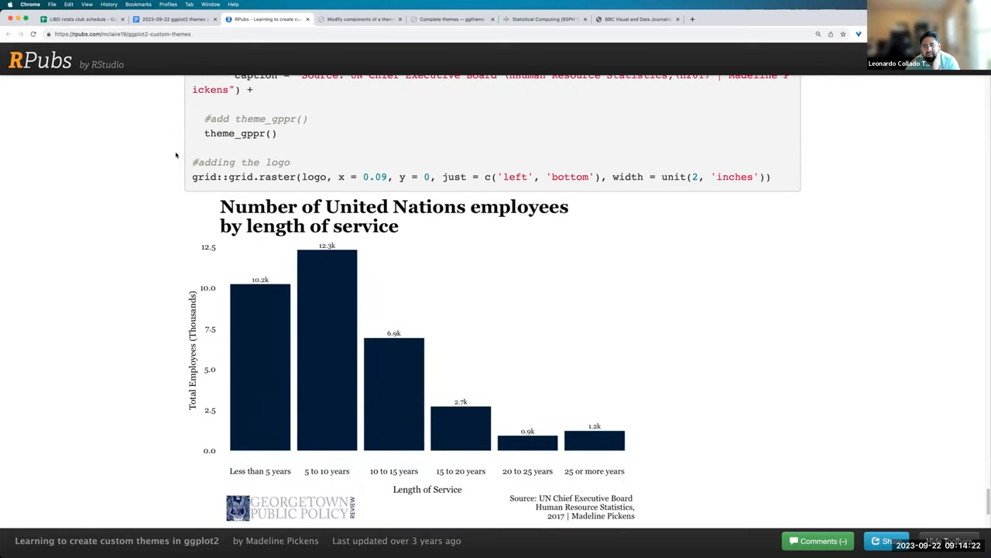
scroll("down", 3)
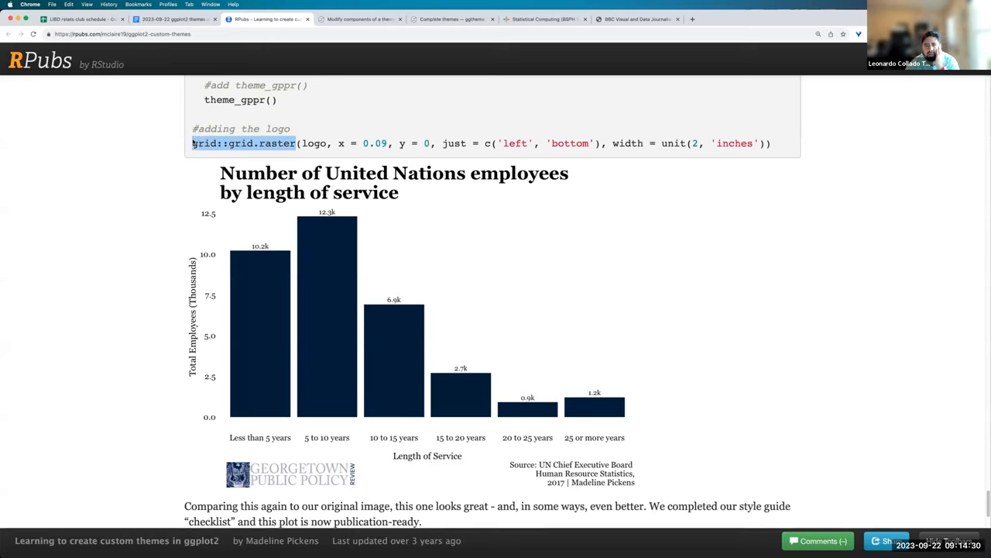
scroll("down", 3)
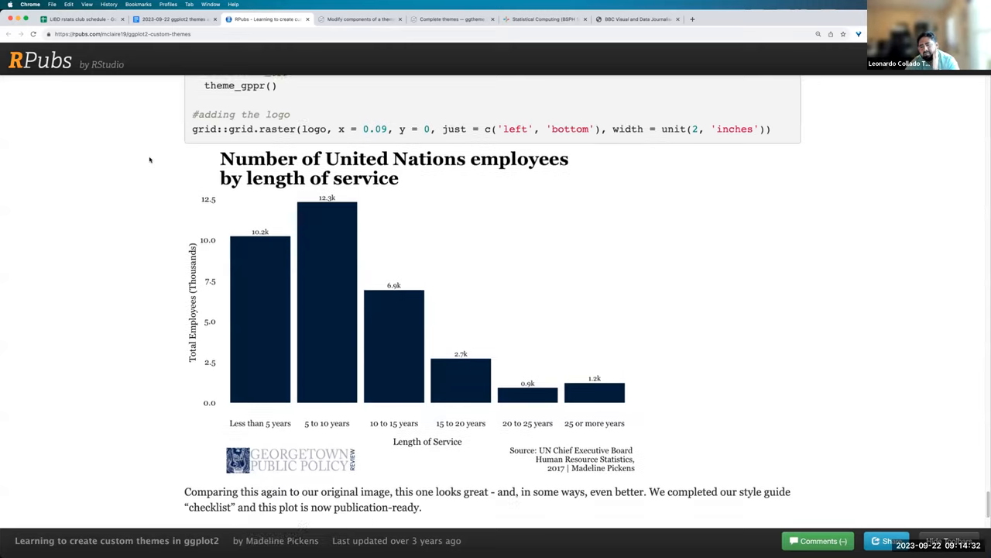
scroll("down", 3)
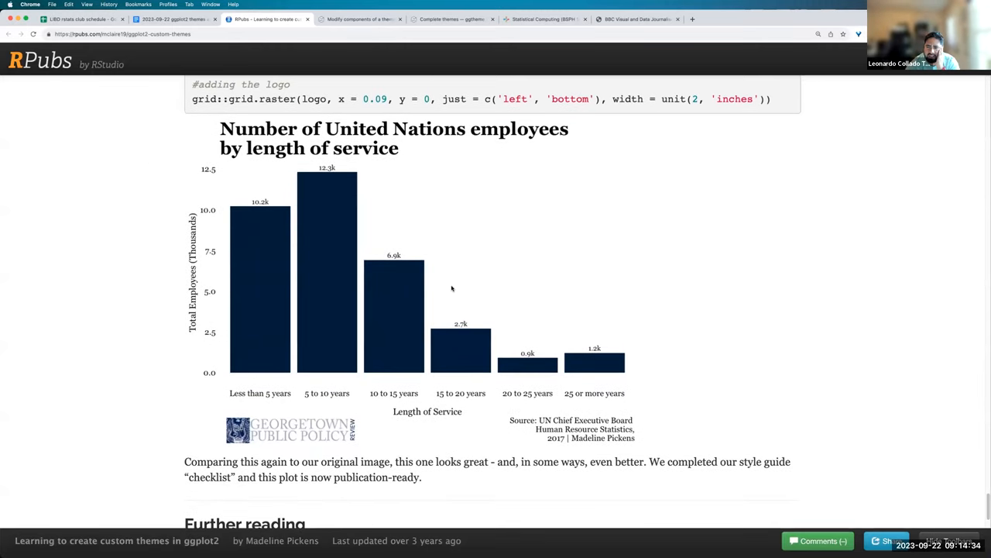
scroll("up", 3)
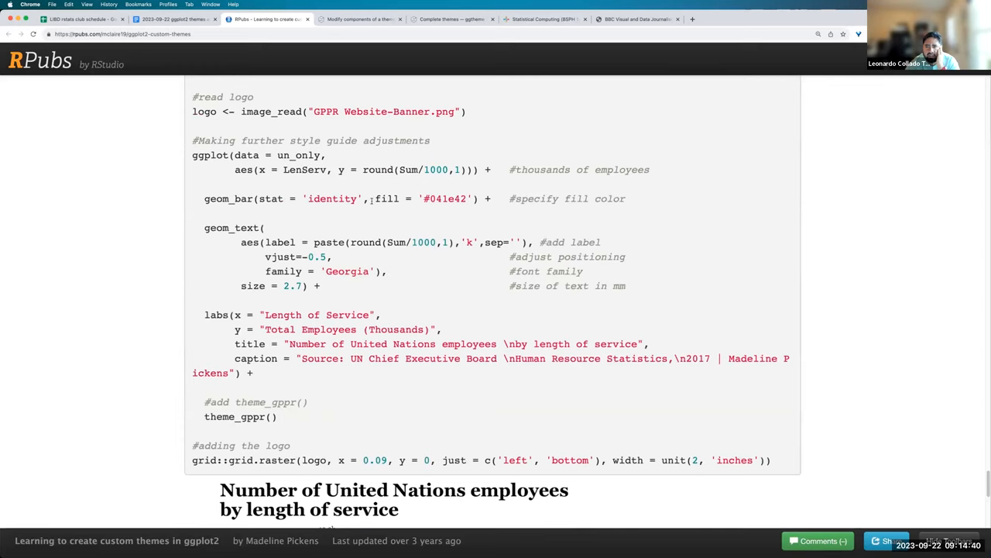
left_click_drag(364, 199, 471, 199)
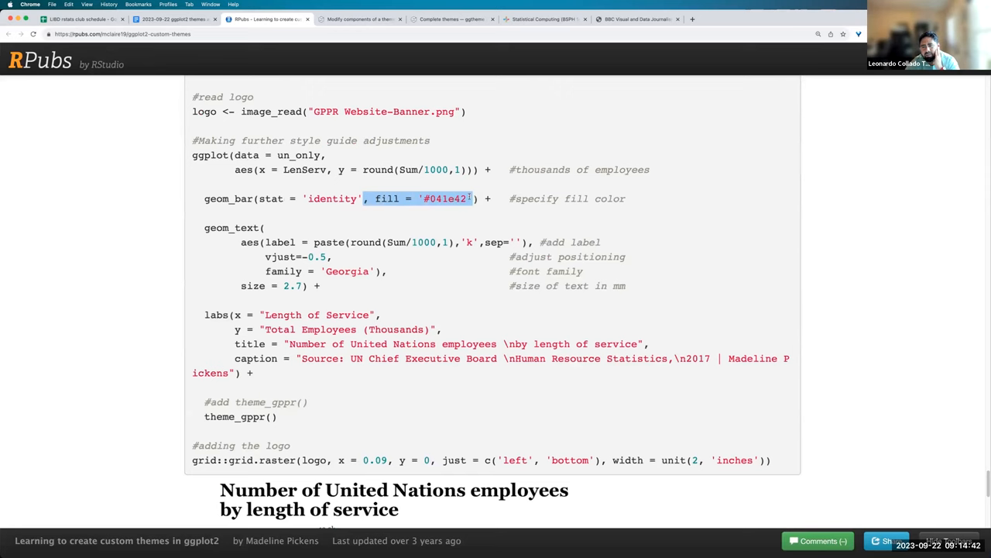
scroll("down", 3)
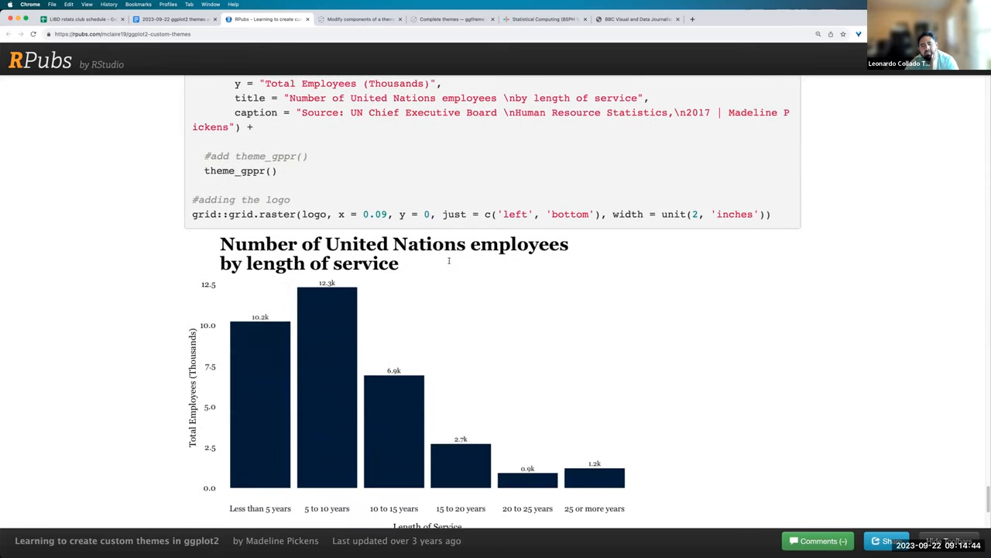
scroll("down", 3)
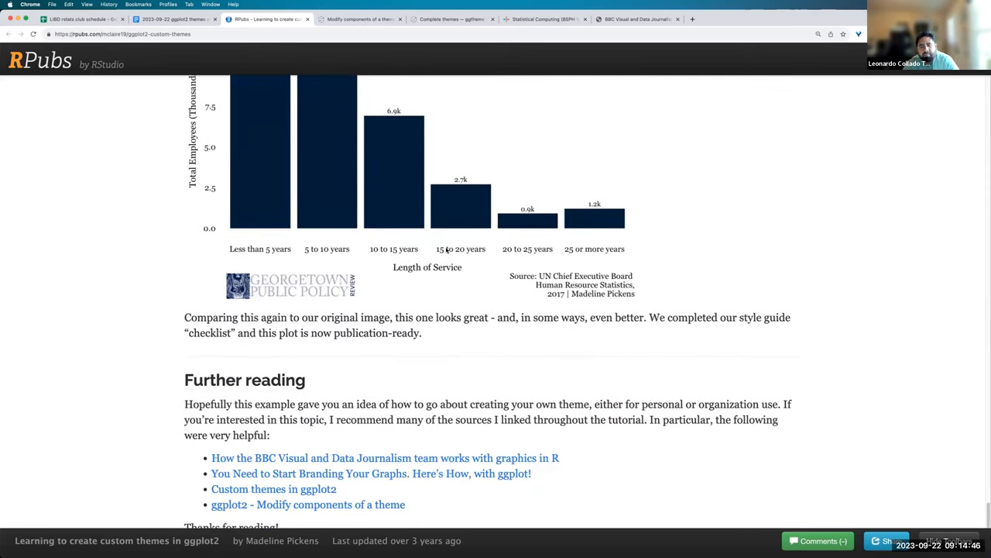
scroll("up", 3)
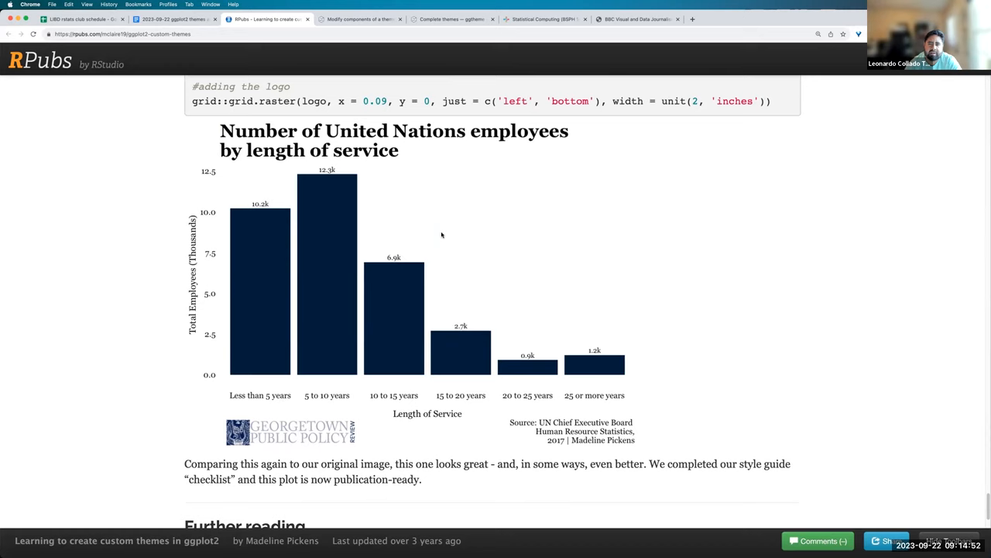
mouse_move(462, 260)
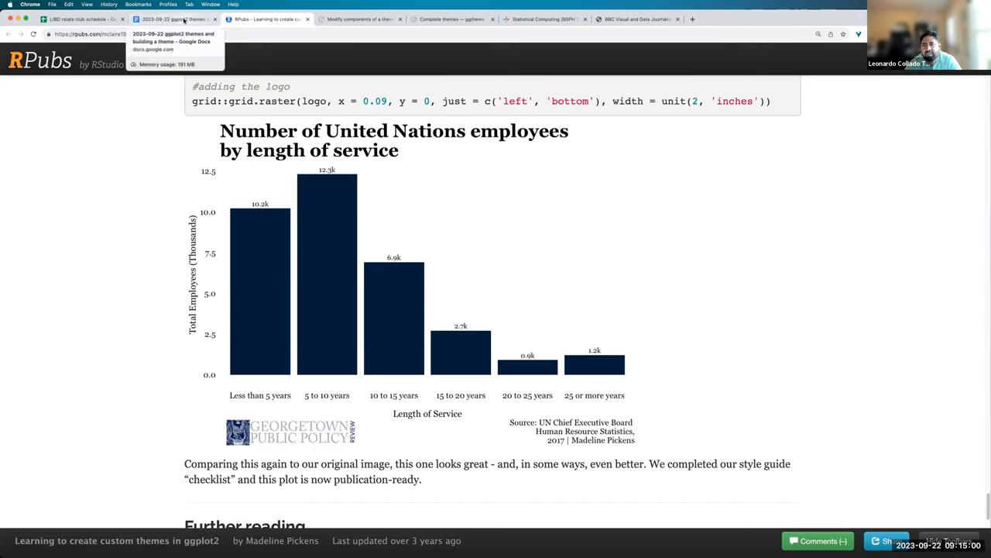
- Switch to Emanuela Furfaro's 'Crate your own theme with ggplot2' post and reach the blue_theme code
left_click(174, 19)
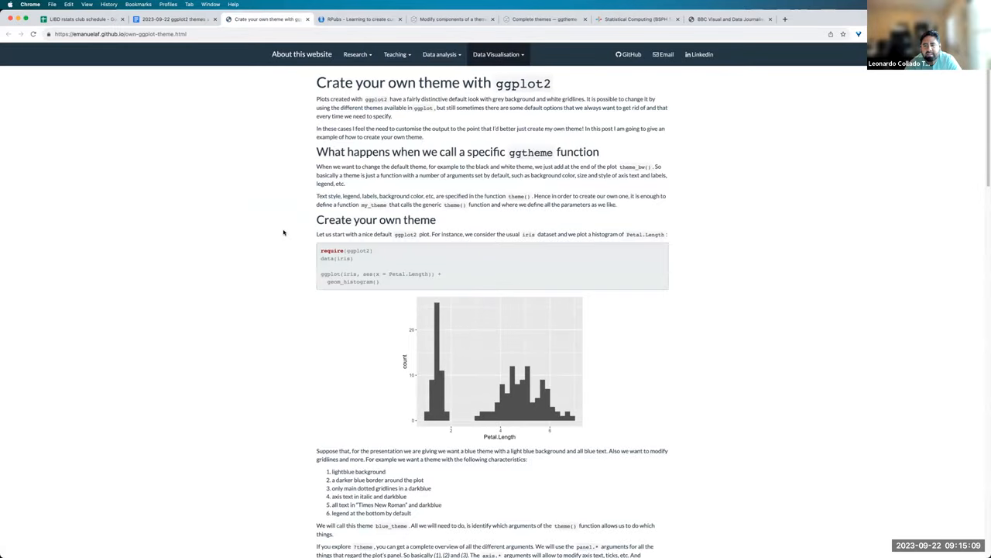
scroll("down", 3)
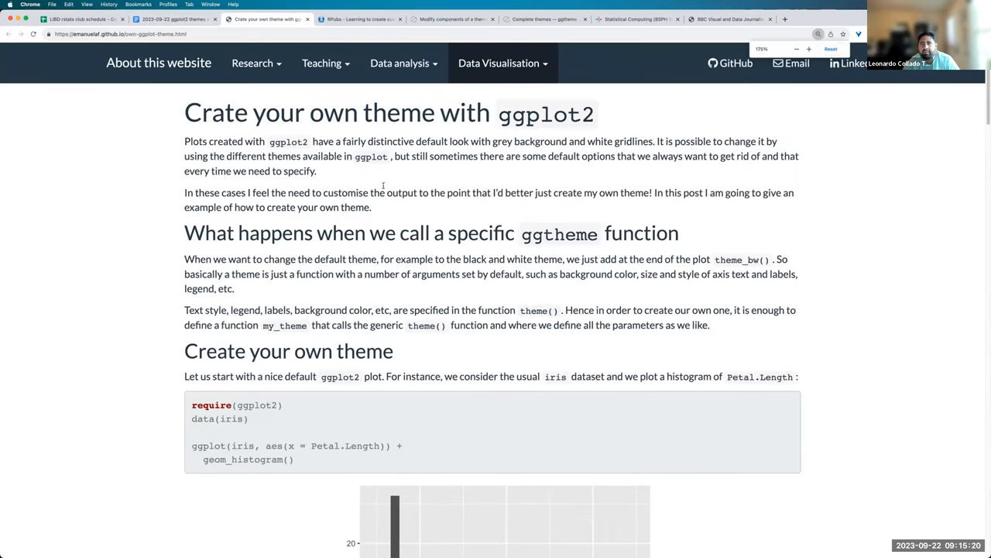
scroll("down", 3)
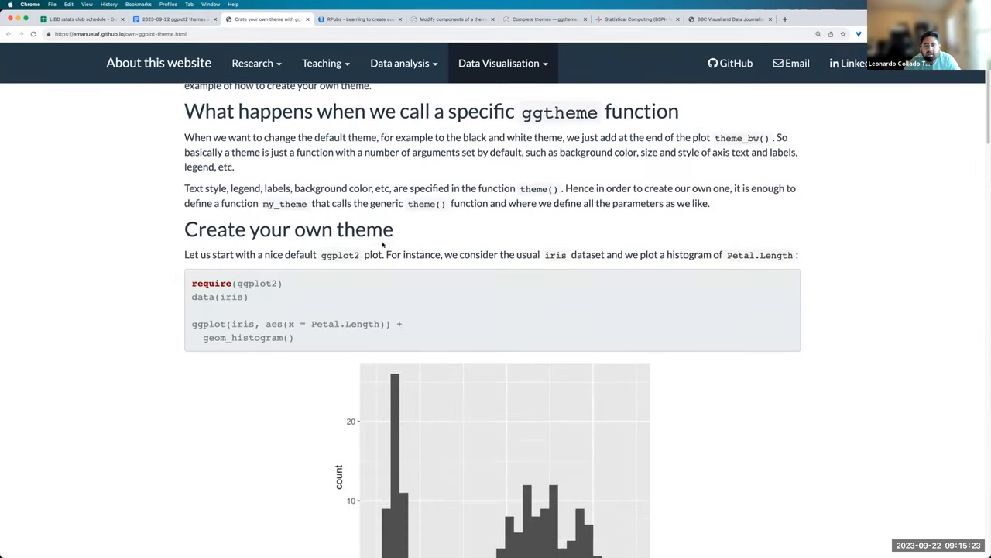
scroll("down", 3)
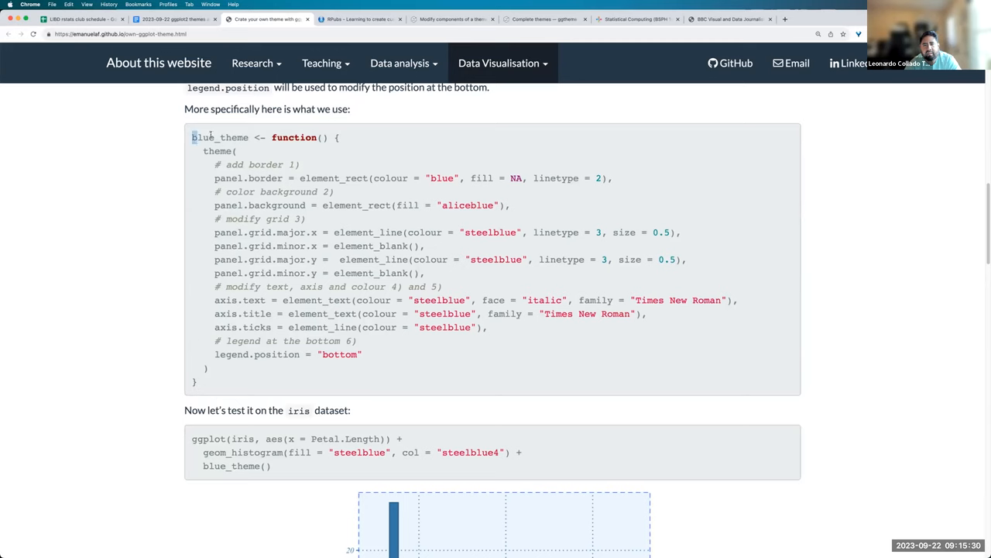
- Highlight the blue_theme function definition and its theme() call, continuing to the iris histogram test
double_click(220, 136)
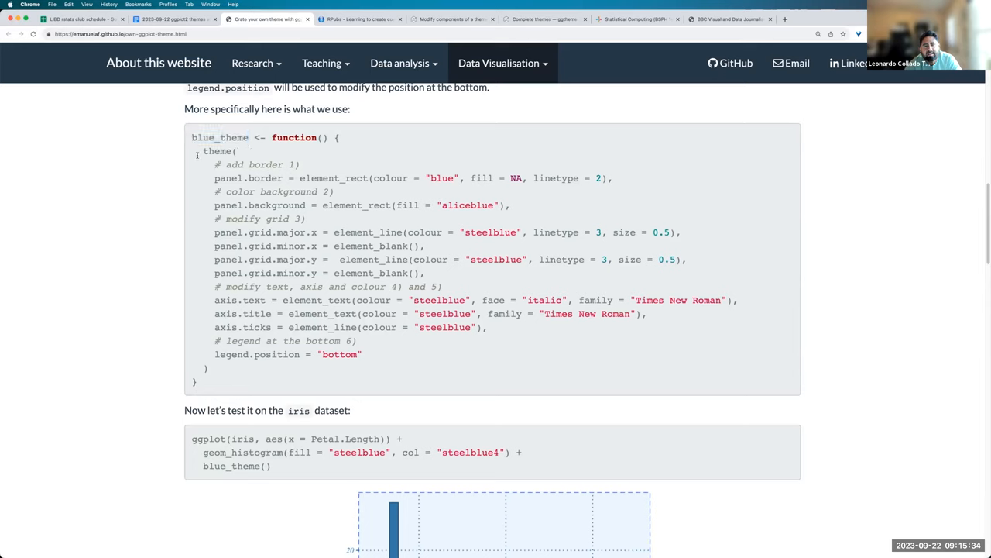
double_click(219, 152)
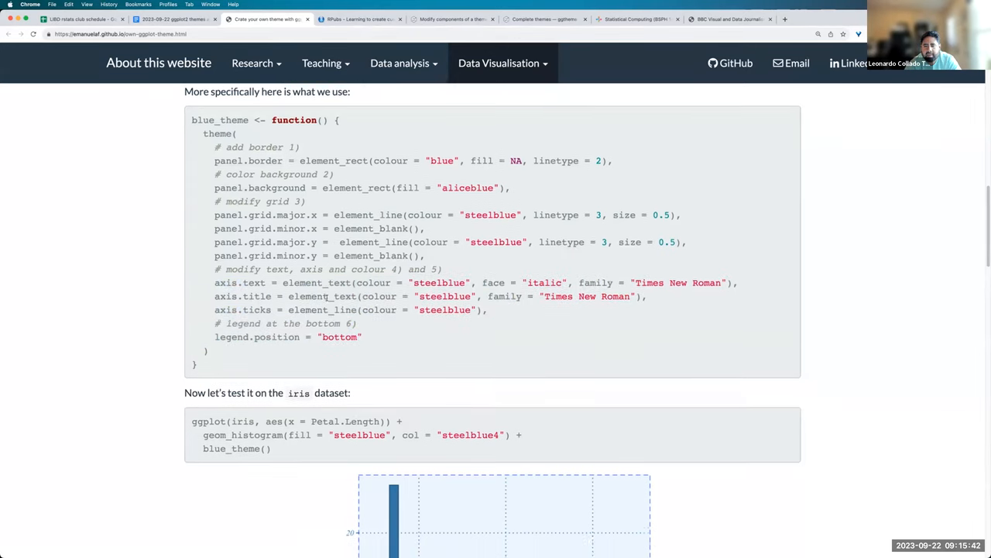
scroll("down", 3)
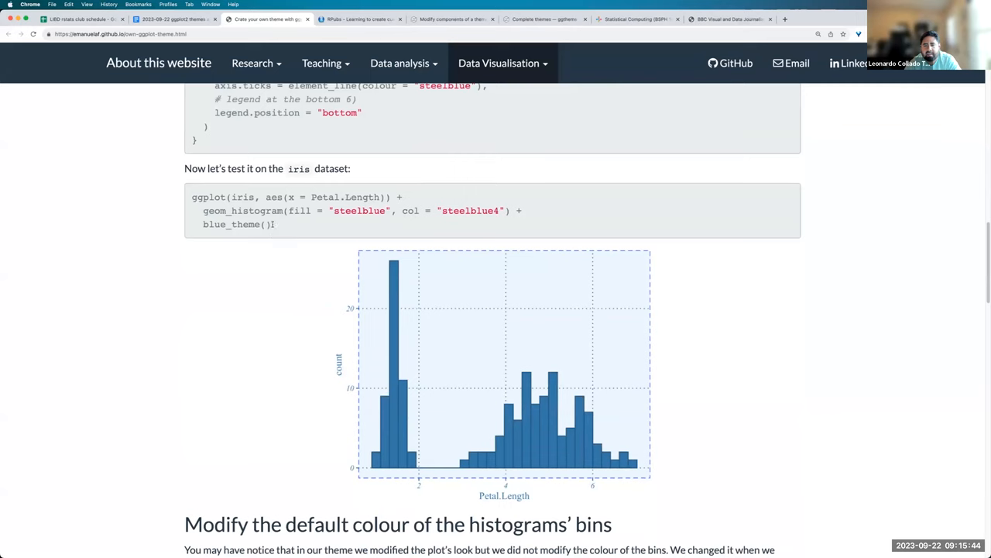
double_click(236, 223)
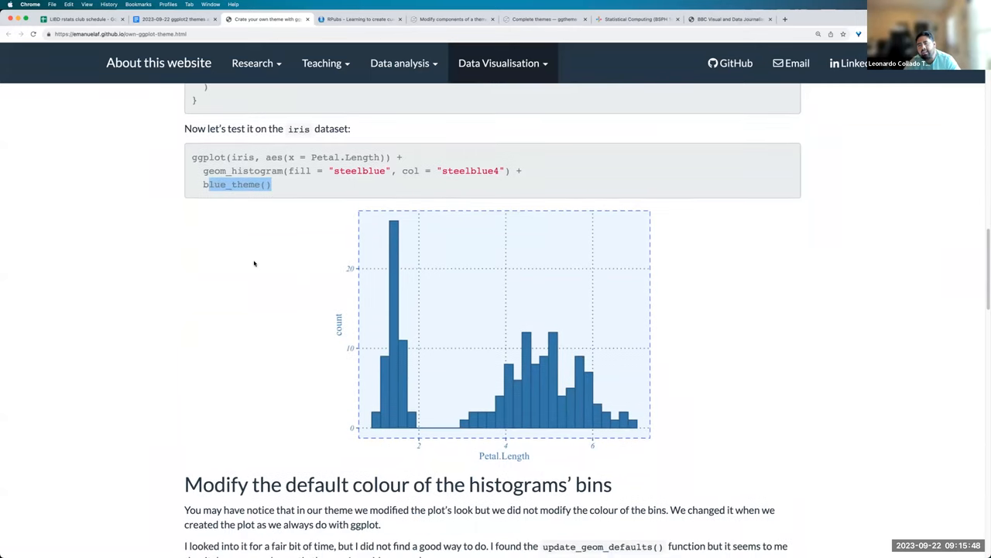
mouse_move(260, 251)
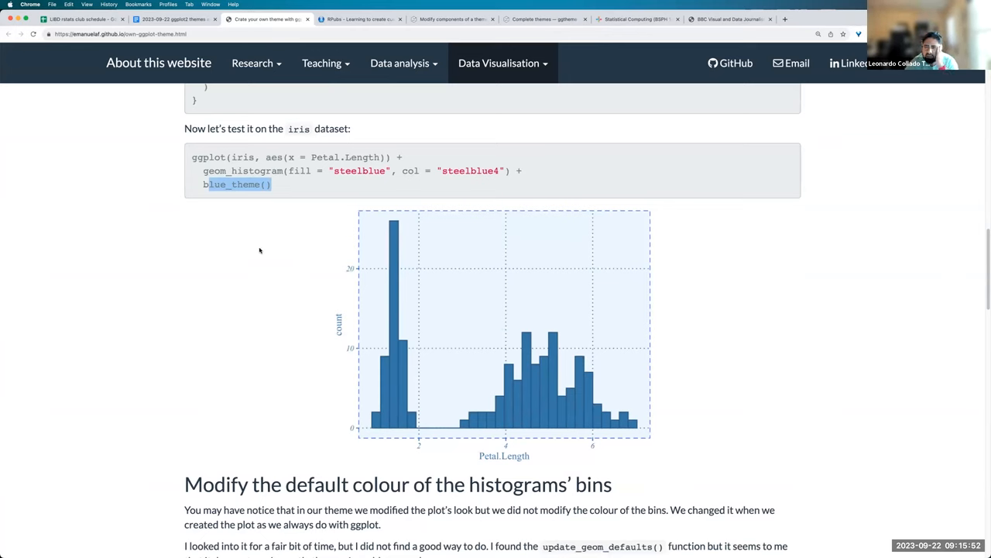
scroll("down", 3)
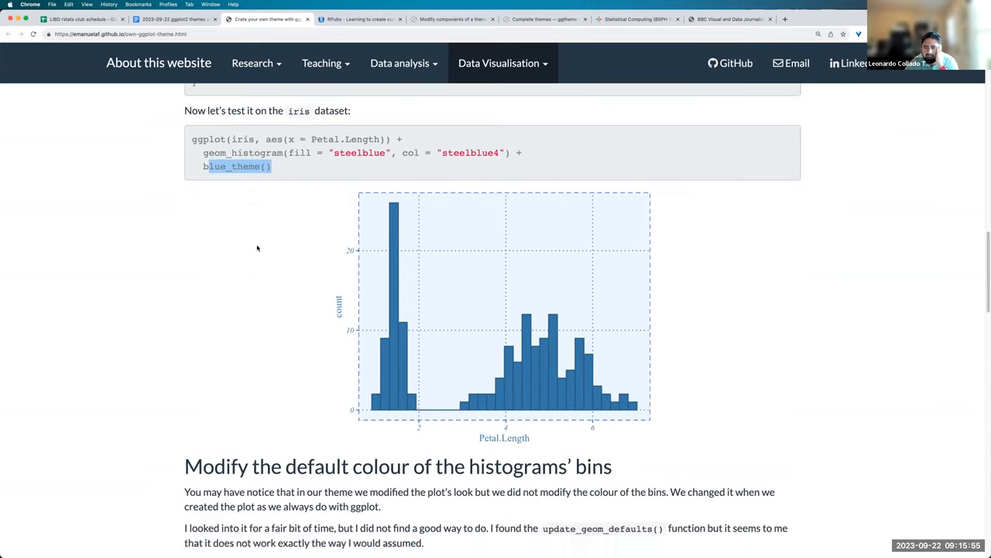
scroll("down", 3)
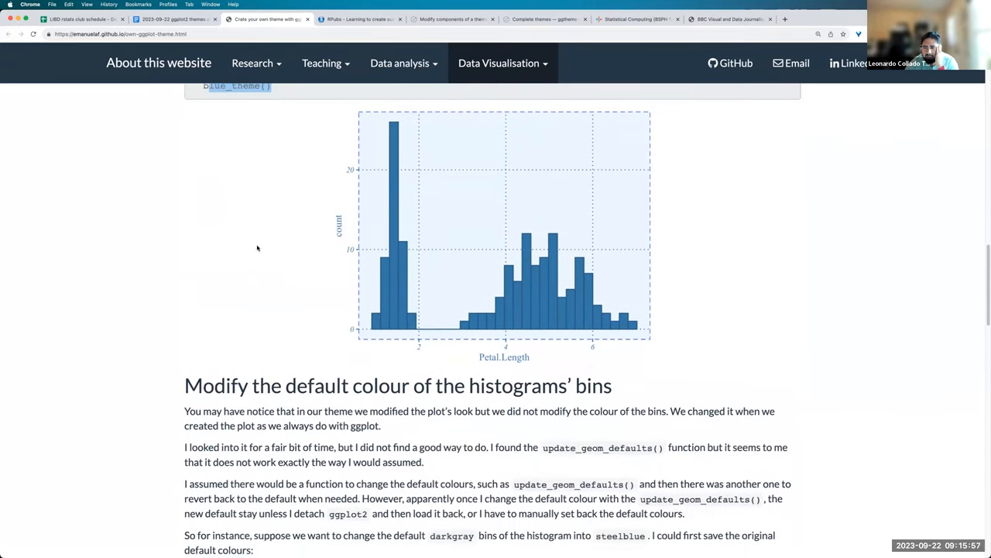
scroll("down", 3)
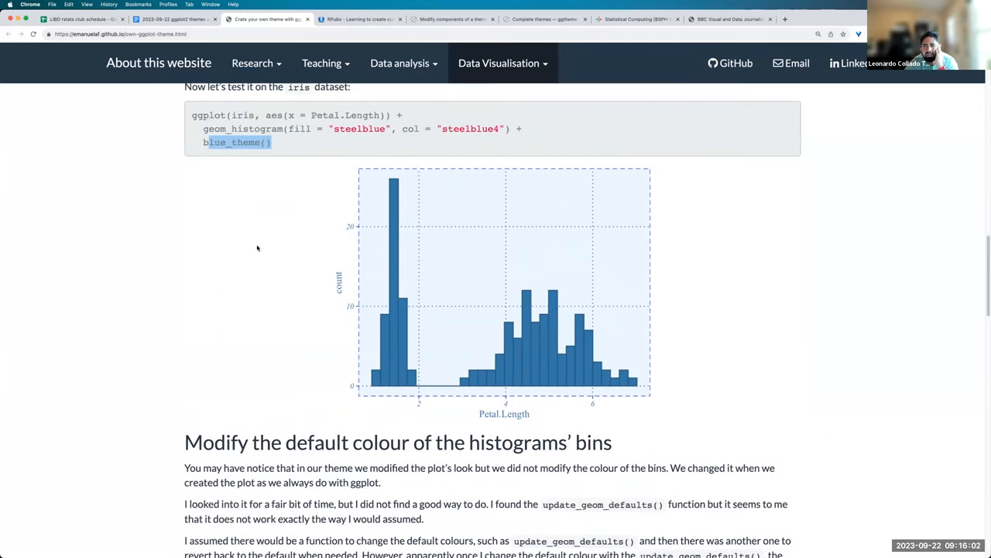
scroll("down", 3)
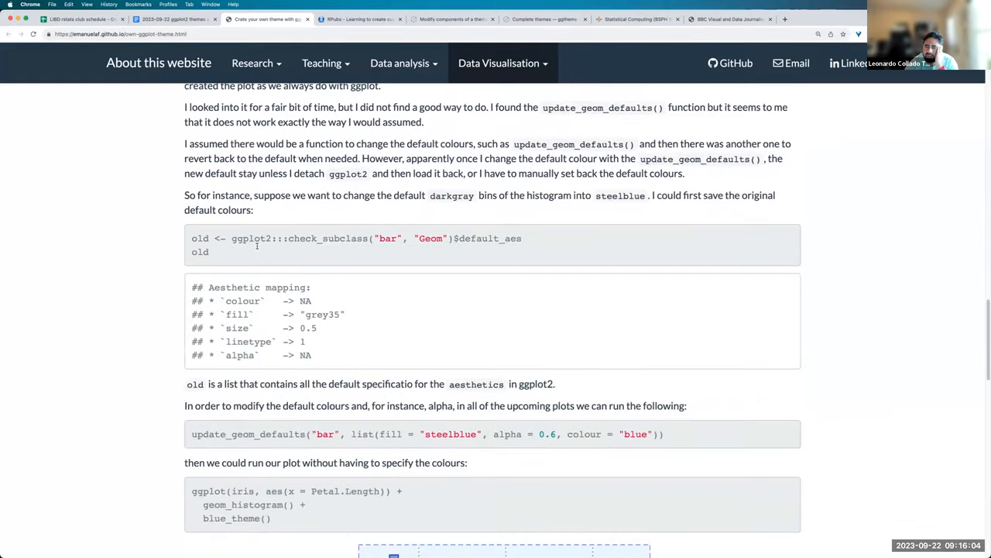
scroll("down", 3)
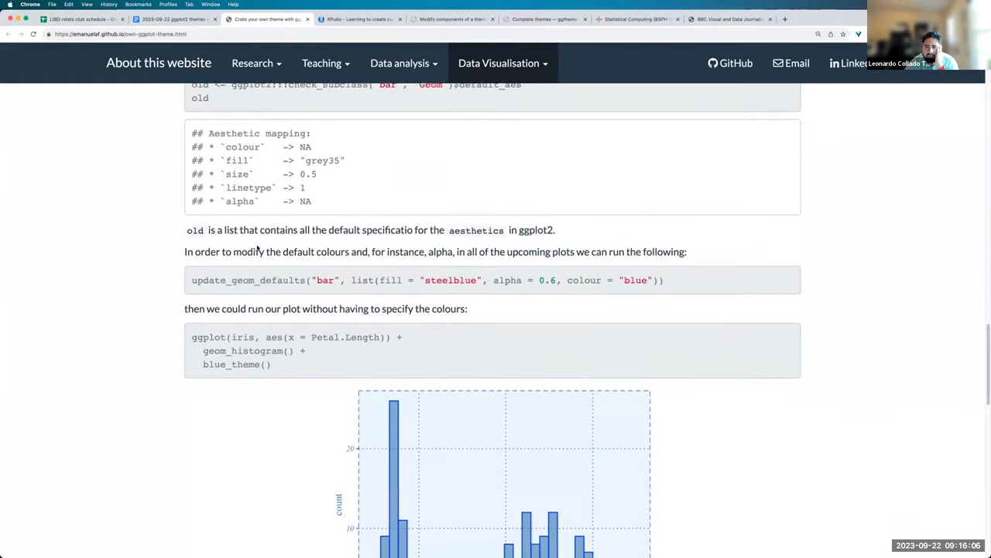
scroll("down", 3)
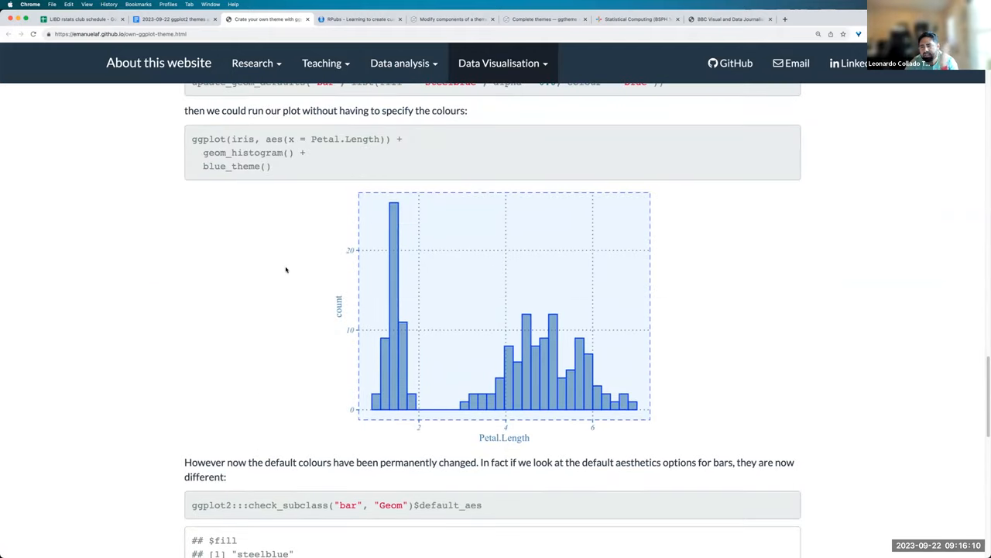
scroll("down", 3)
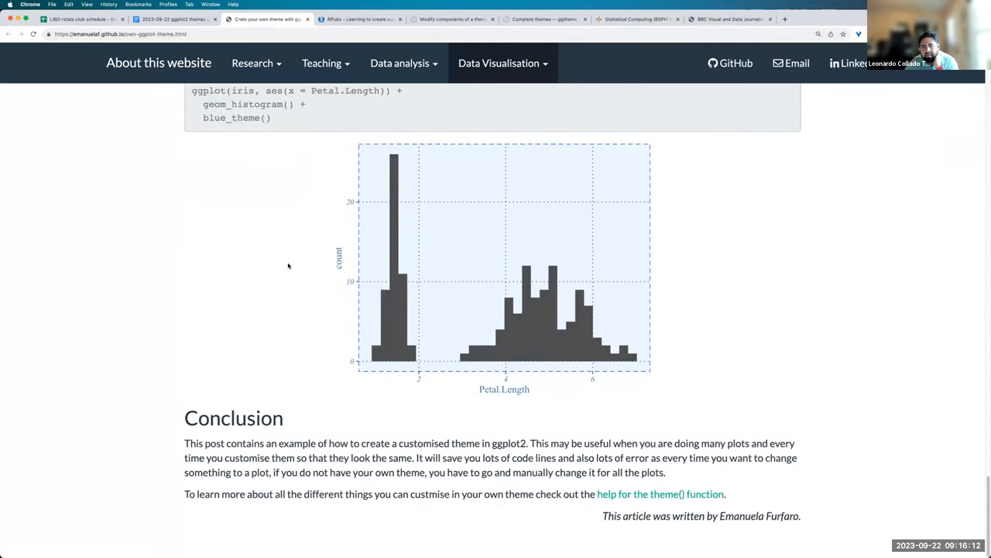
scroll("up", 3)
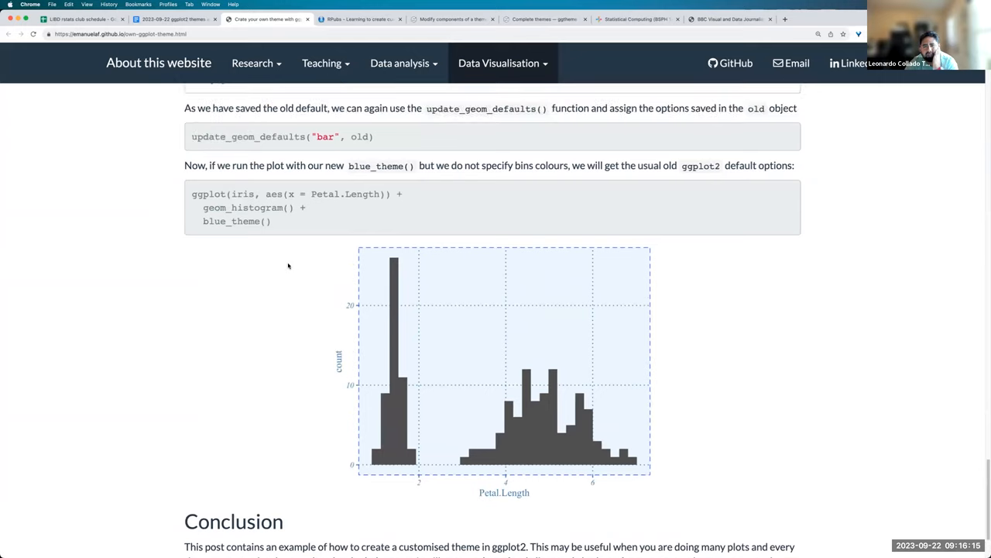
scroll("down", 3)
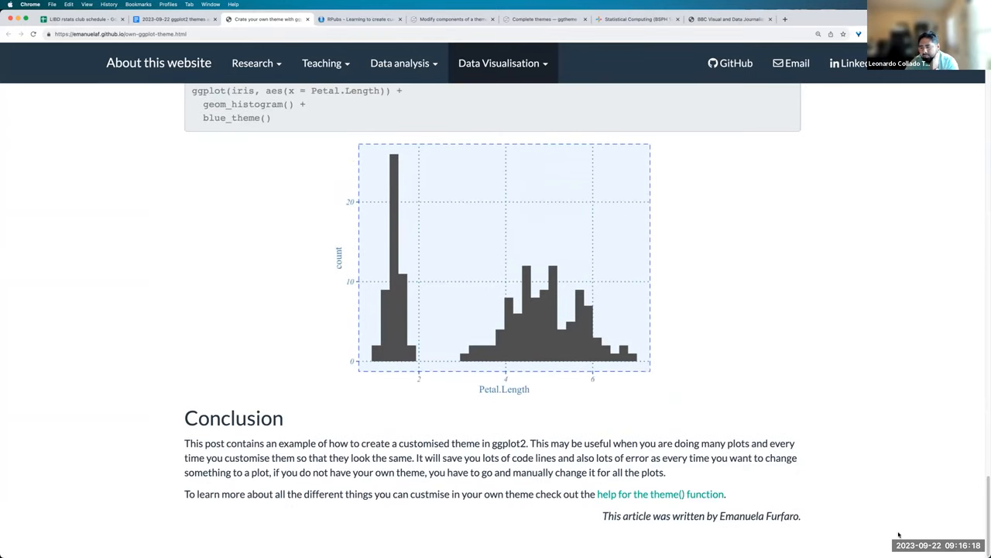
double_click(781, 516)
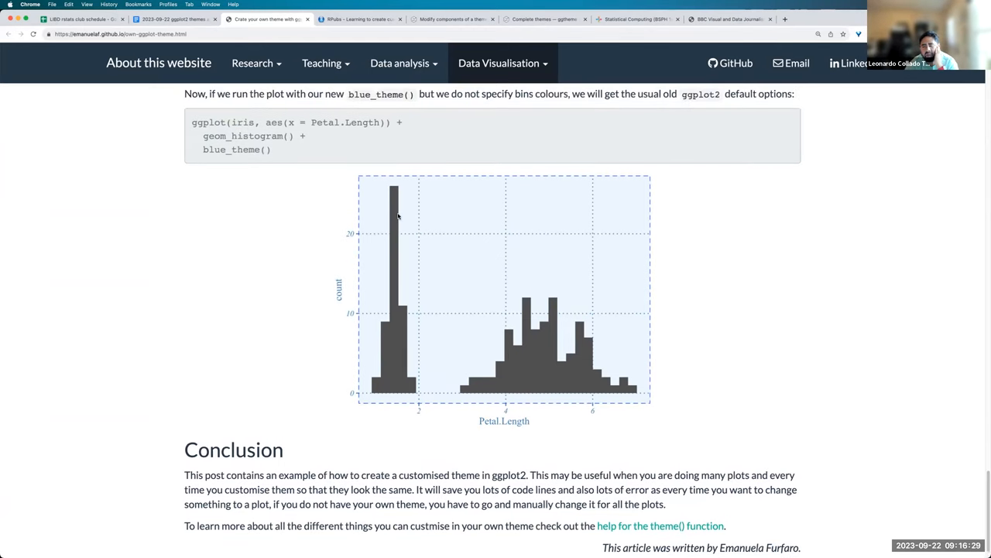
mouse_move(302, 226)
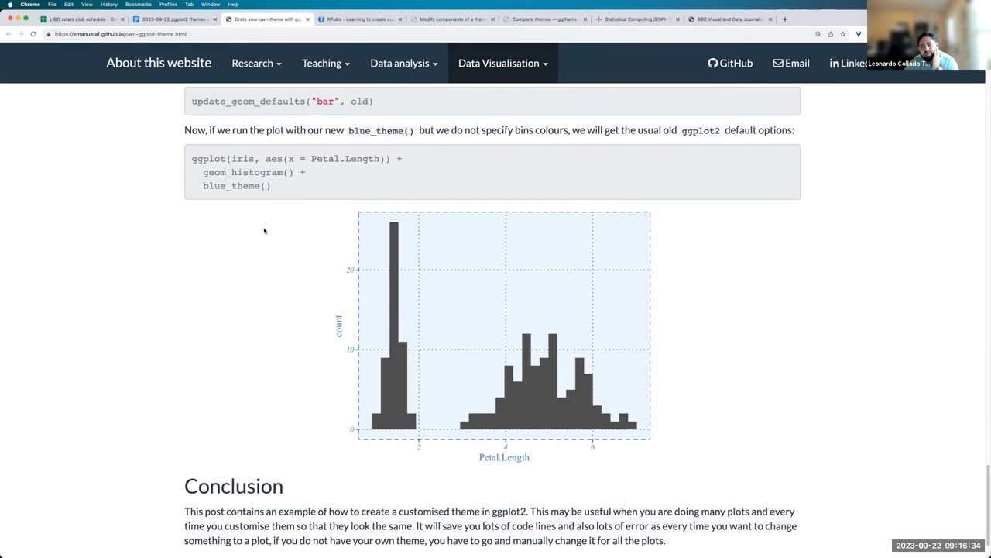
scroll("up", 3)
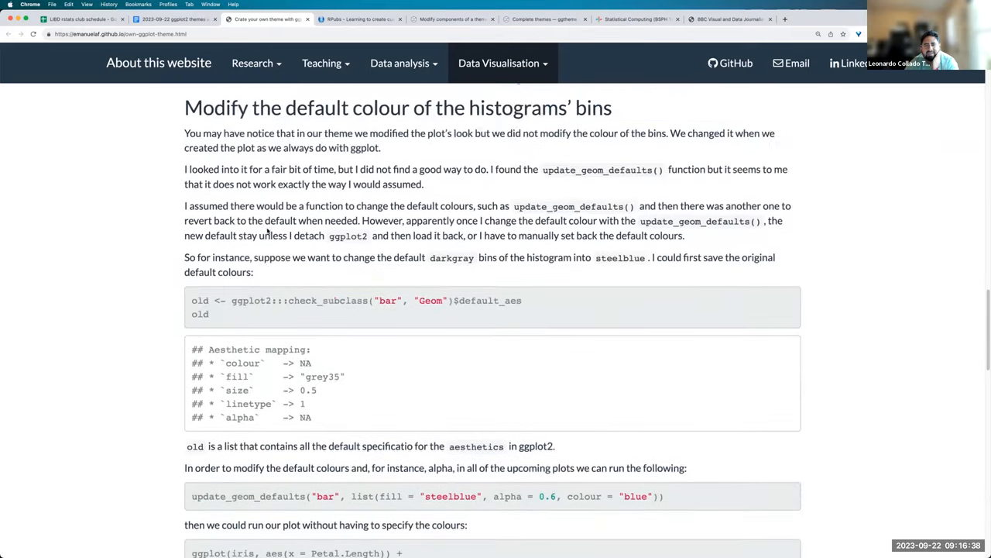
- Highlight blue_theme's panel.background setting, then return to the ggplot2 themes notes document
scroll("down", 3)
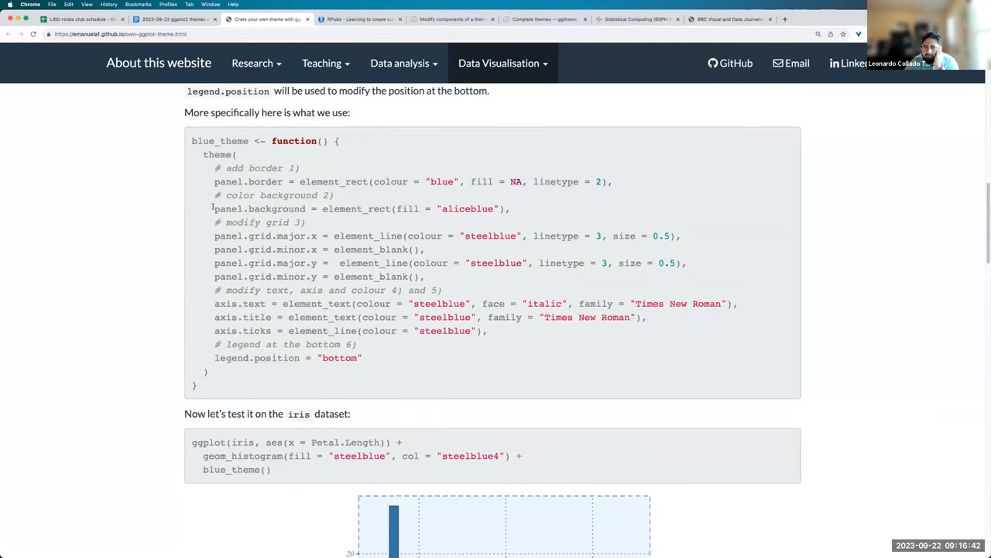
double_click(261, 208)
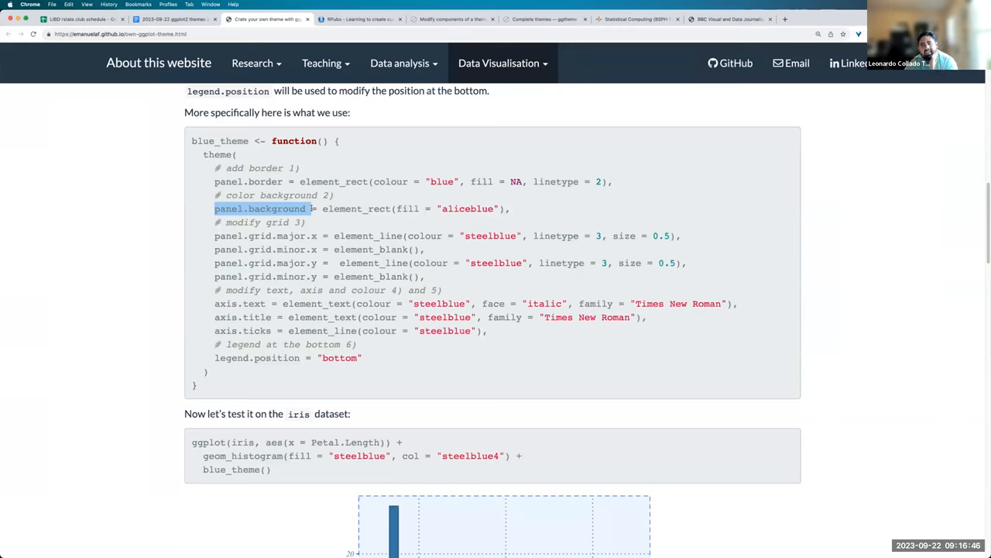
mouse_move(282, 30)
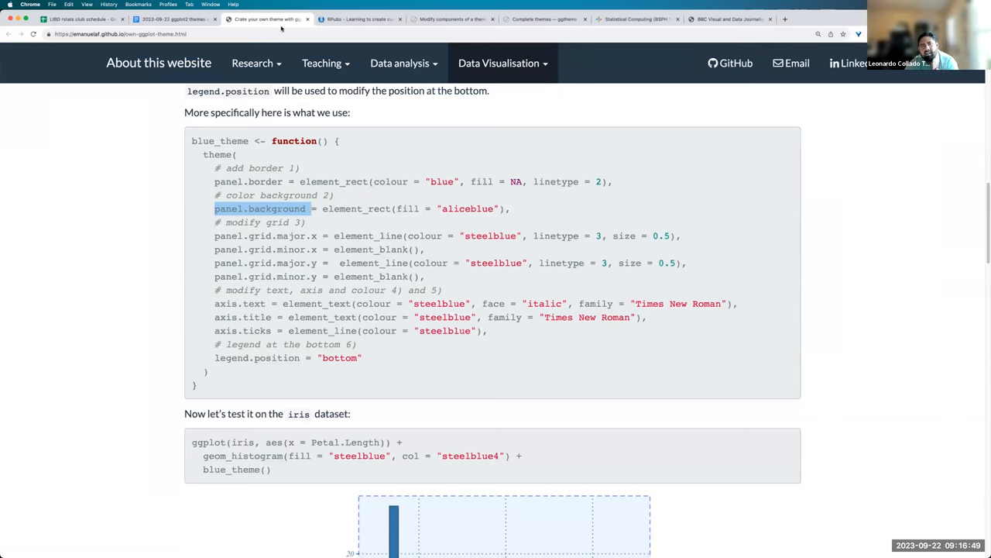
left_click(173, 18)
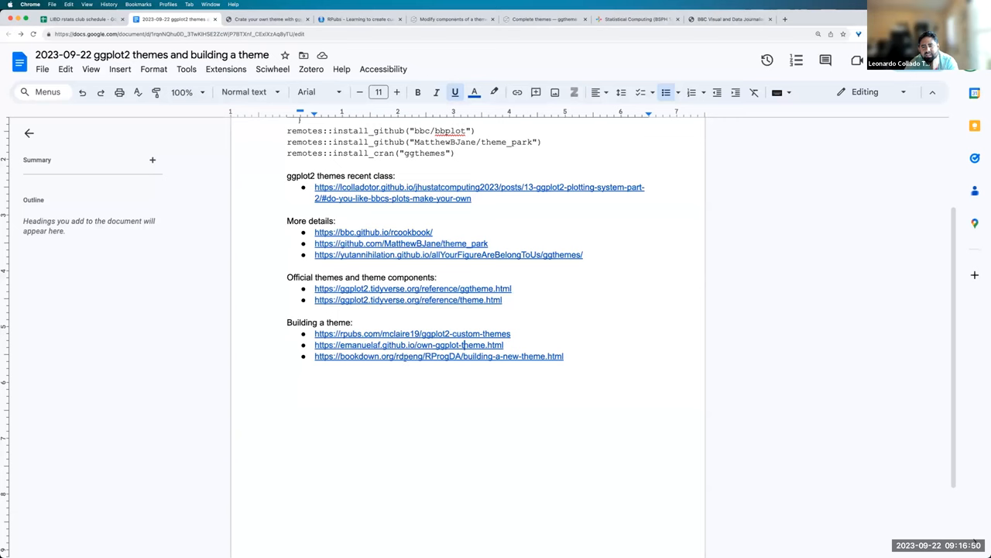
- Open the bookdown section 4.6 Building a New Theme with its theme_classic() example
left_click(438, 355)
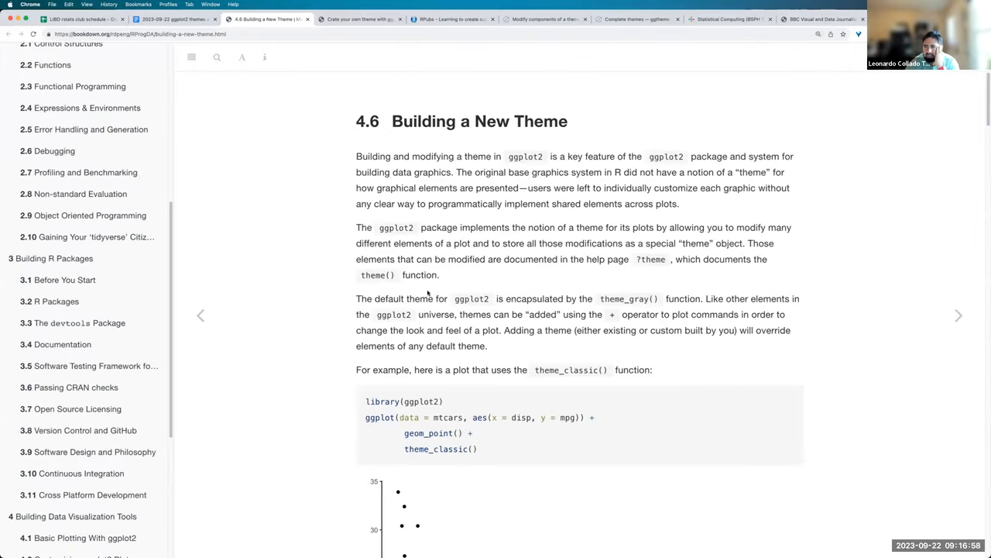
- Highlight theme_classic past the mtcars example plot and reach 4.6.2 Default Theme on theme_get()
scroll("down", 3)
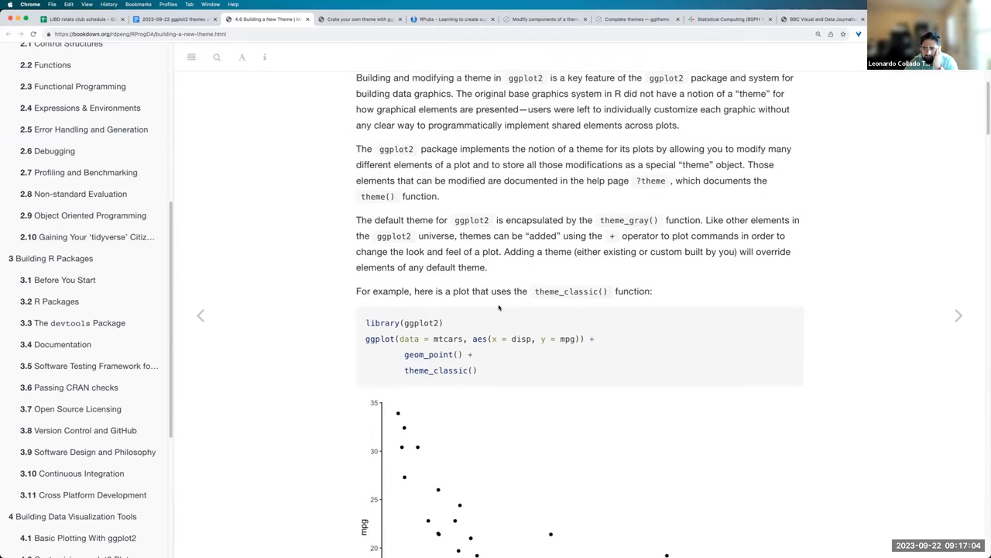
scroll("down", 3)
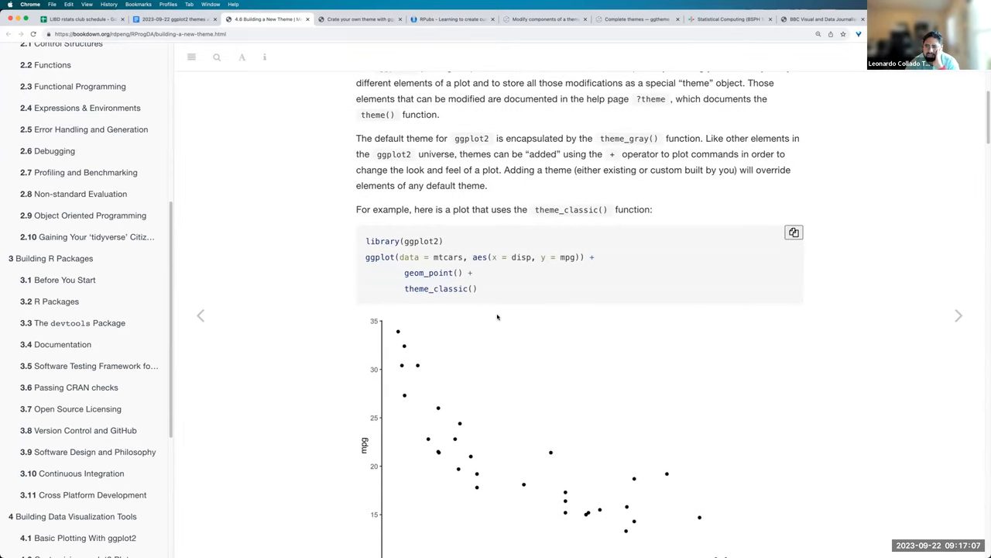
scroll("down", 3)
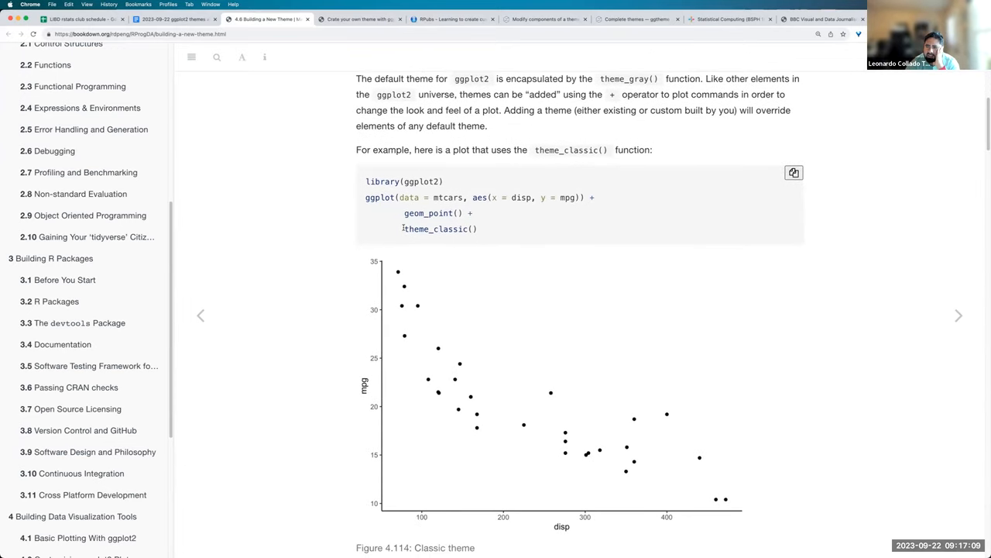
double_click(433, 229)
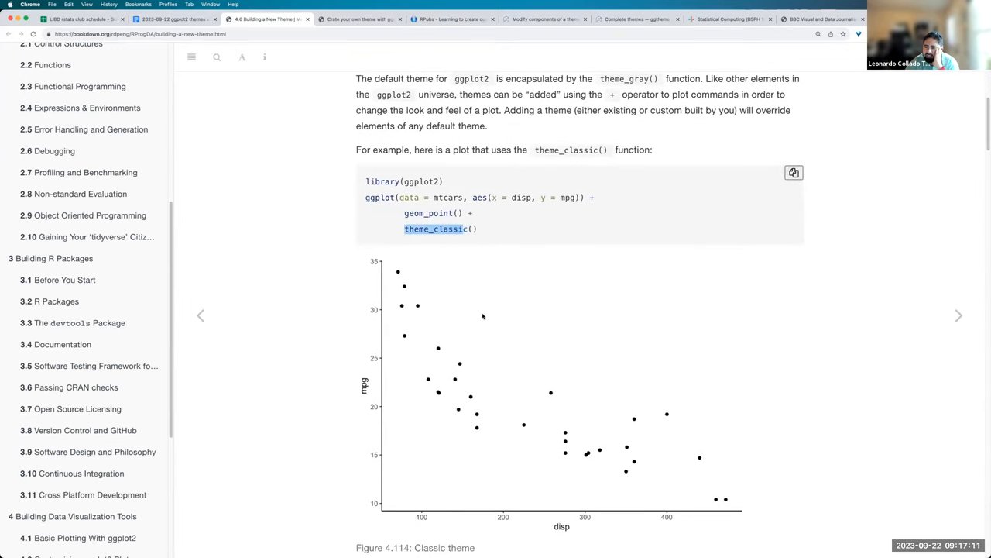
scroll("down", 3)
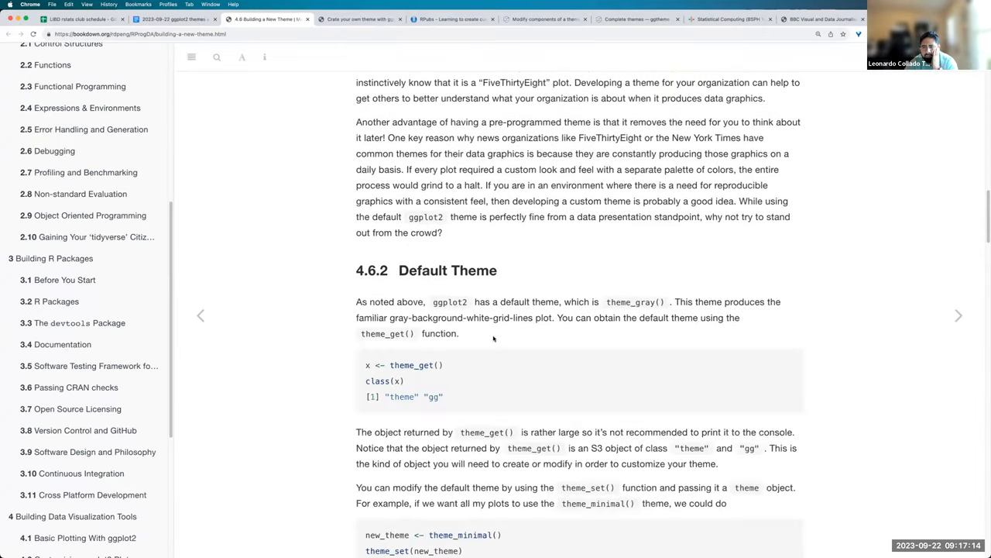
- Highlight theme in the class output of theme_get() and move on to the theme_set example
scroll("down", 3)
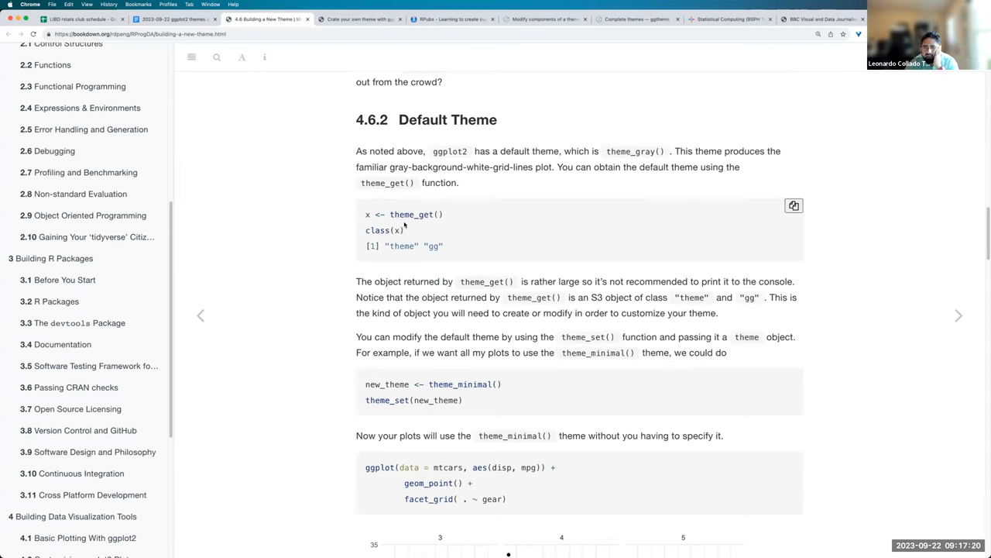
double_click(433, 244)
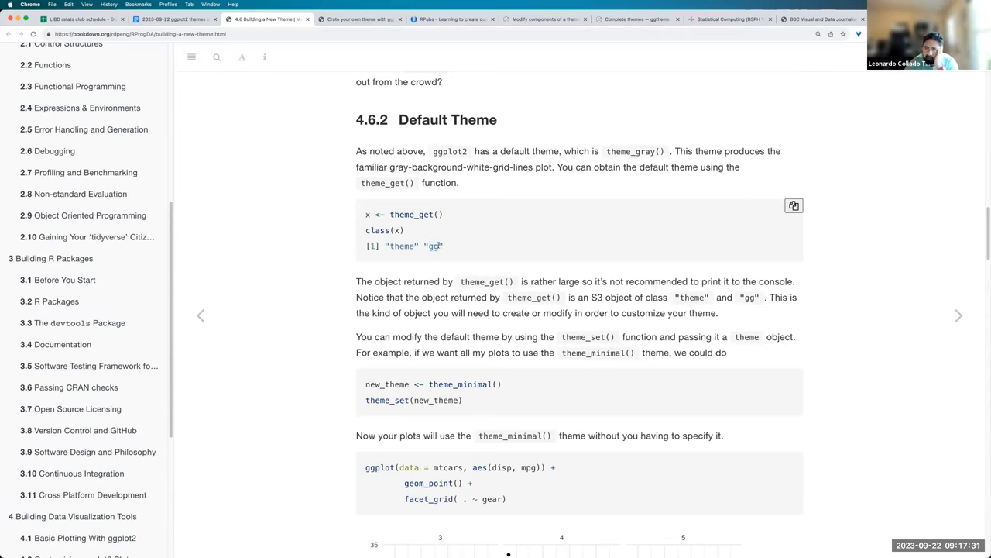
double_click(434, 246)
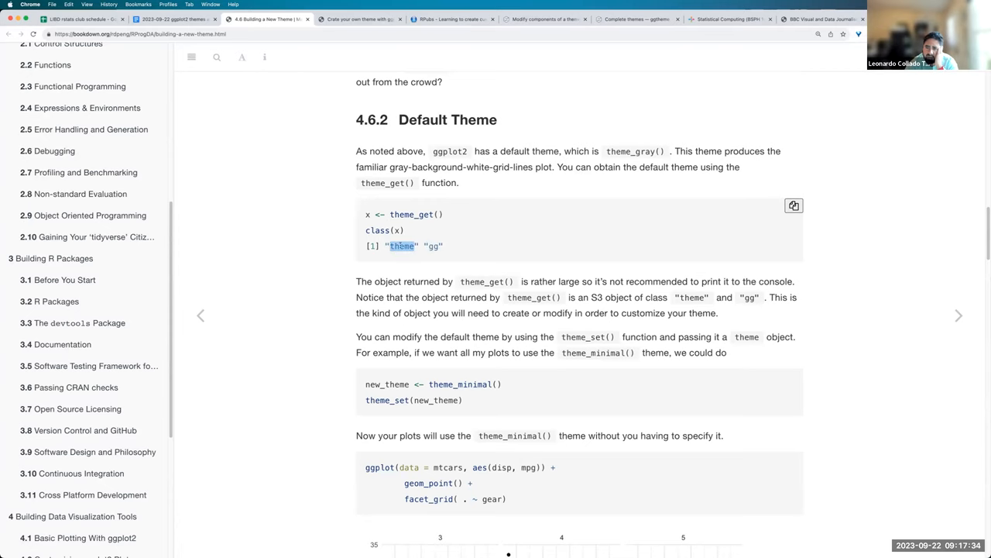
scroll("down", 3)
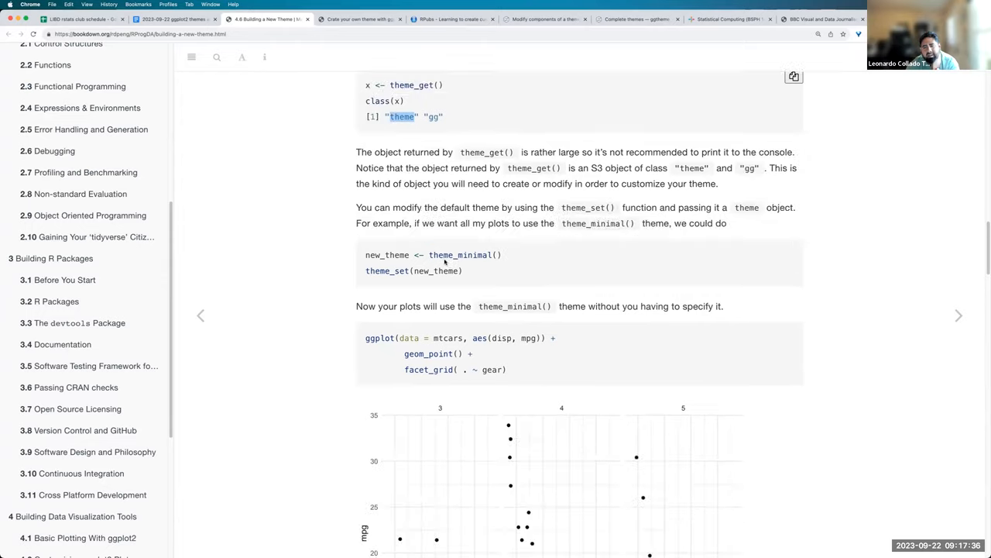
scroll("down", 3)
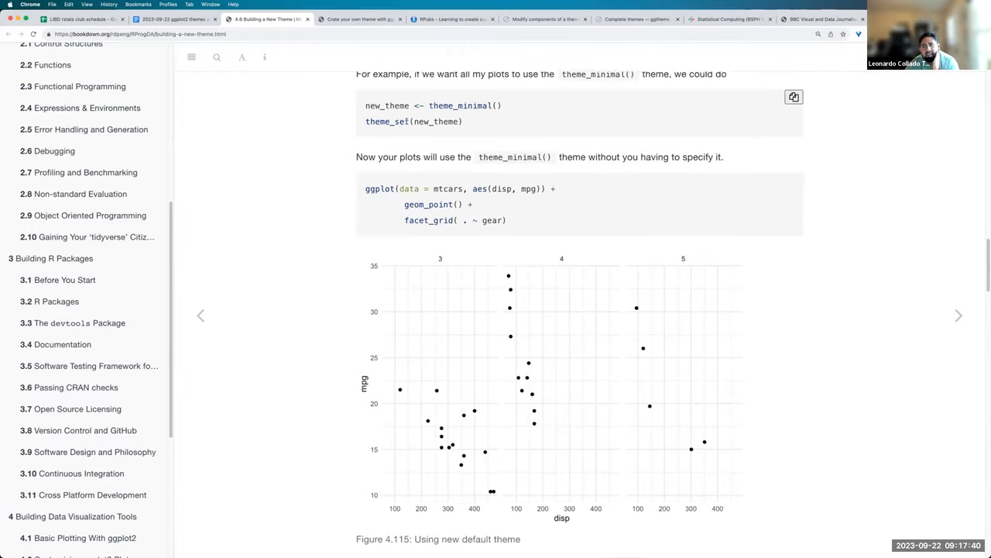
- Highlight theme_set(theme_minimal()) and continue past the faceted mtcars plot toward 4.6.3 Creating a New Theme
double_click(387, 120)
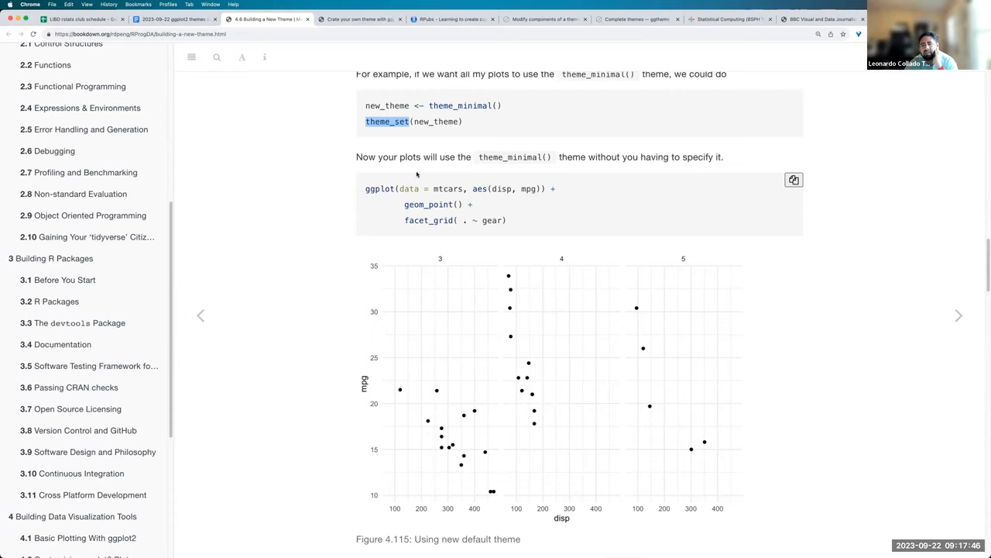
scroll("down", 3)
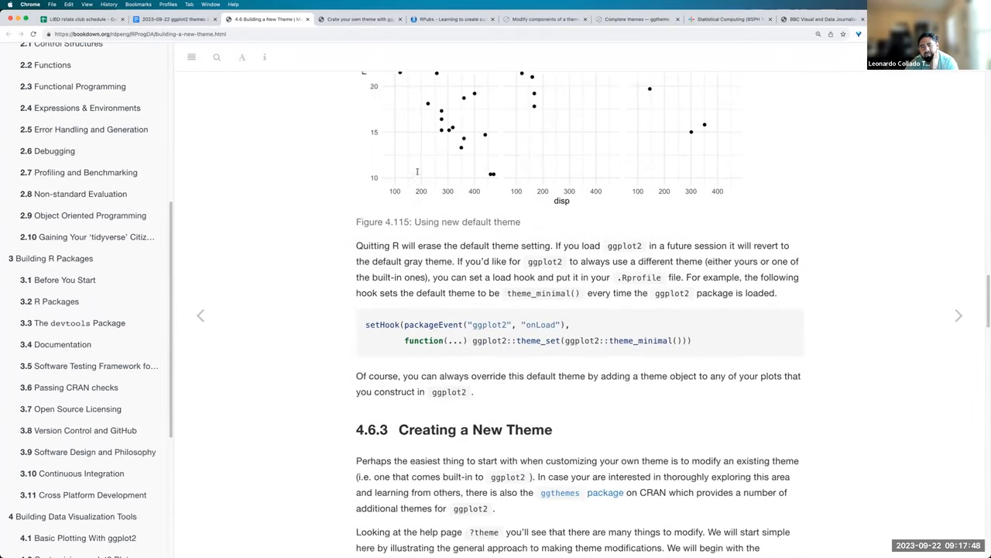
- Reach 4.6.3.1 and highlight the theme() call in the newtheme code line
scroll("down", 3)
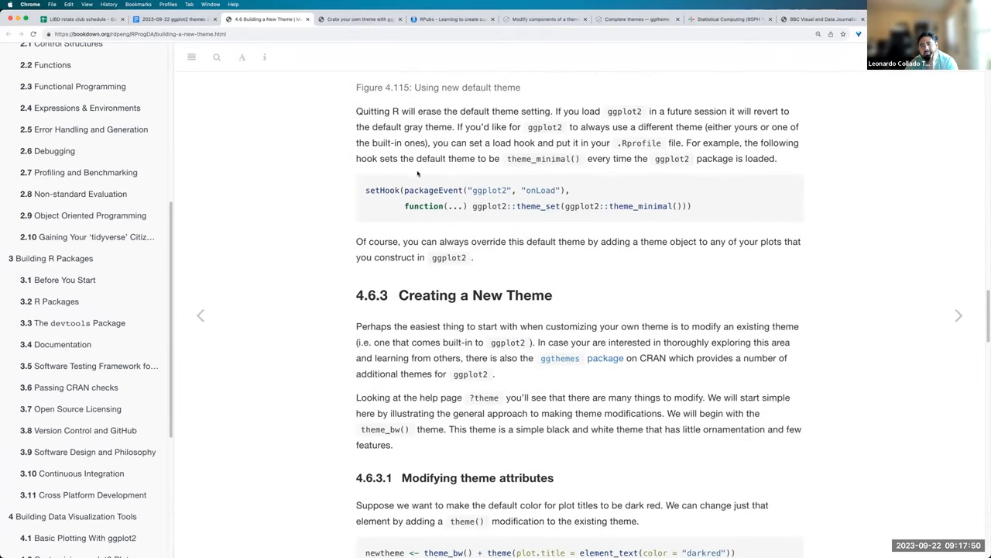
scroll("down", 3)
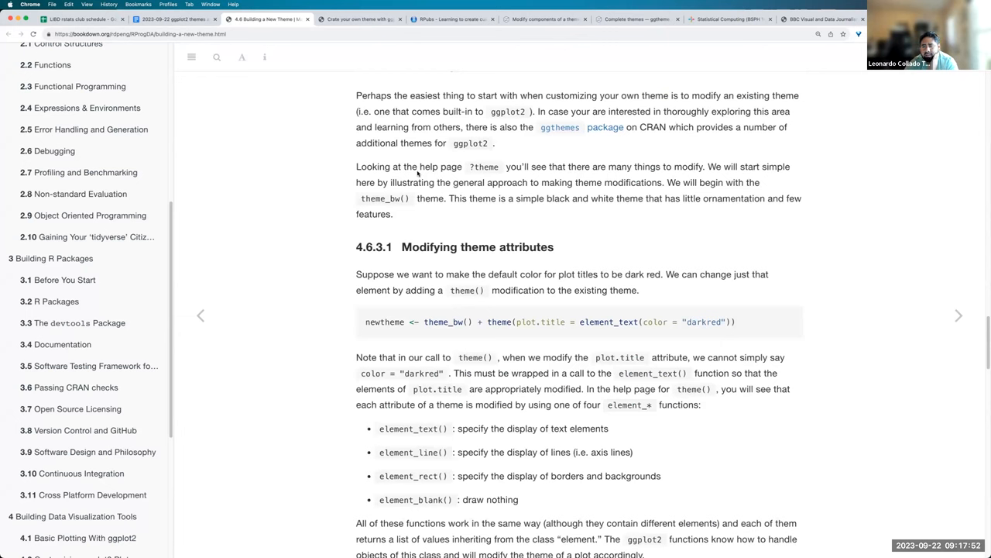
mouse_move(500, 363)
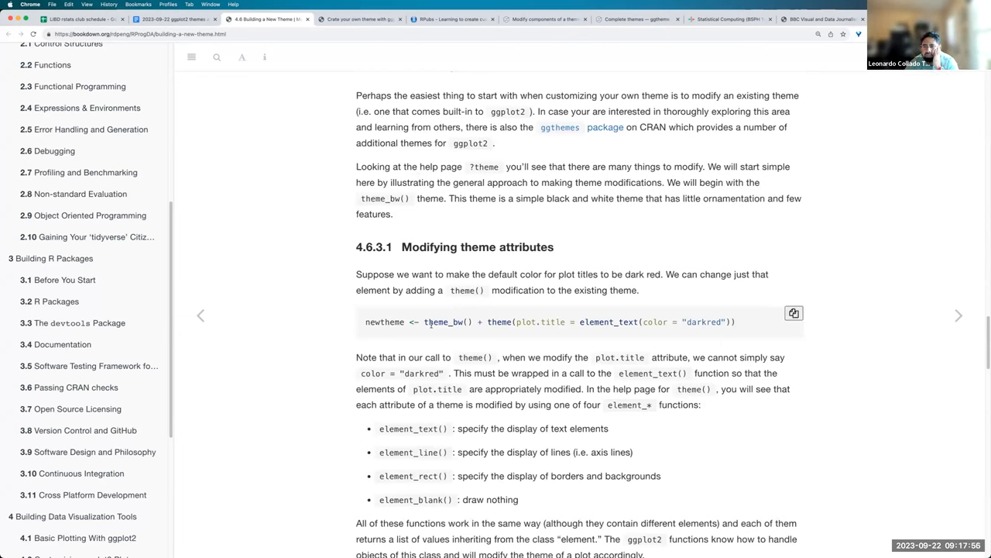
double_click(443, 321)
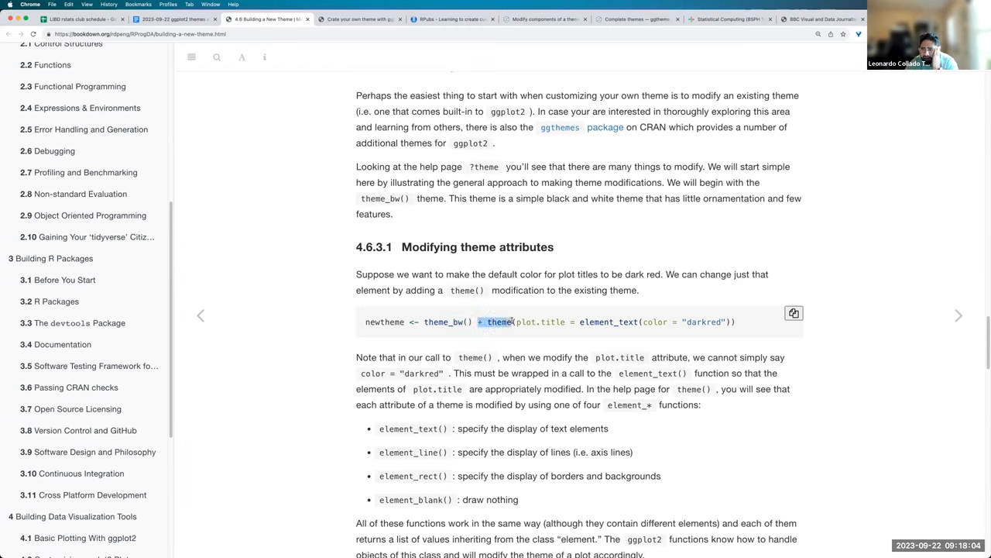
left_click(496, 321)
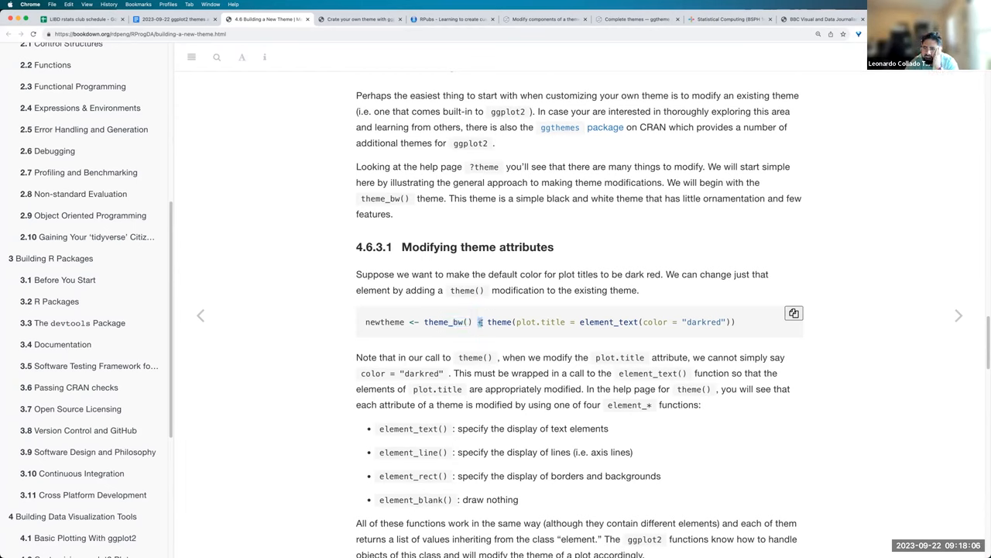
double_click(499, 321)
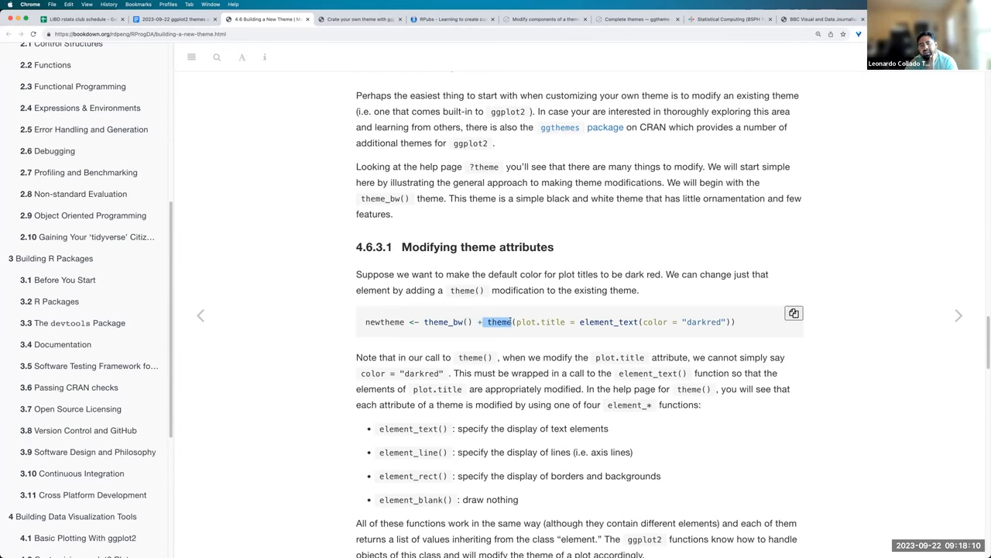
- Read on from the dark red plot.title example to newtheme's panel.border steelblue listing
scroll("down", 3)
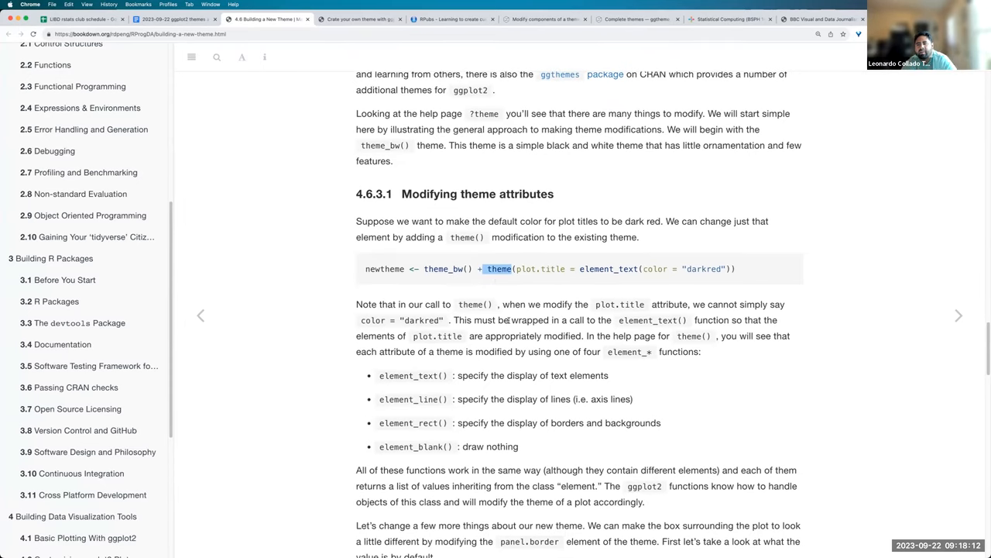
scroll("down", 3)
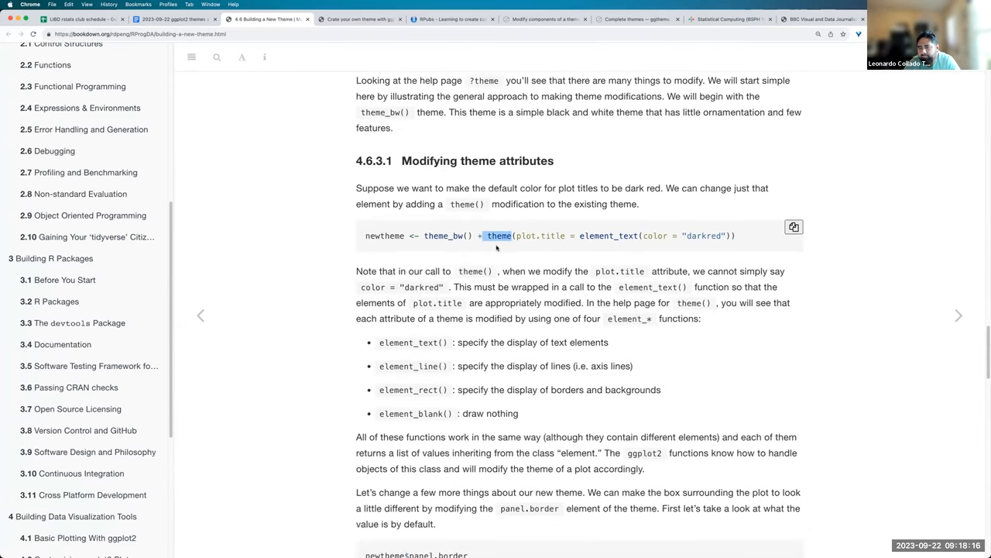
scroll("down", 3)
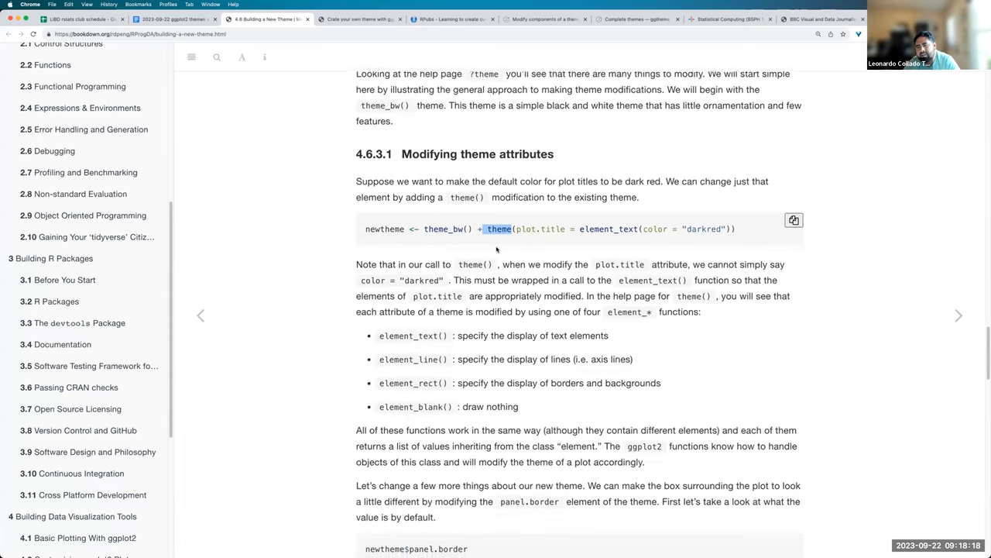
scroll("down", 3)
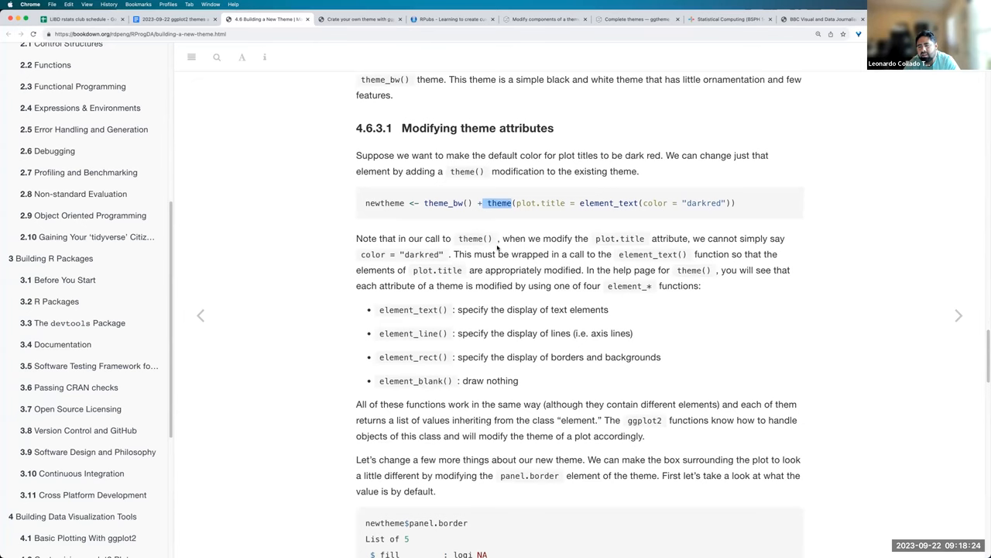
scroll("down", 3)
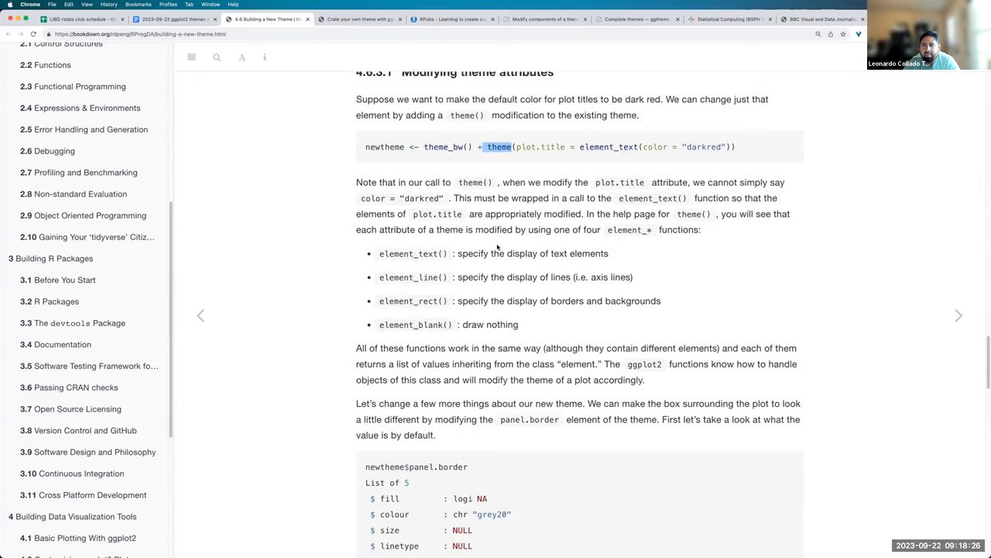
scroll("down", 3)
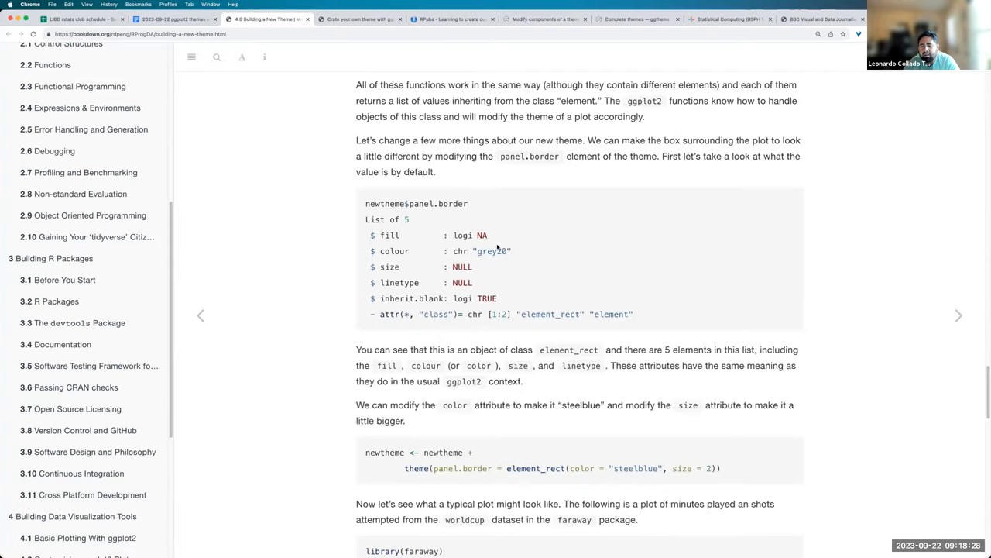
- Highlight newtheme in the panel.border code and continue past the World Cup plots to 4.6.3.2 Complete themes
scroll("down", 3)
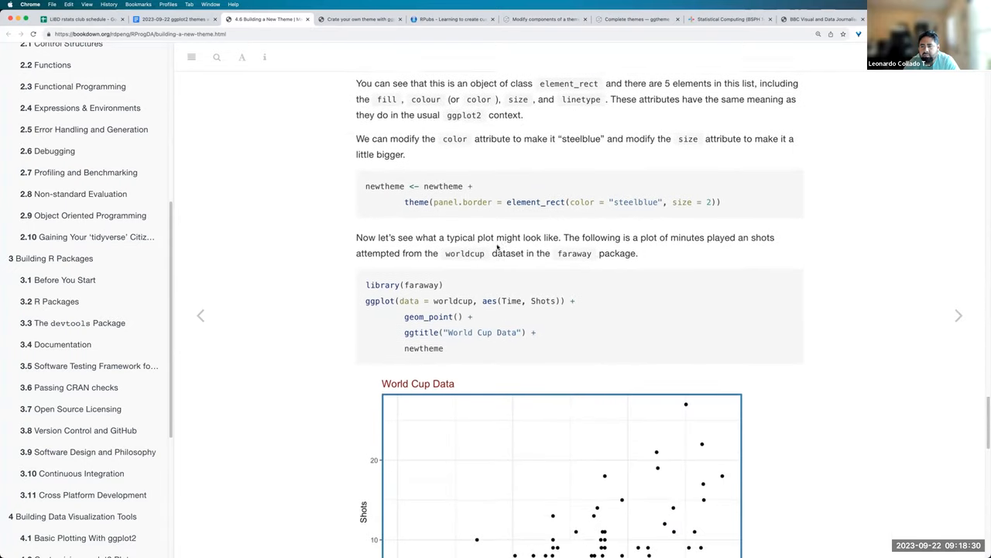
scroll("down", 3)
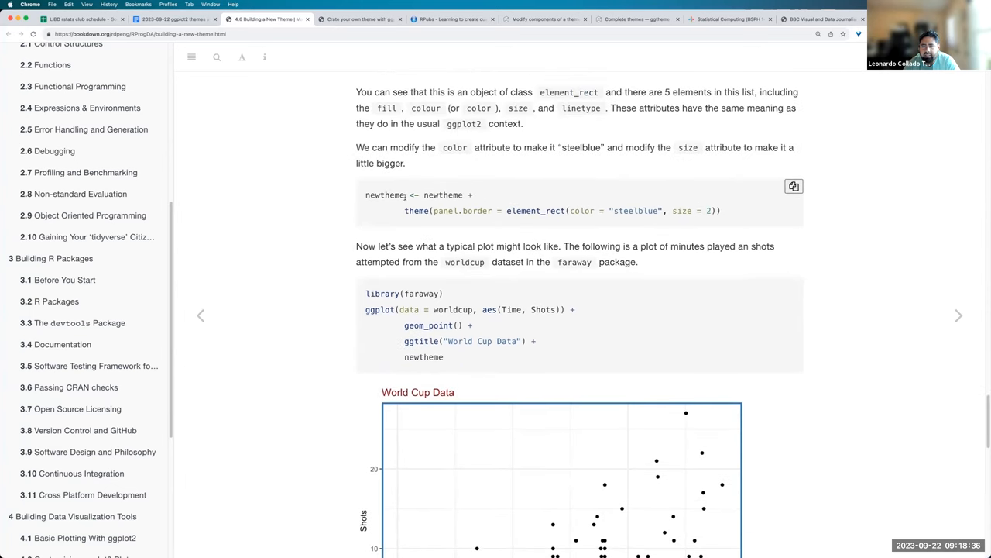
double_click(384, 195)
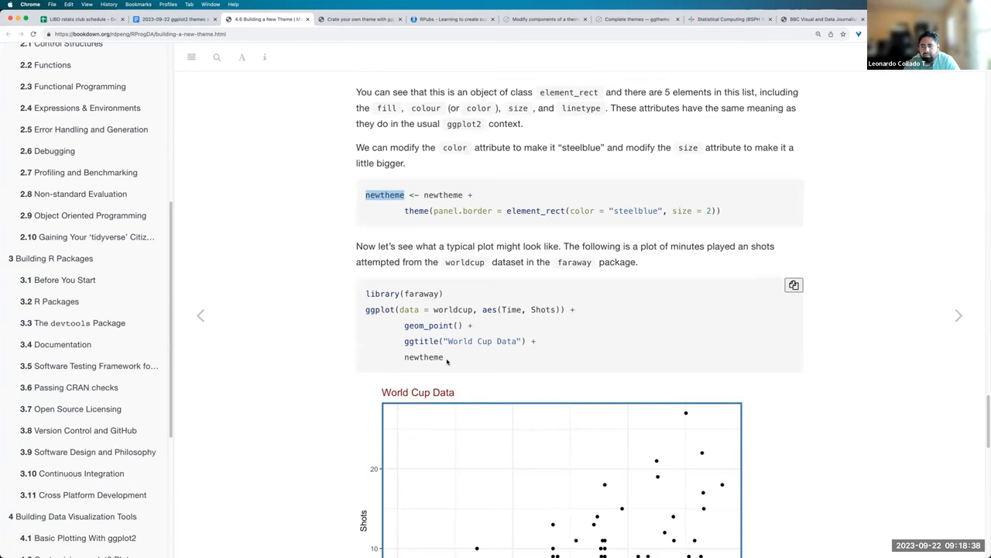
scroll("down", 3)
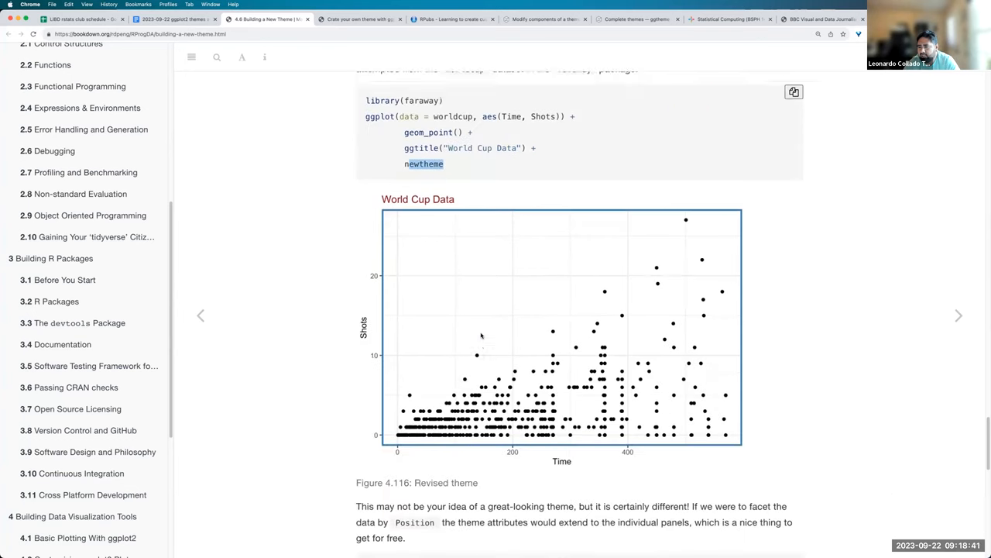
scroll("down", 3)
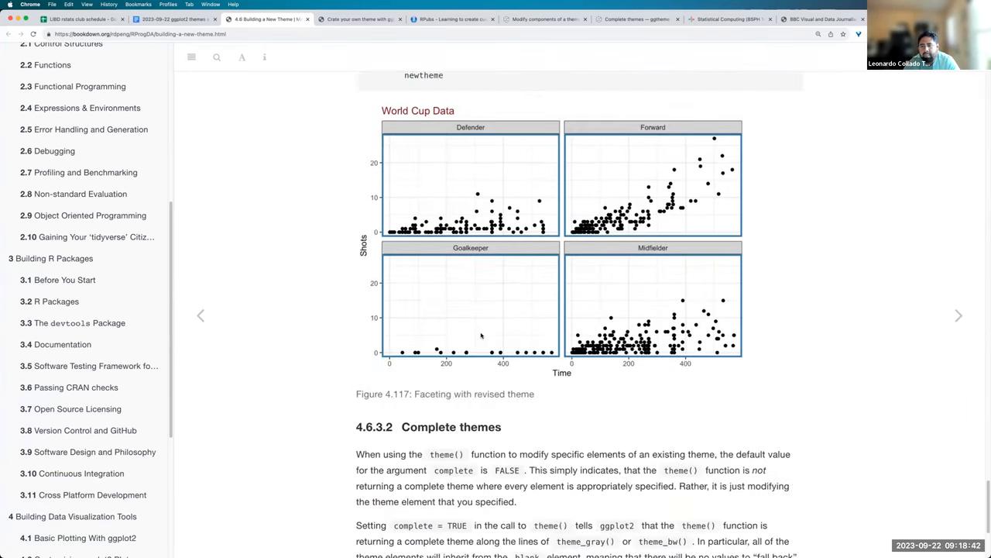
scroll("down", 3)
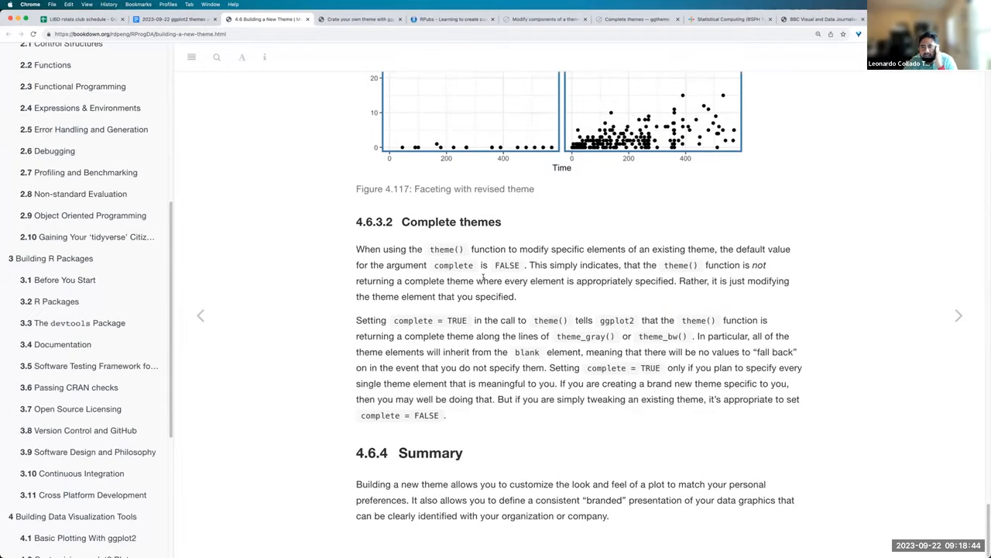
mouse_move(437, 264)
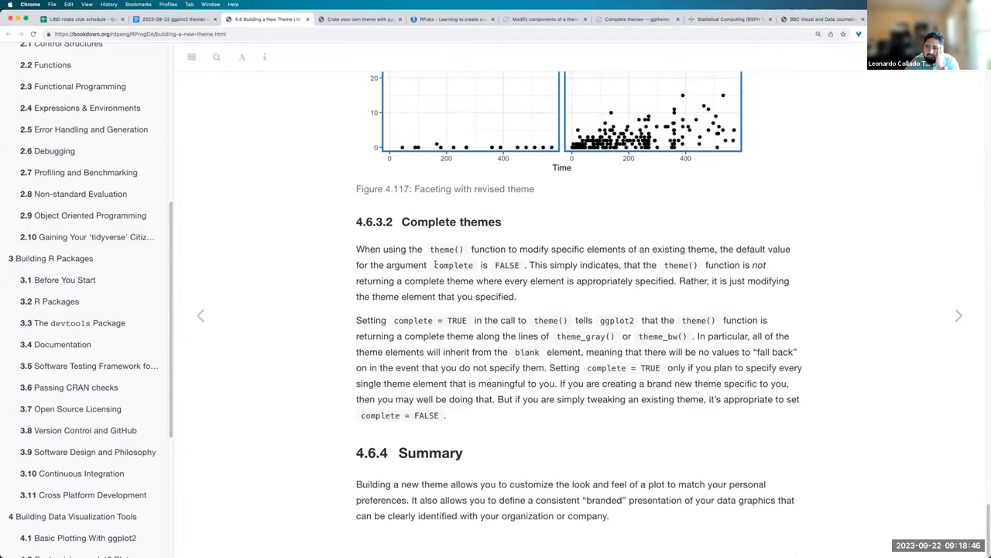
left_click_drag(433, 264, 524, 265)
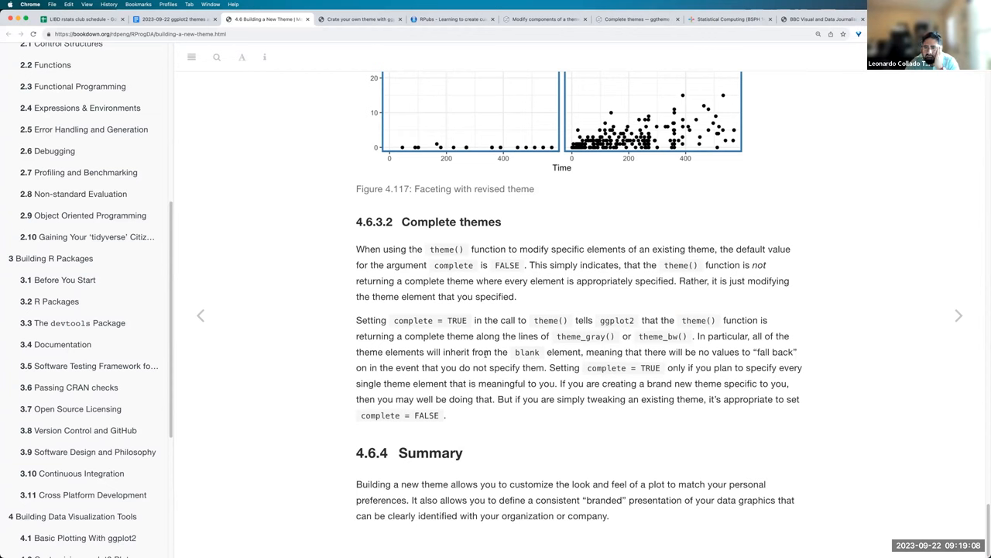
left_click(173, 19)
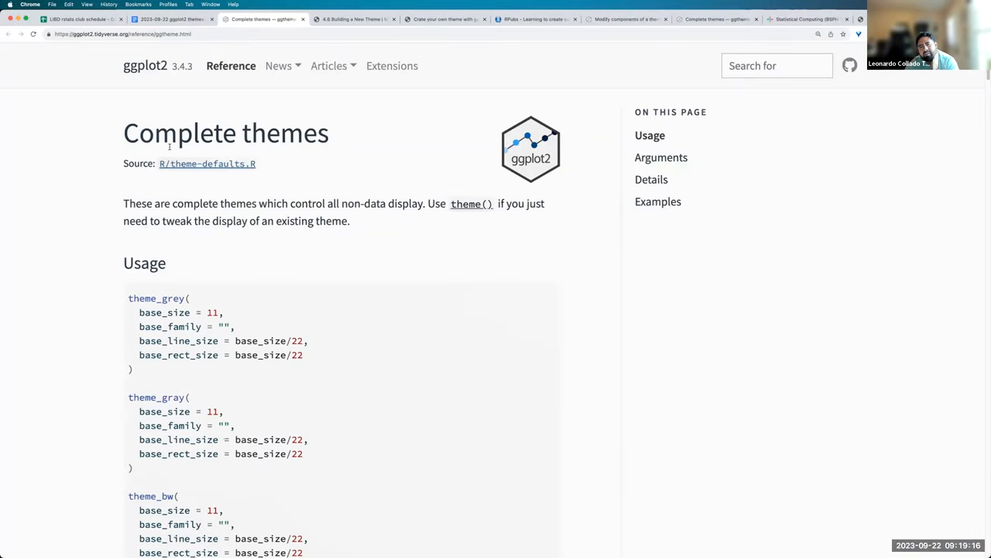
mouse_move(290, 226)
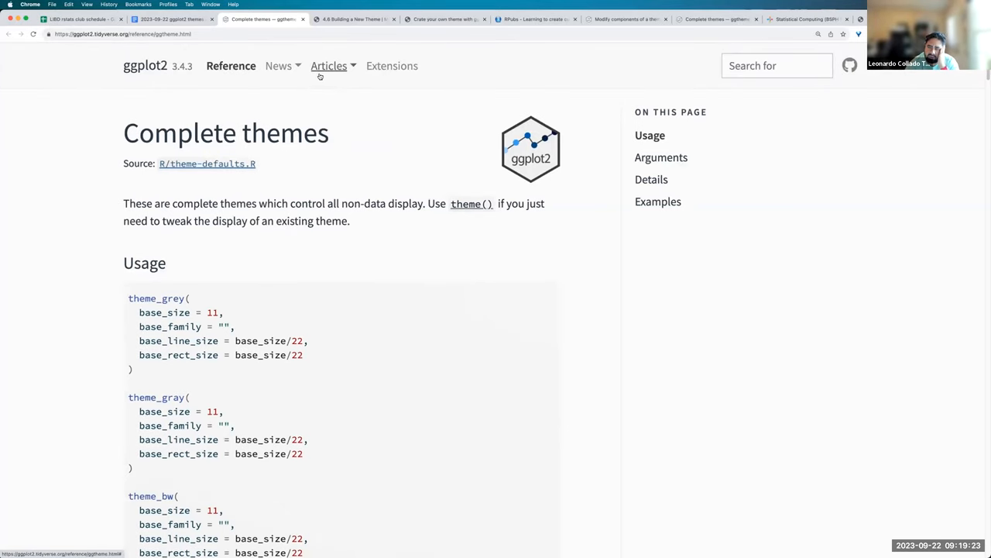
mouse_move(353, 18)
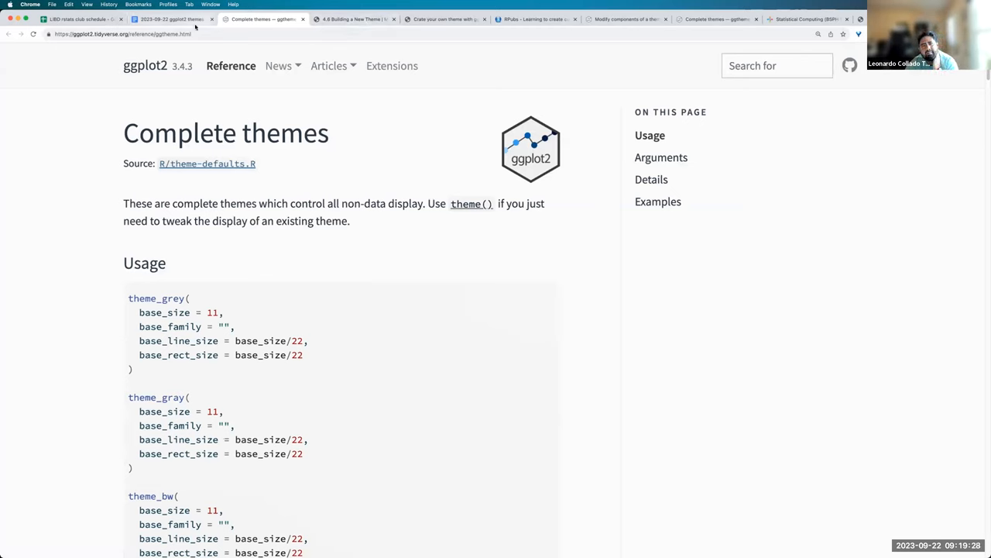
- Return to the Google Docs class notes document
left_click(170, 19)
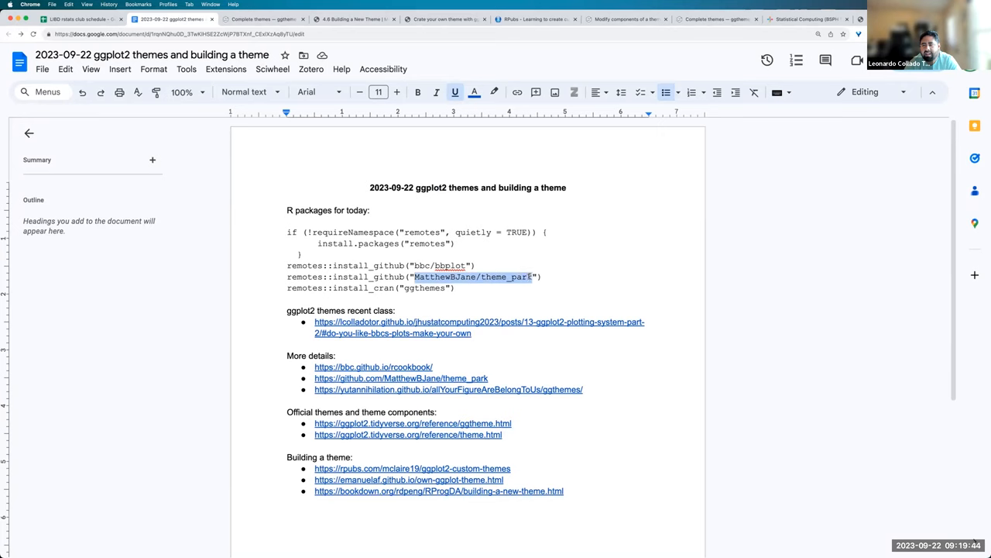
- Follow the notes link to the Lieber Institute for Brain Development website
left_click(515, 288)
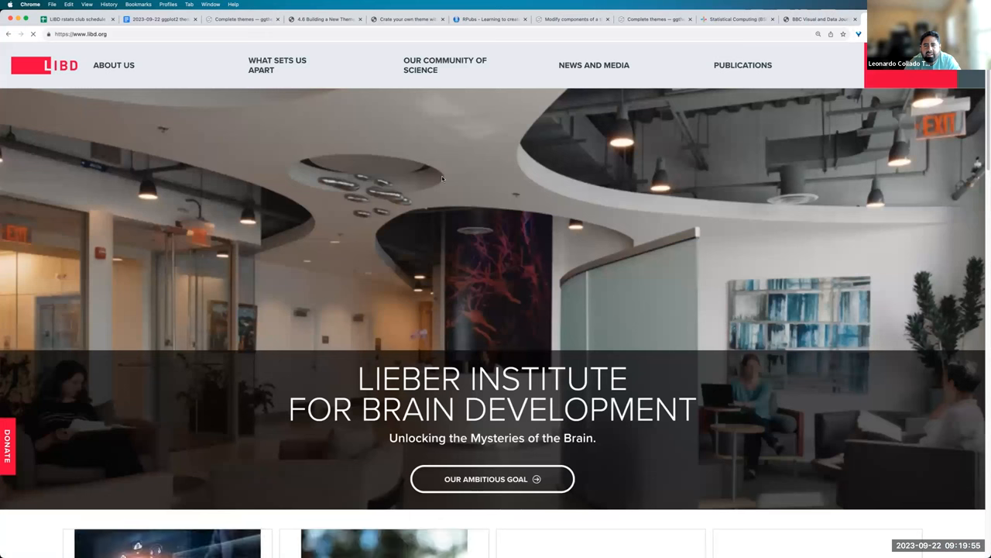
- Browse the LIBD homepage's colour scheme and news stories, then switch to the ThemePark repository
scroll("down", 3)
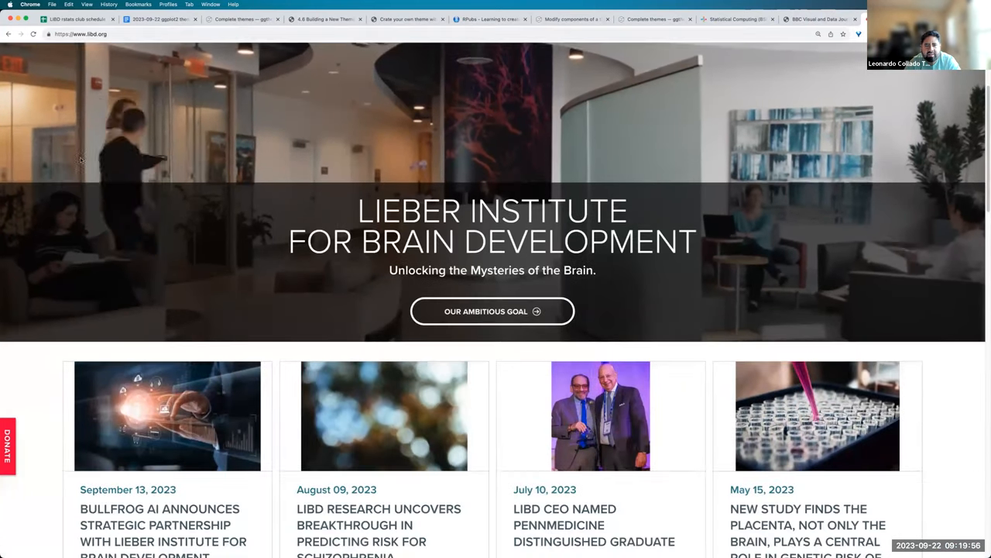
scroll("down", 3)
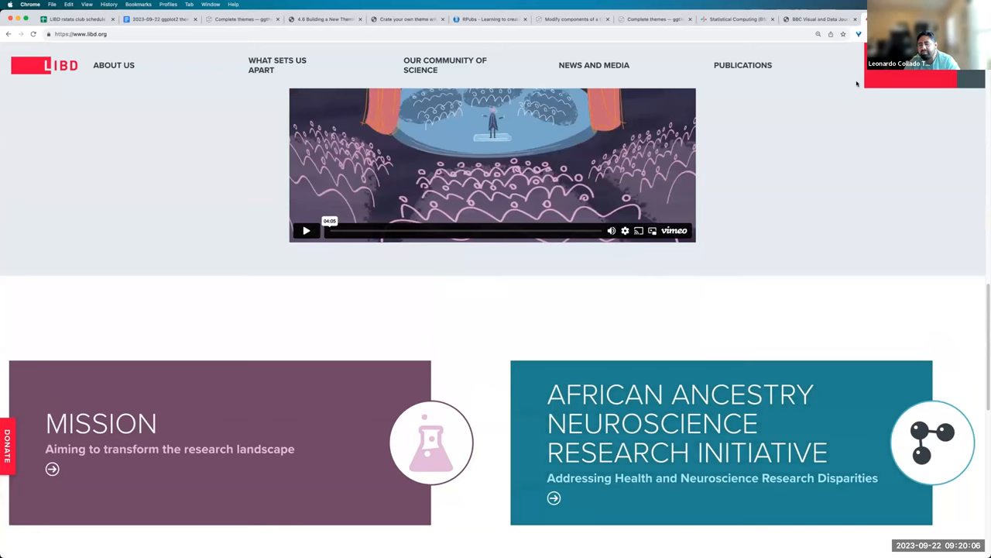
mouse_move(762, 146)
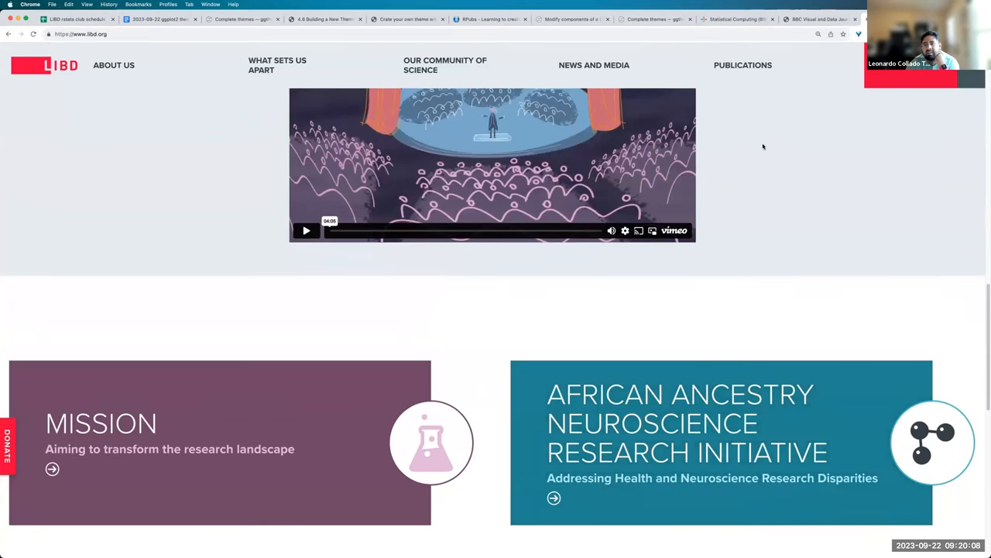
scroll("down", 3)
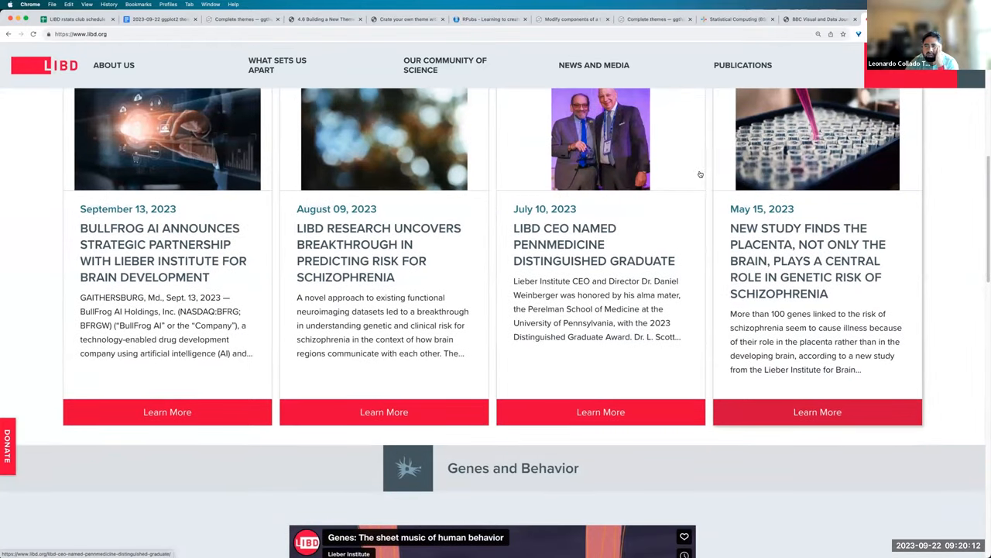
scroll("up", 3)
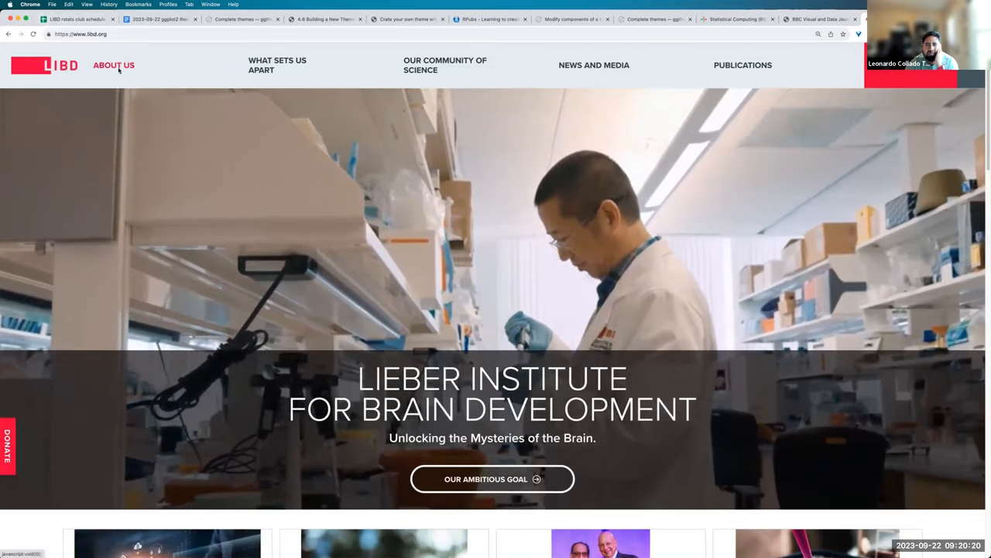
scroll("down", 3)
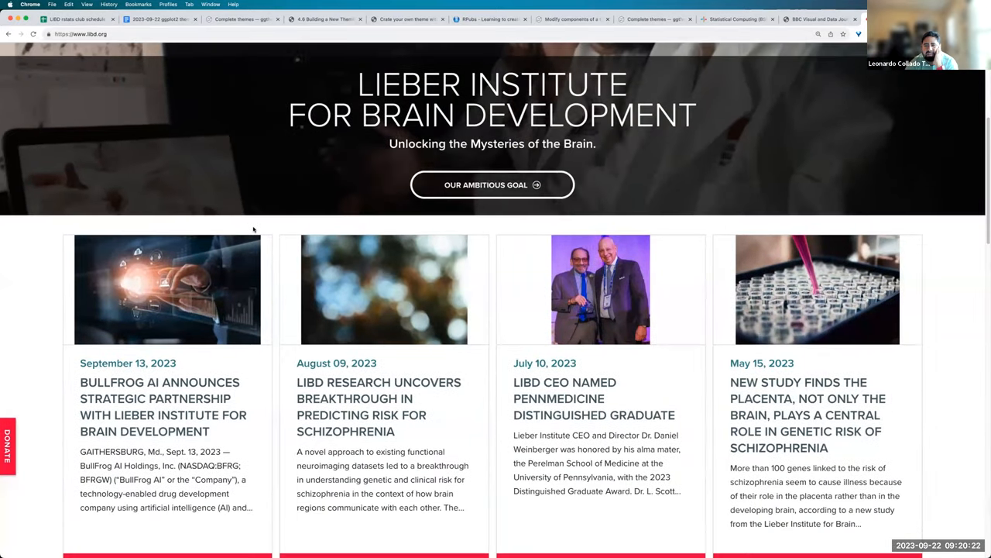
scroll("down", 3)
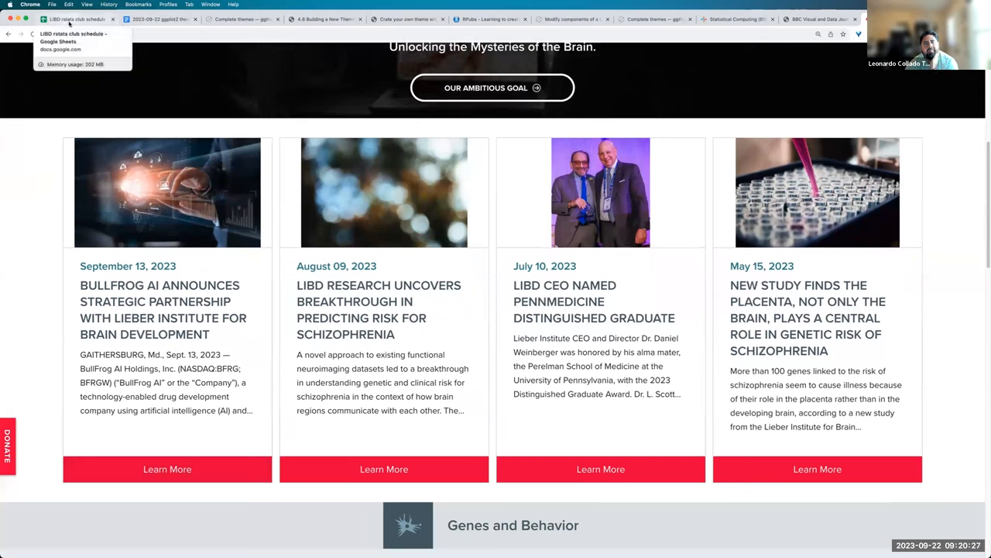
left_click(158, 18)
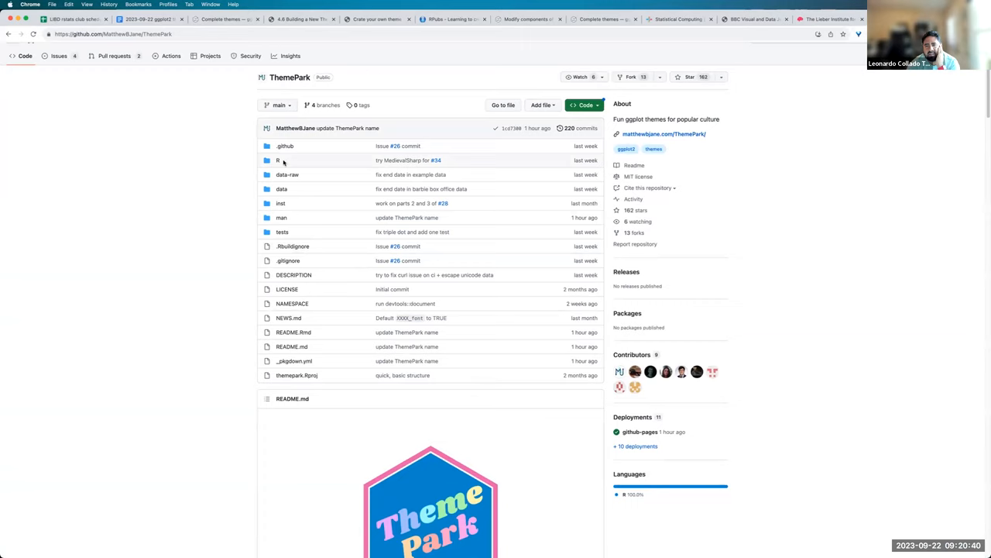
- Open theme_barbie.R from the ThemePark repository's R folder
left_click(279, 159)
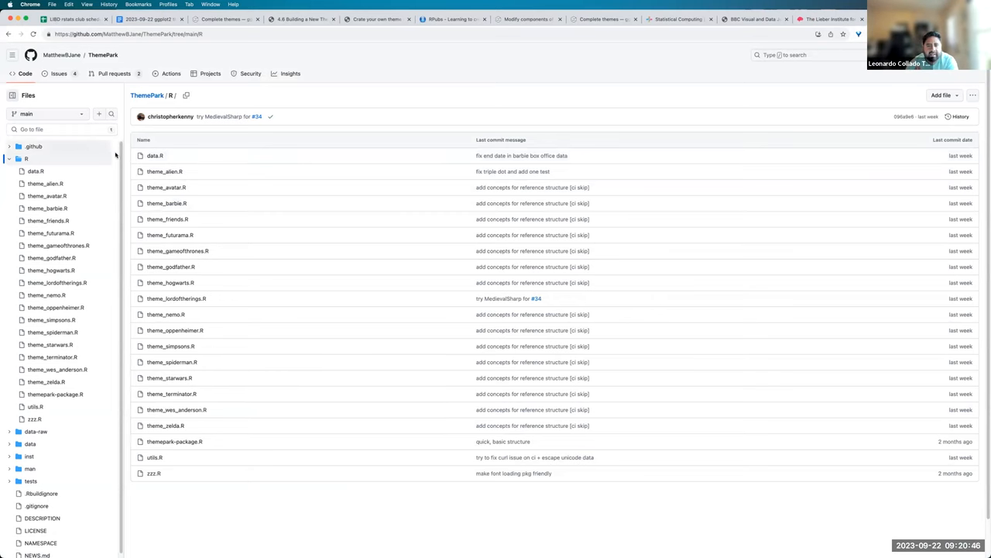
mouse_move(237, 275)
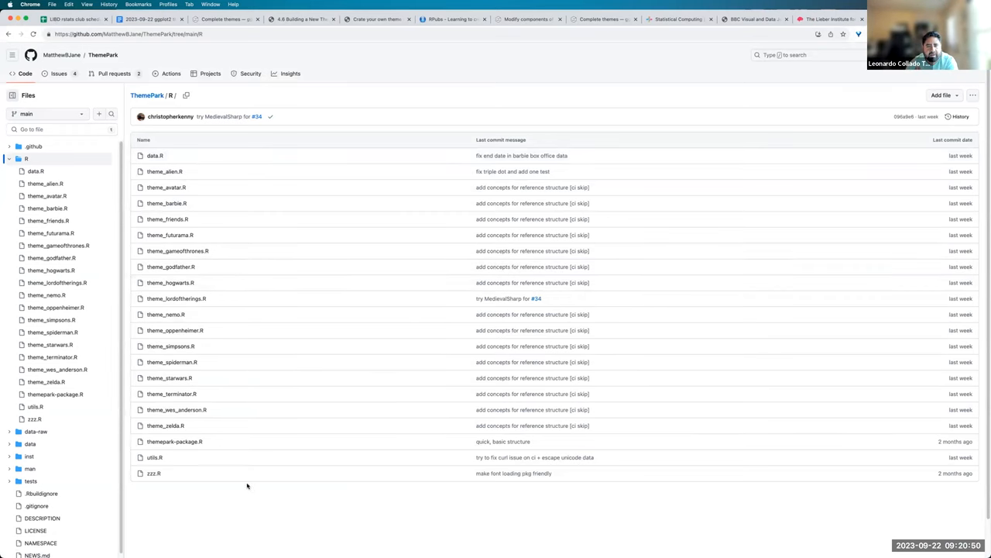
left_click(167, 203)
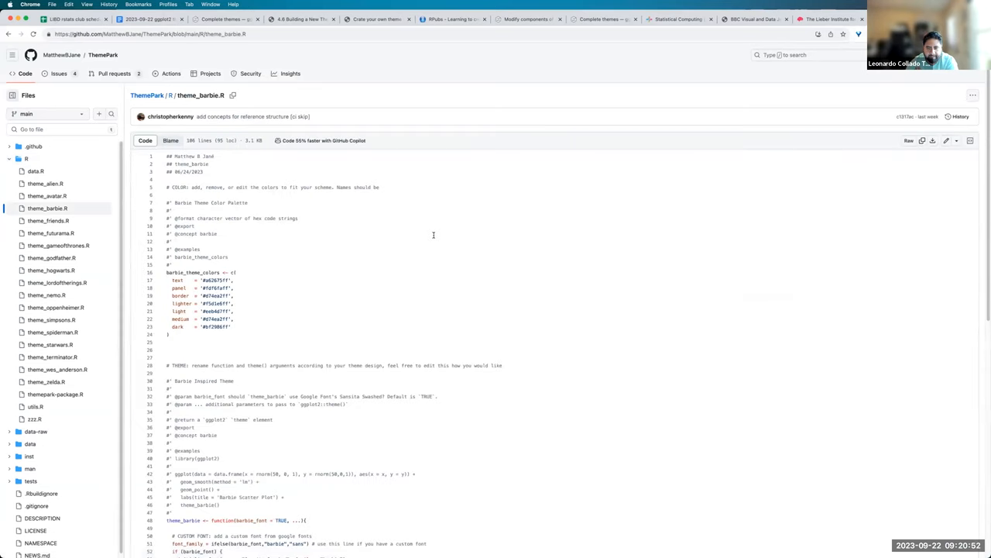
scroll("down", 3)
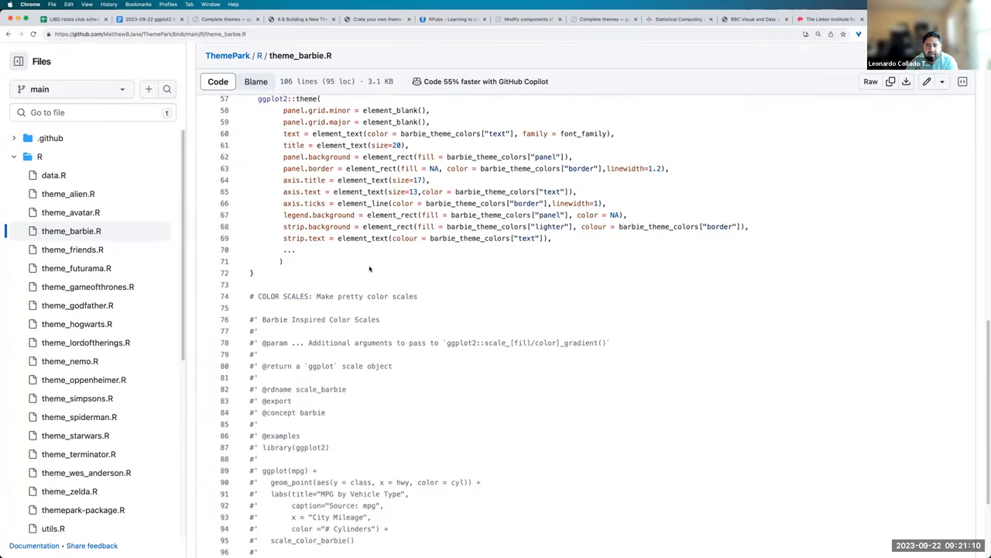
scroll("down", 3)
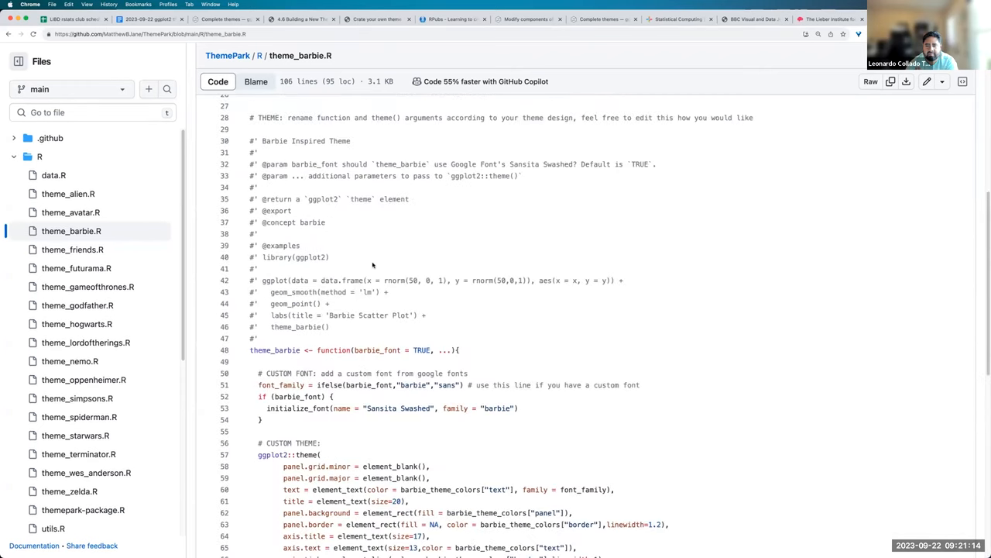
scroll("down", 3)
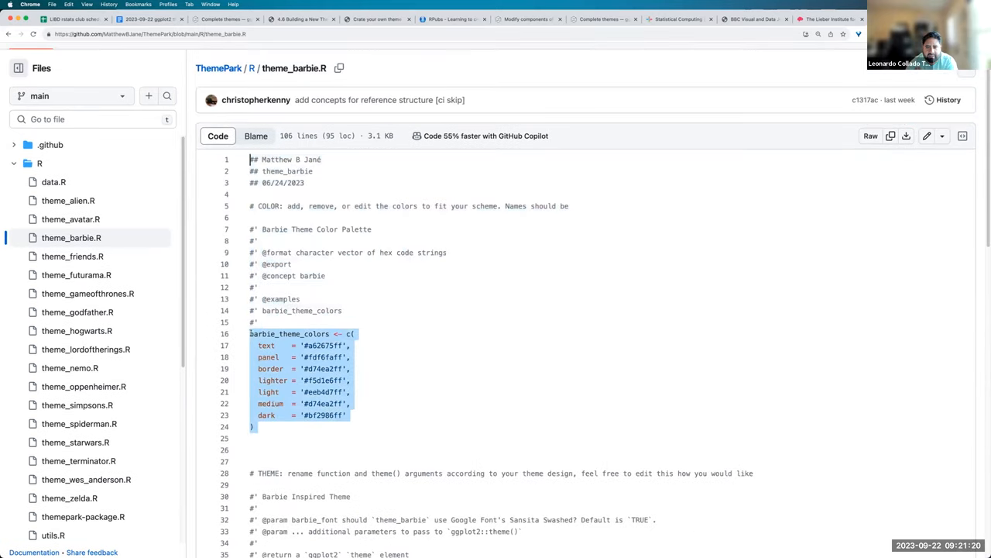
scroll("down", 3)
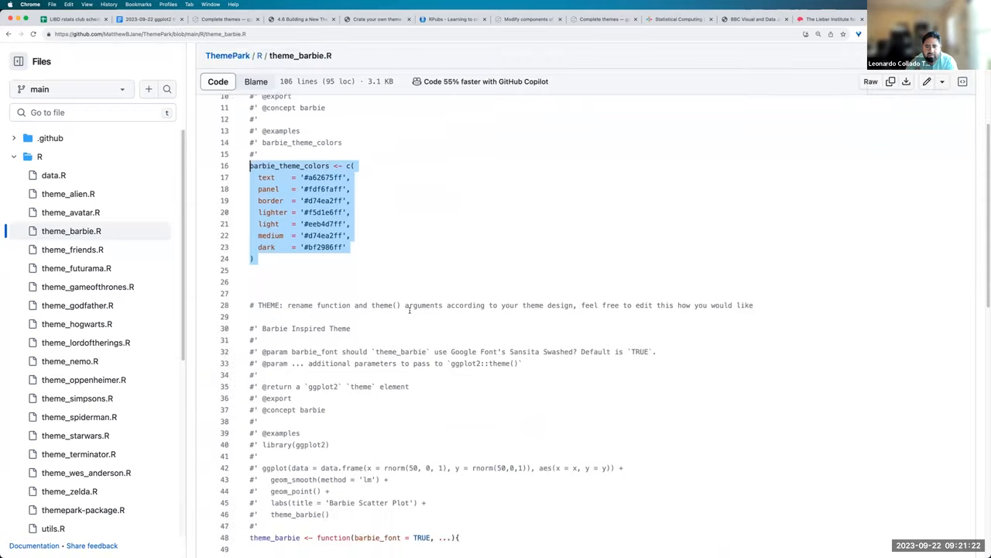
scroll("down", 3)
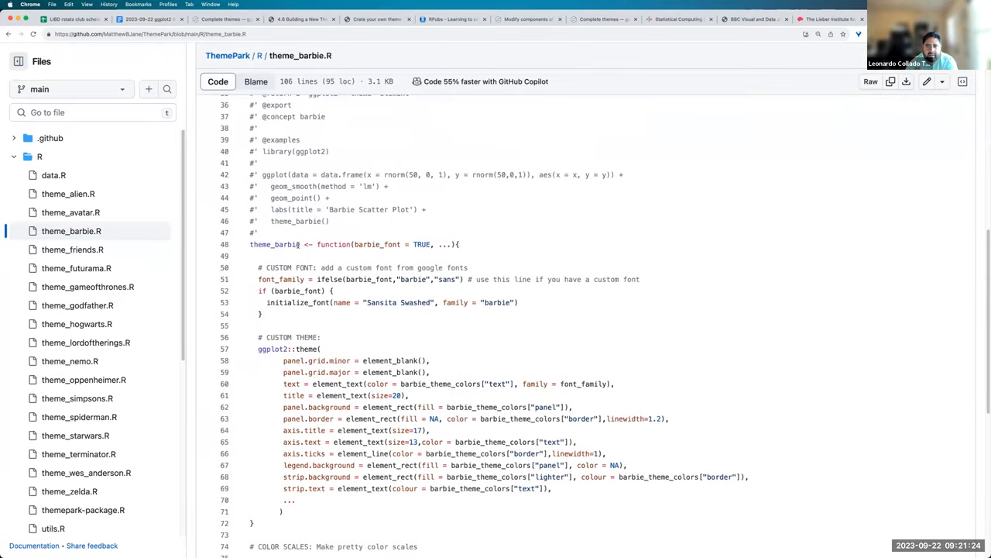
double_click(272, 245)
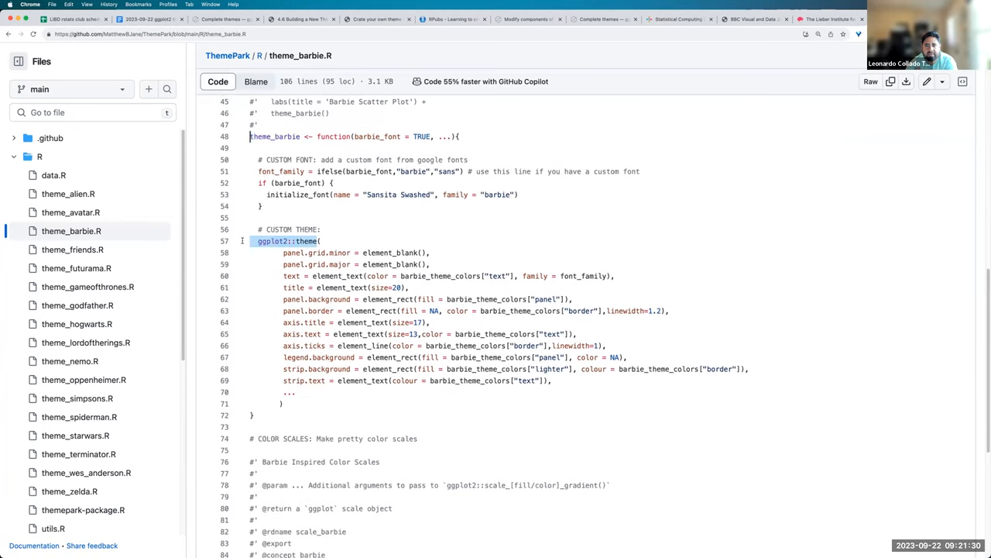
scroll("down", 3)
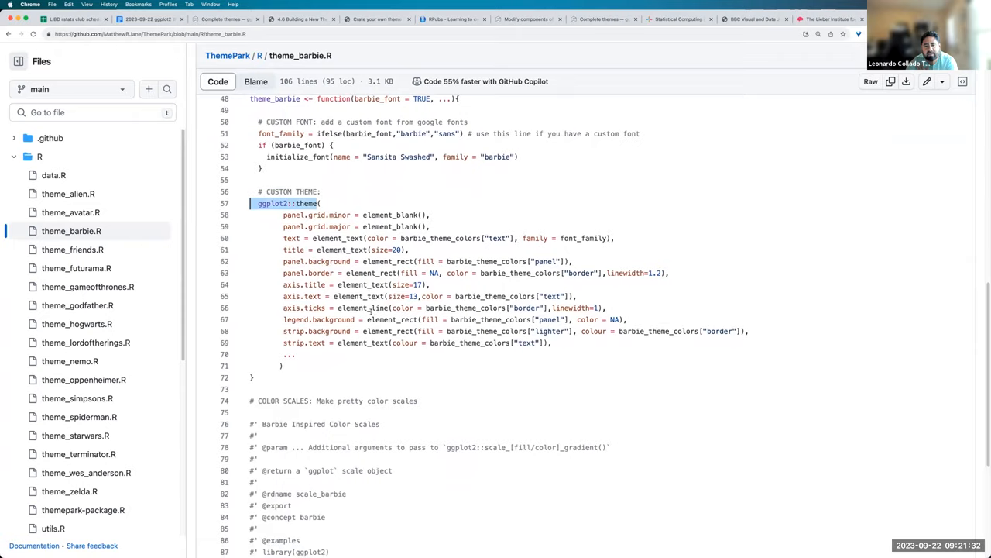
scroll("down", 3)
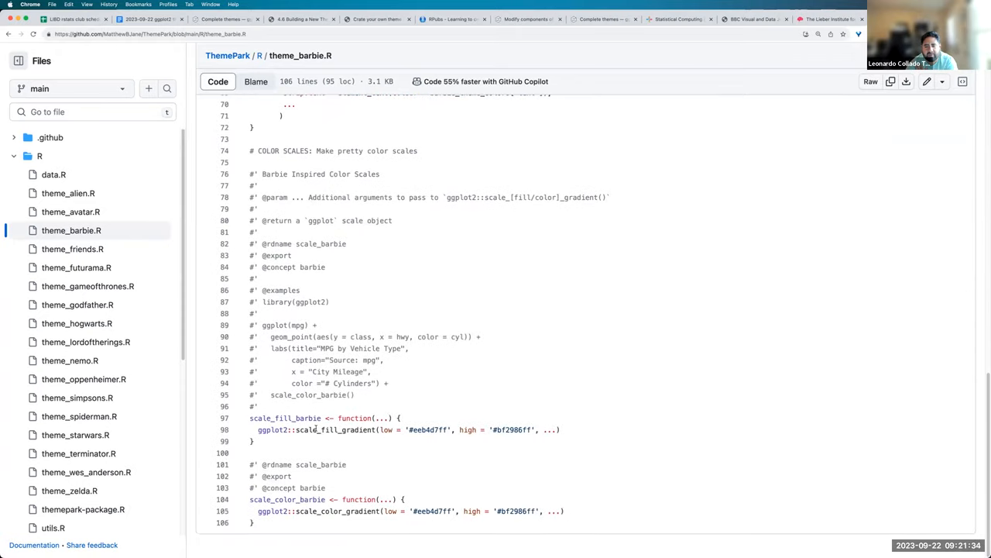